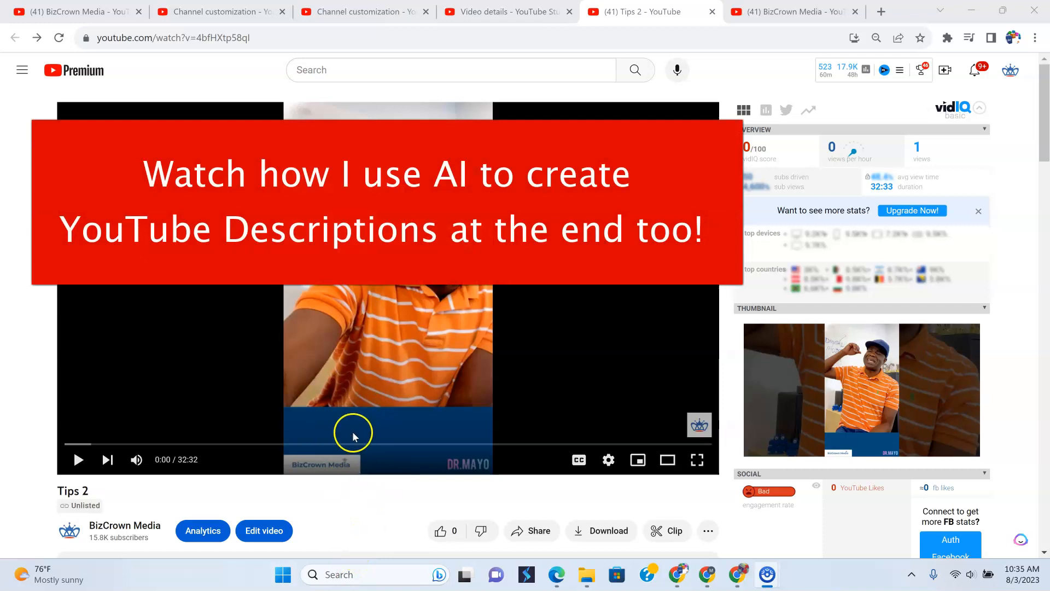
pyautogui.moveTo(342, 391)
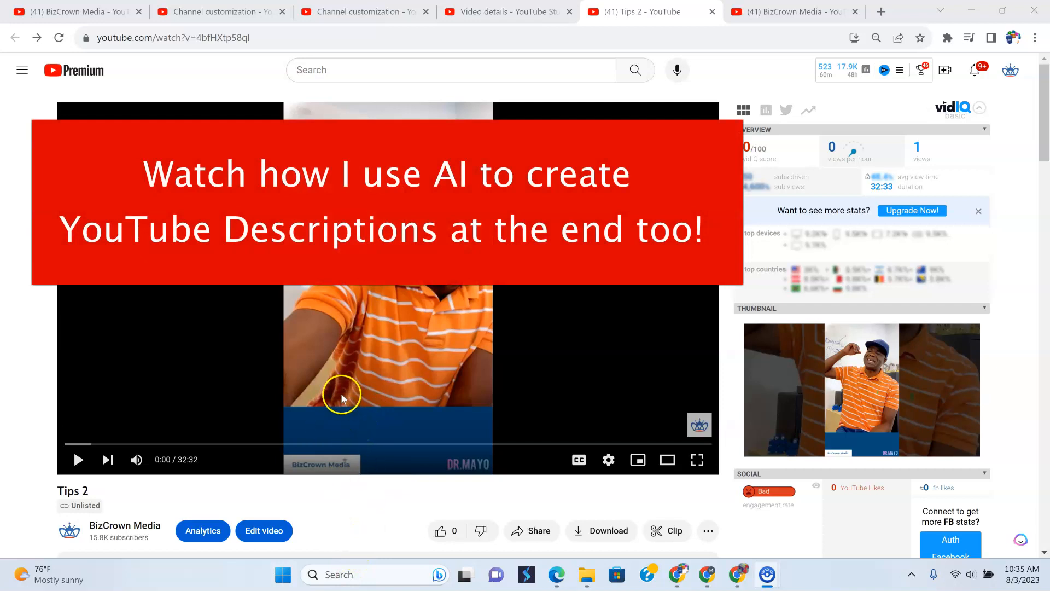
pyautogui.moveTo(306, 381)
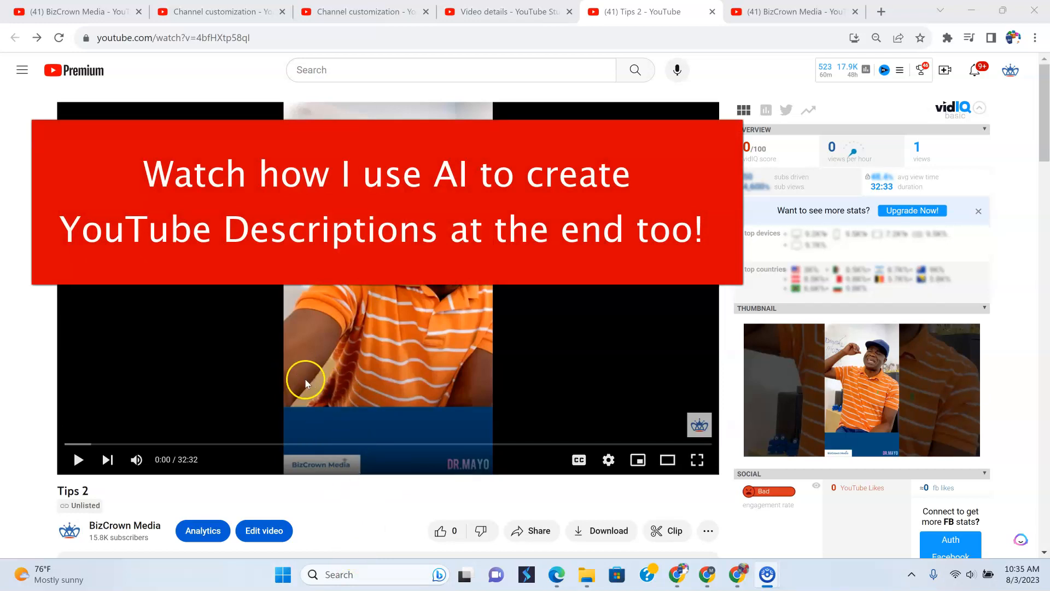
pyautogui.moveTo(309, 382)
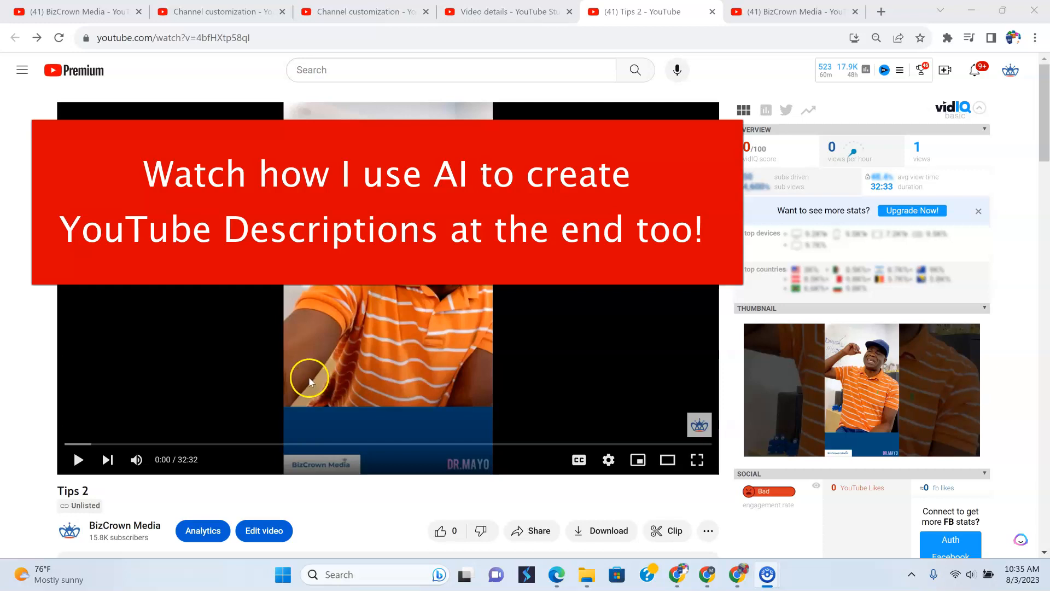
# Scroll below the Tips 2 player to bring the full description into view.
pyautogui.scroll(-3)
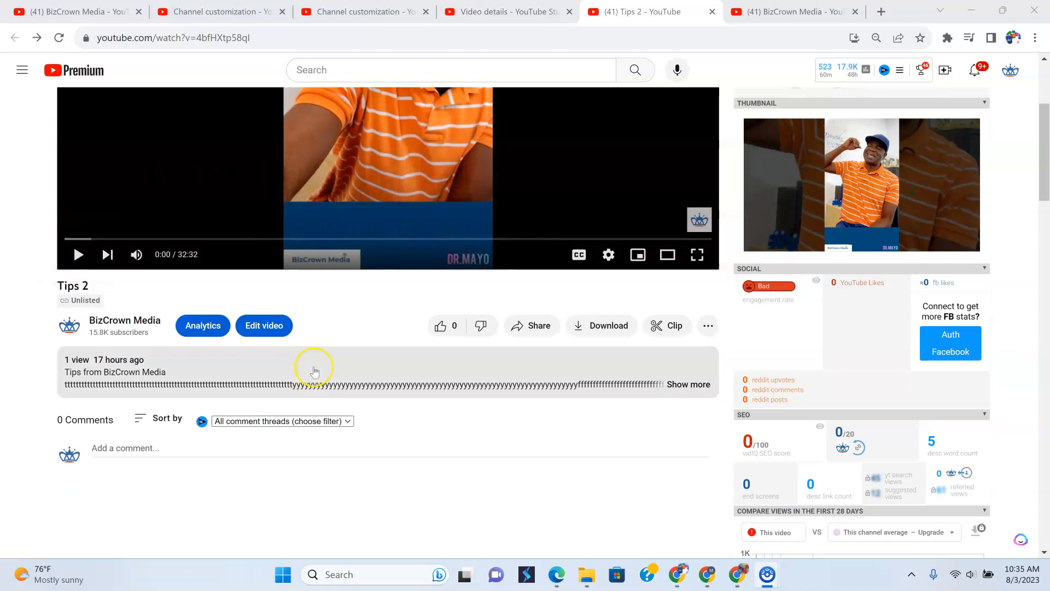
pyautogui.moveTo(315, 368)
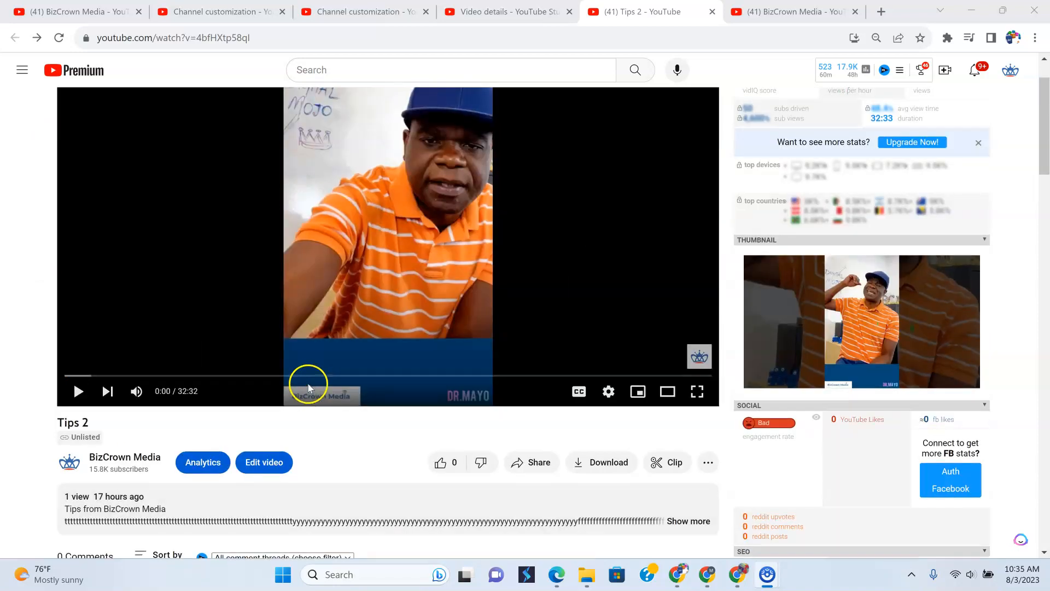
pyautogui.scroll(3)
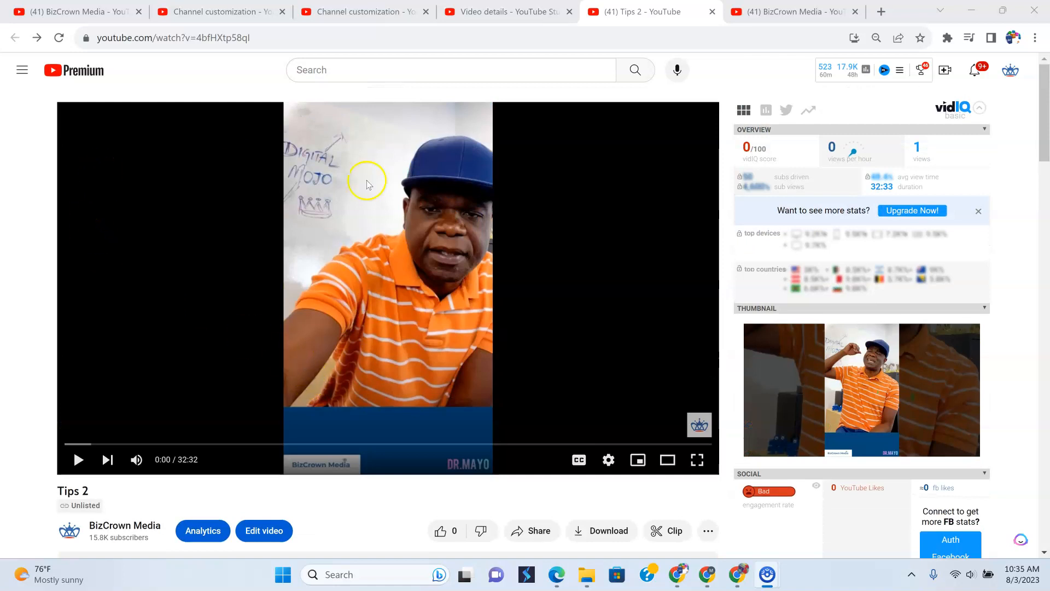
pyautogui.scroll(-3)
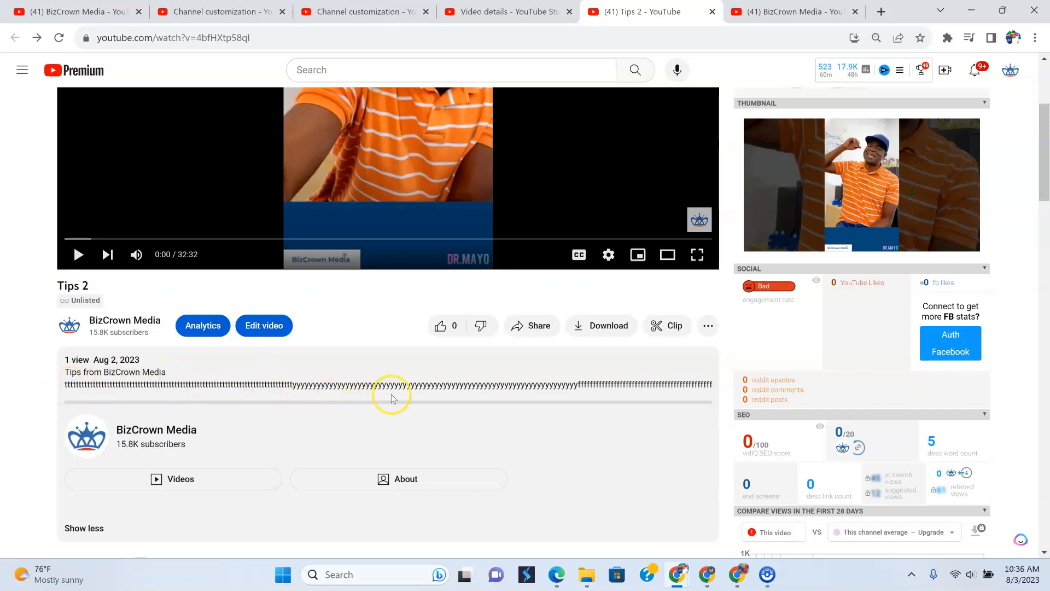
pyautogui.moveTo(591, 387)
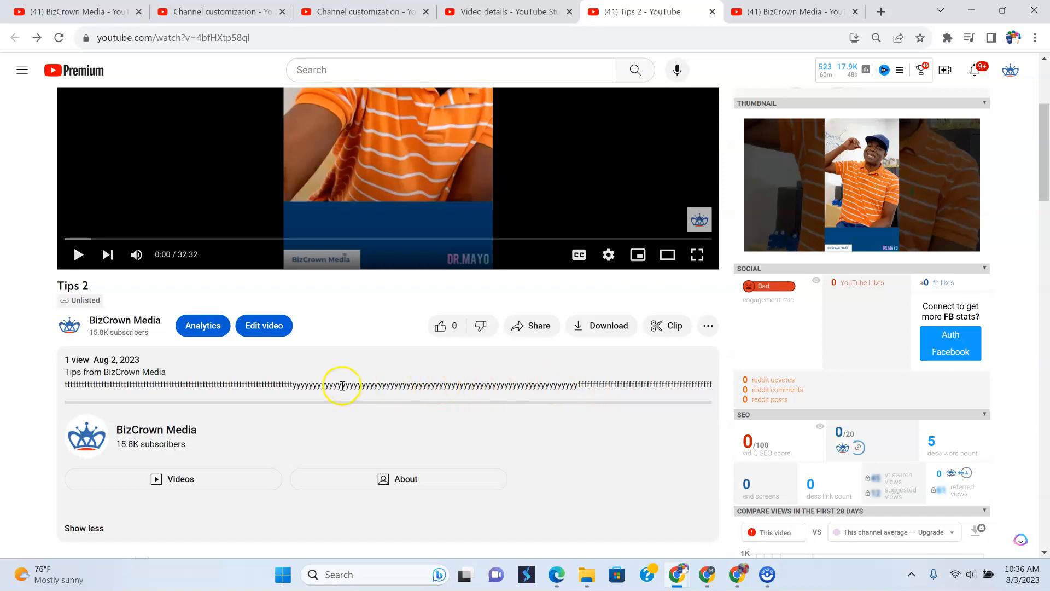
pyautogui.moveTo(171, 388)
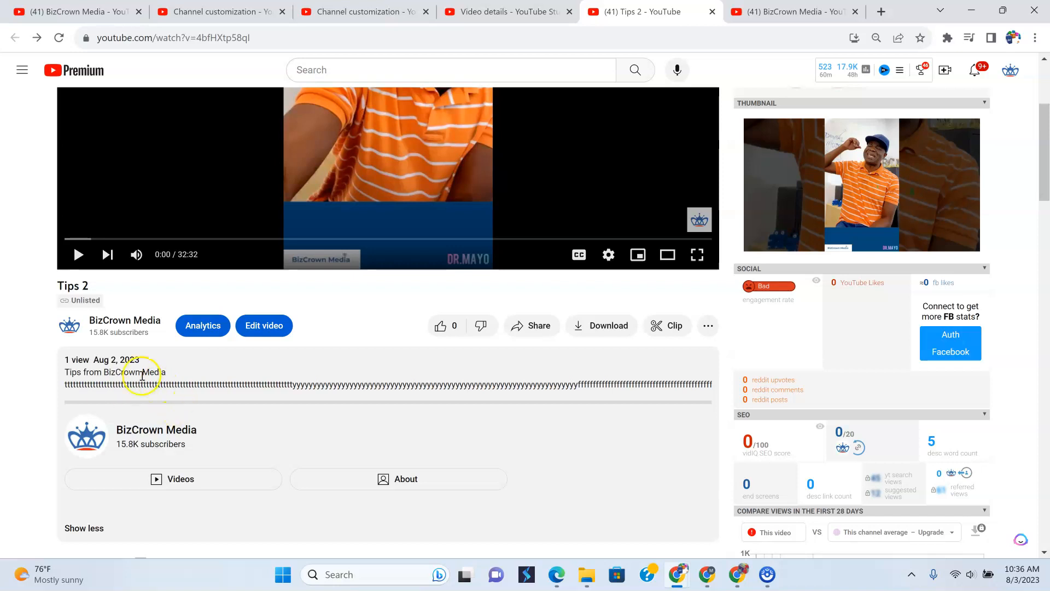
pyautogui.moveTo(197, 397)
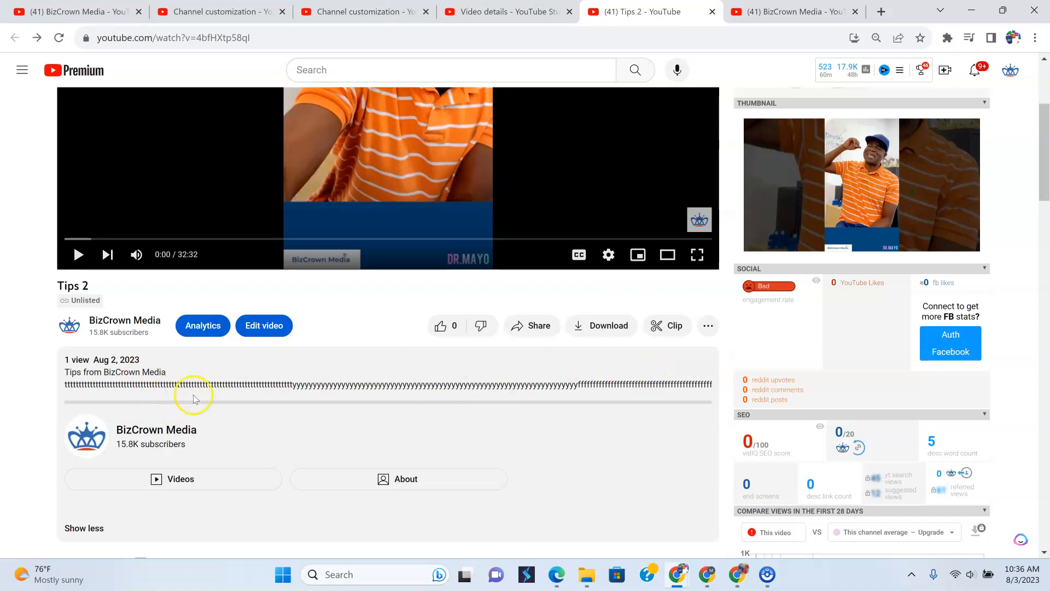
# Collapse the Tips 2 description with 'Show less' and scroll back near Edit video.
pyautogui.scroll(-3)
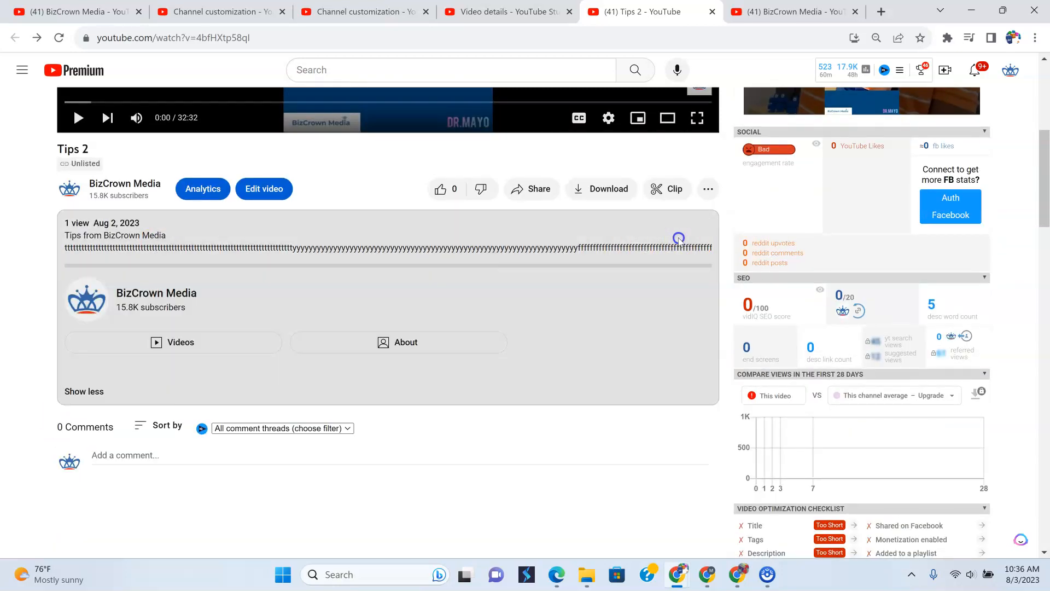
pyautogui.moveTo(75, 394)
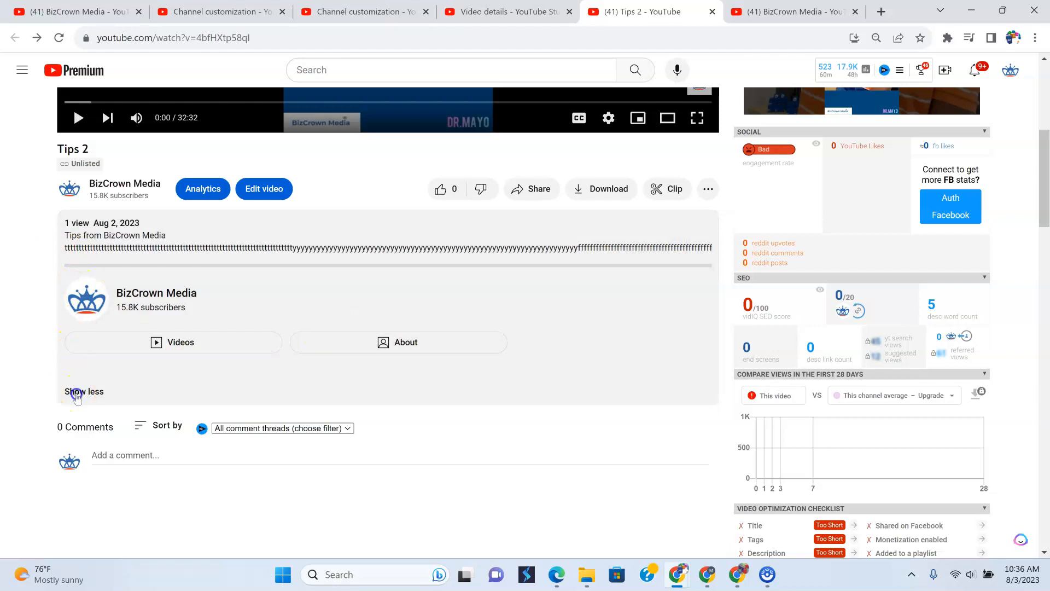
pyautogui.click(83, 391)
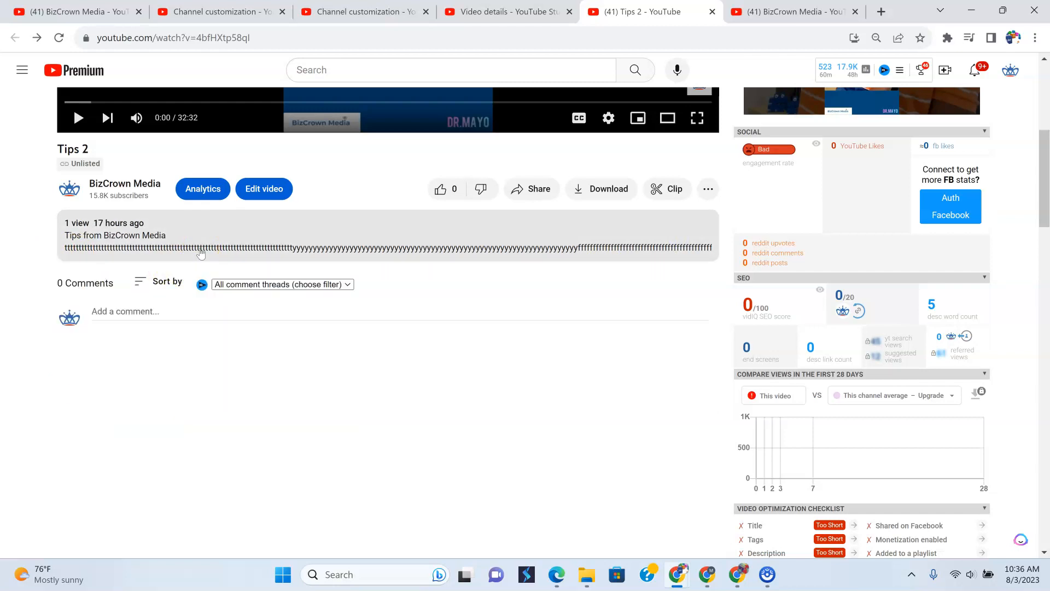
pyautogui.moveTo(407, 353)
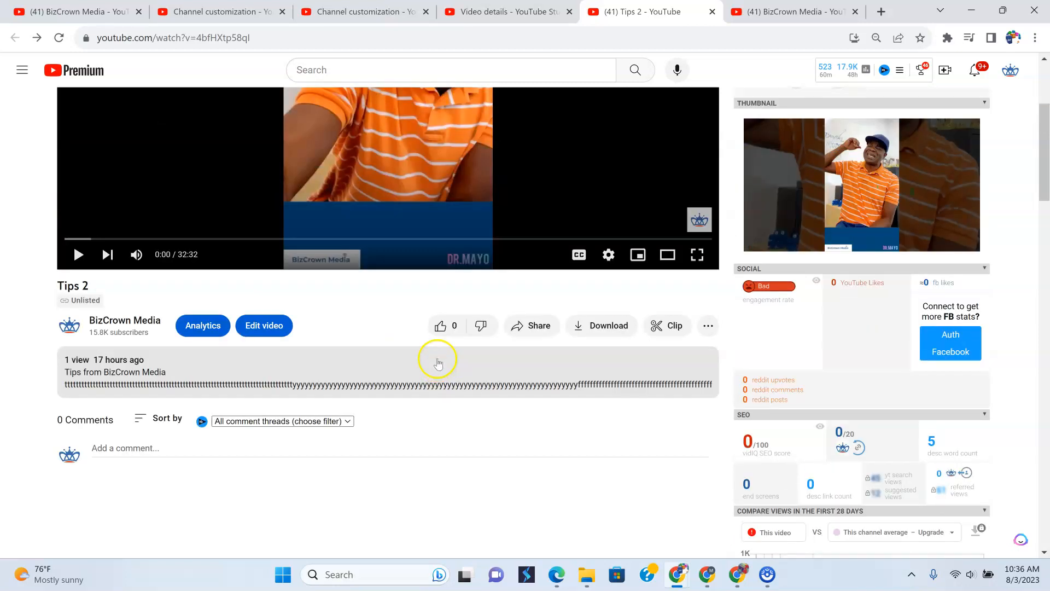
pyautogui.moveTo(404, 405)
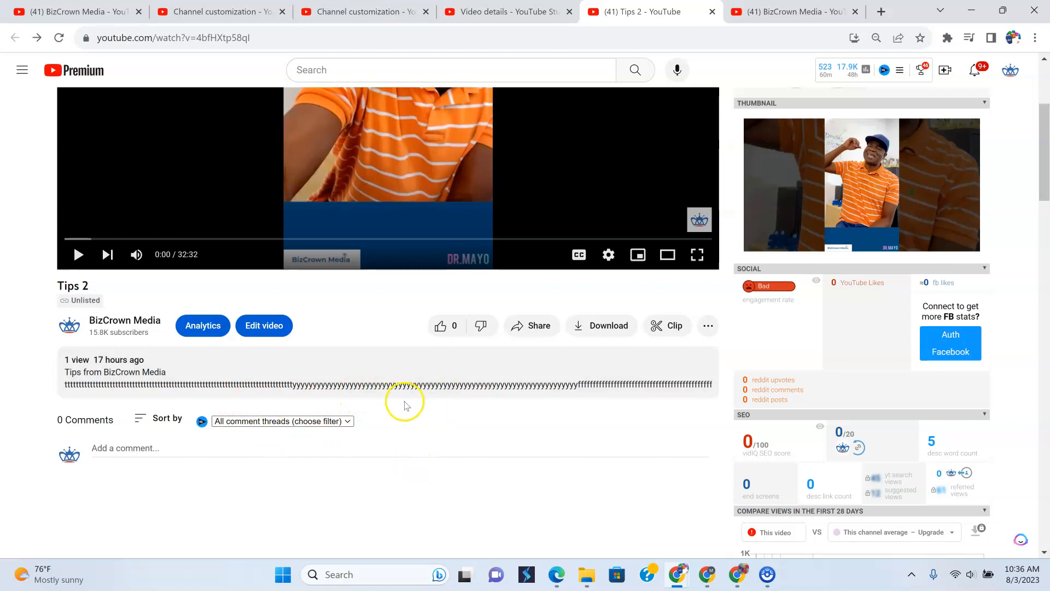
pyautogui.moveTo(450, 436)
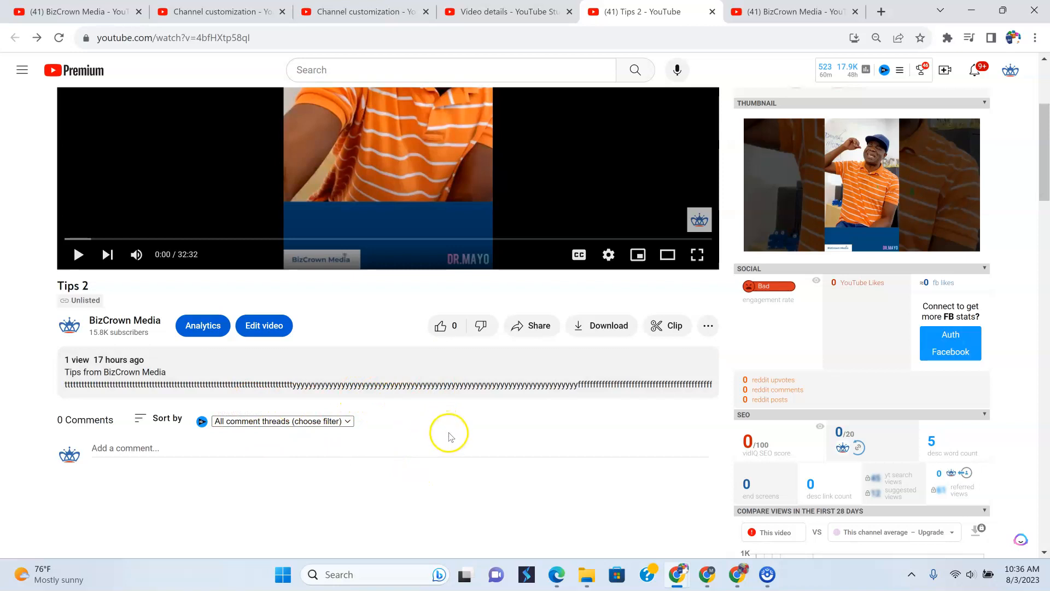
pyautogui.moveTo(441, 434)
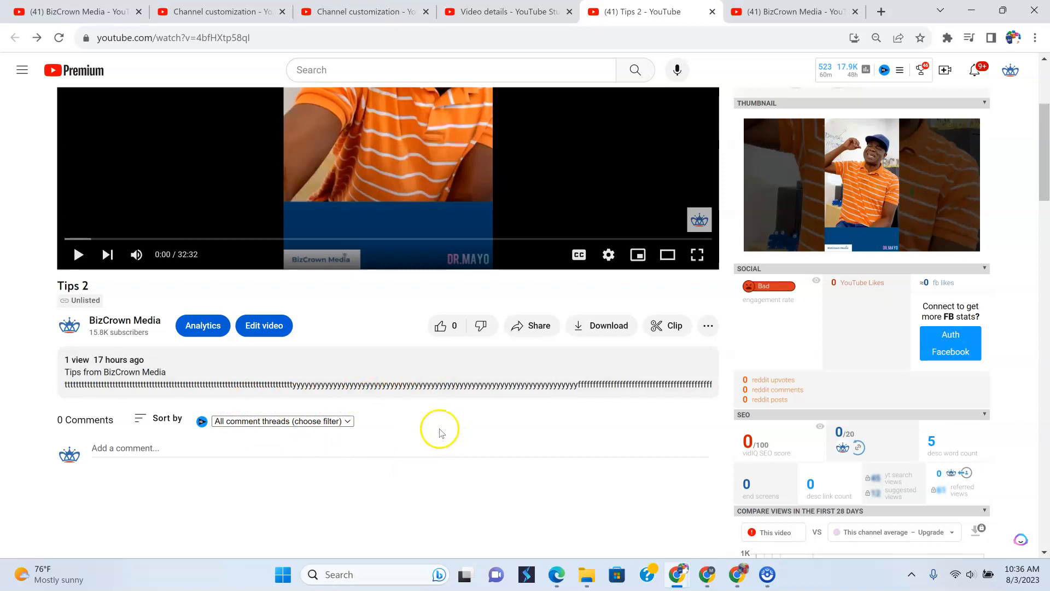
pyautogui.scroll(3)
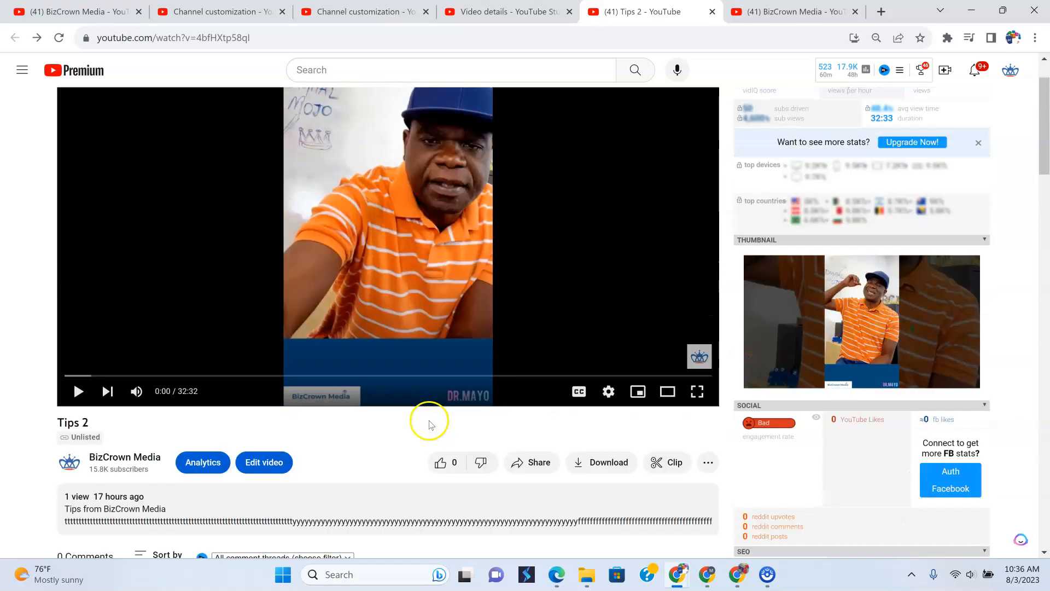
pyautogui.scroll(-3)
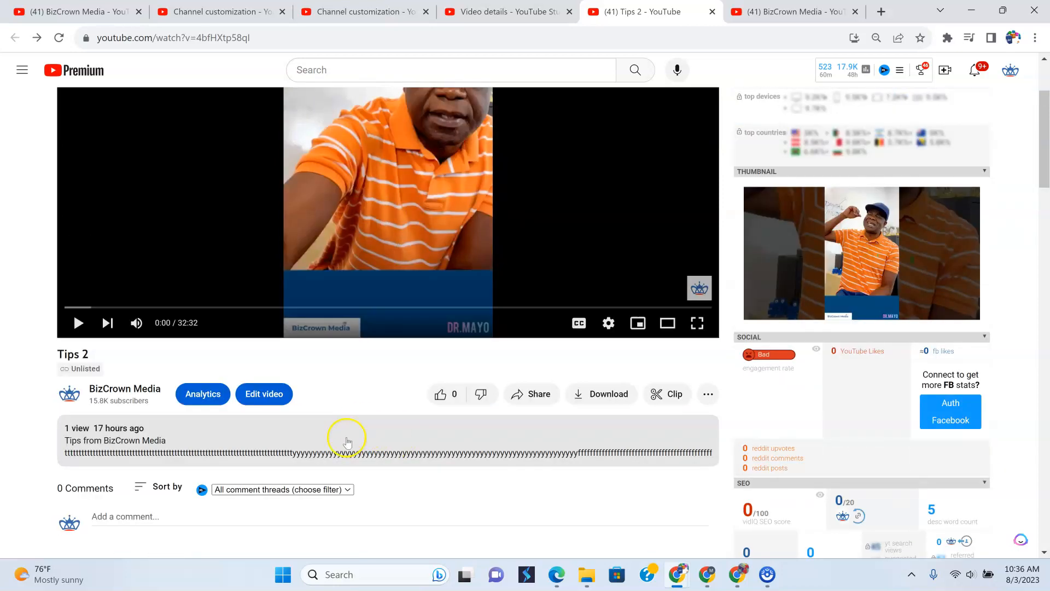
pyautogui.moveTo(415, 433)
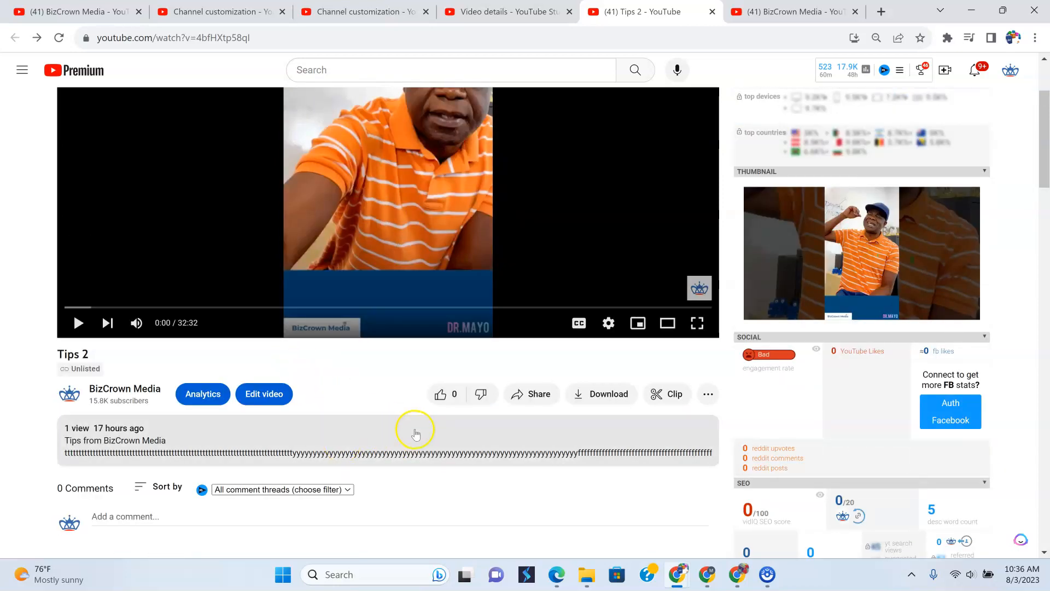
pyautogui.moveTo(349, 412)
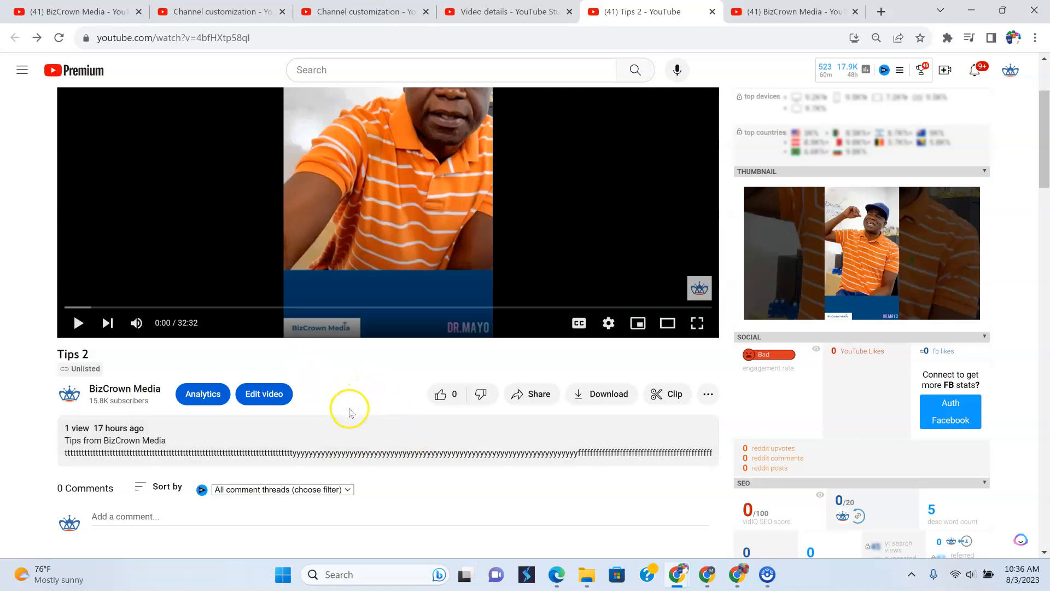
pyautogui.moveTo(341, 417)
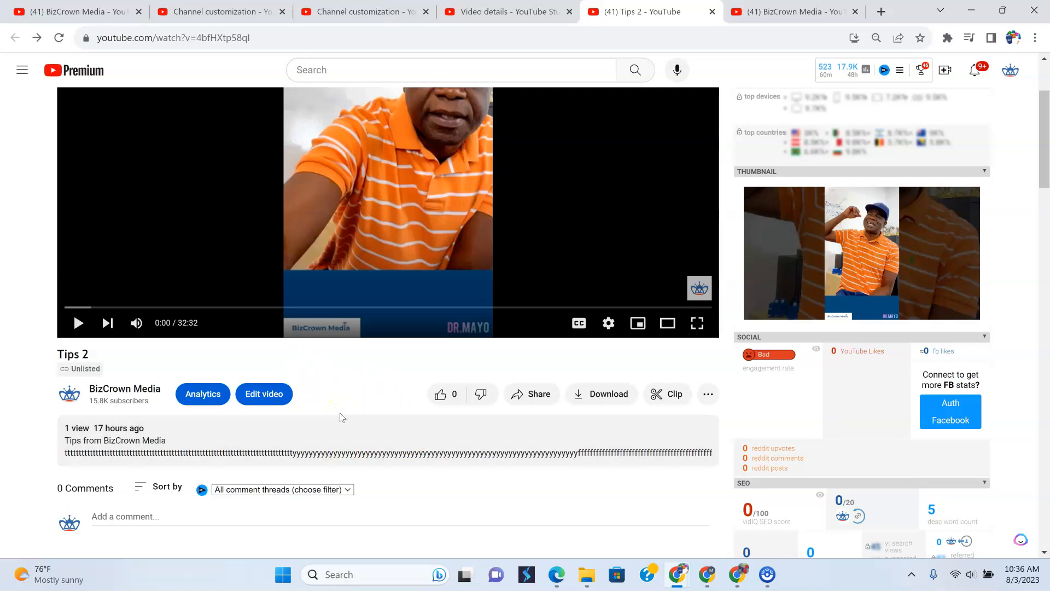
pyautogui.moveTo(335, 408)
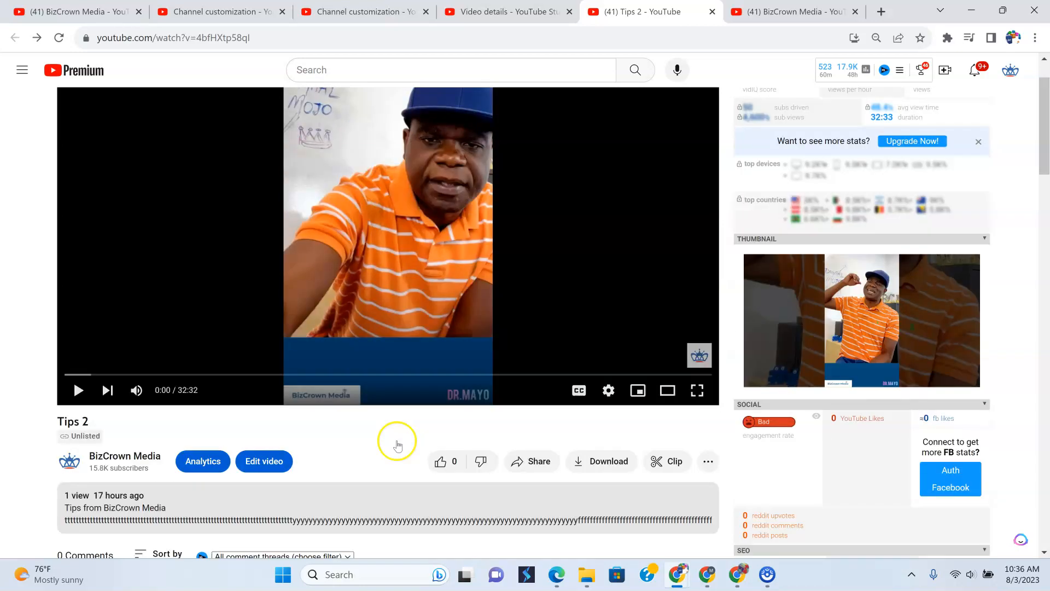
pyautogui.scroll(-3)
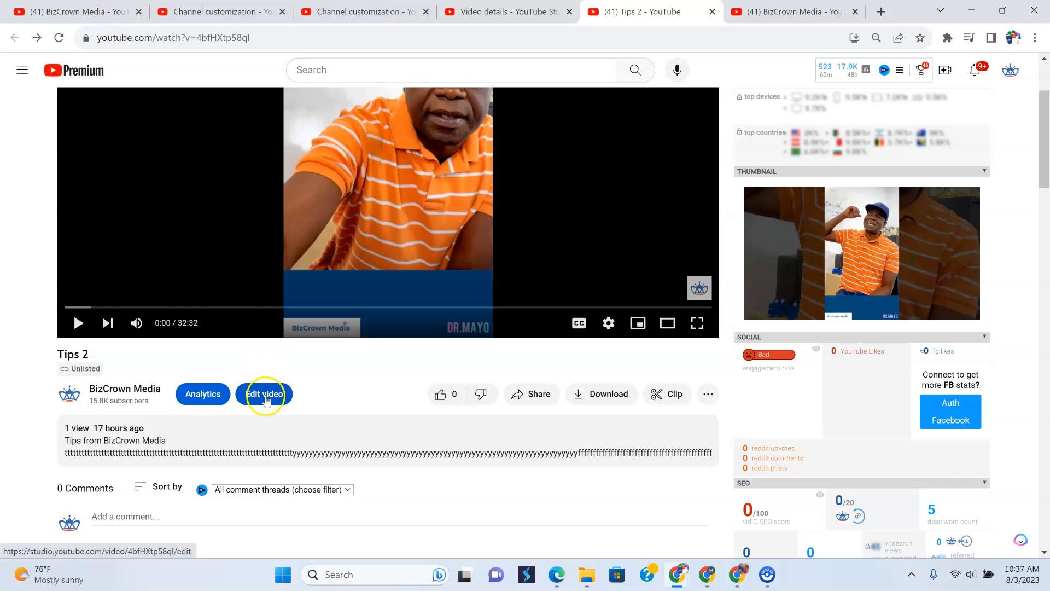
# Open Tips 2 in YouTube Studio's Video details editor via 'Edit video'.
pyautogui.click(263, 393)
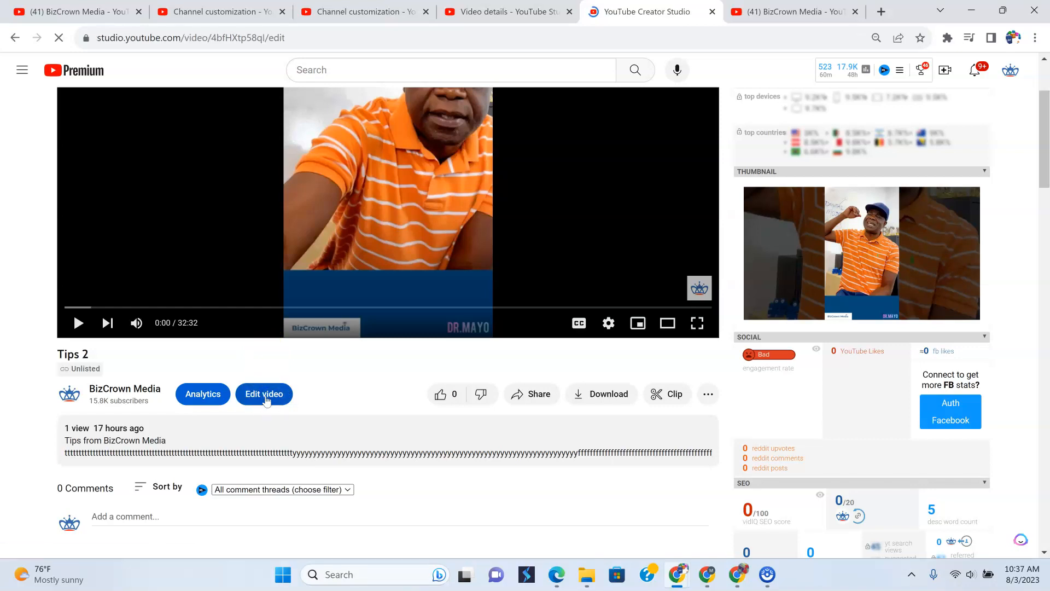
pyautogui.click(264, 394)
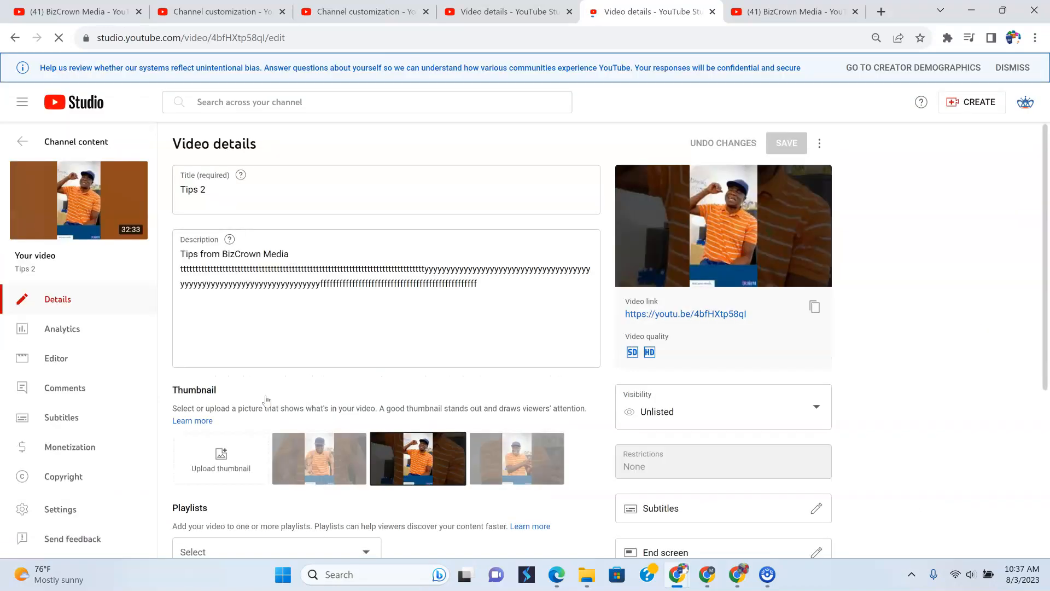
pyautogui.moveTo(264, 375)
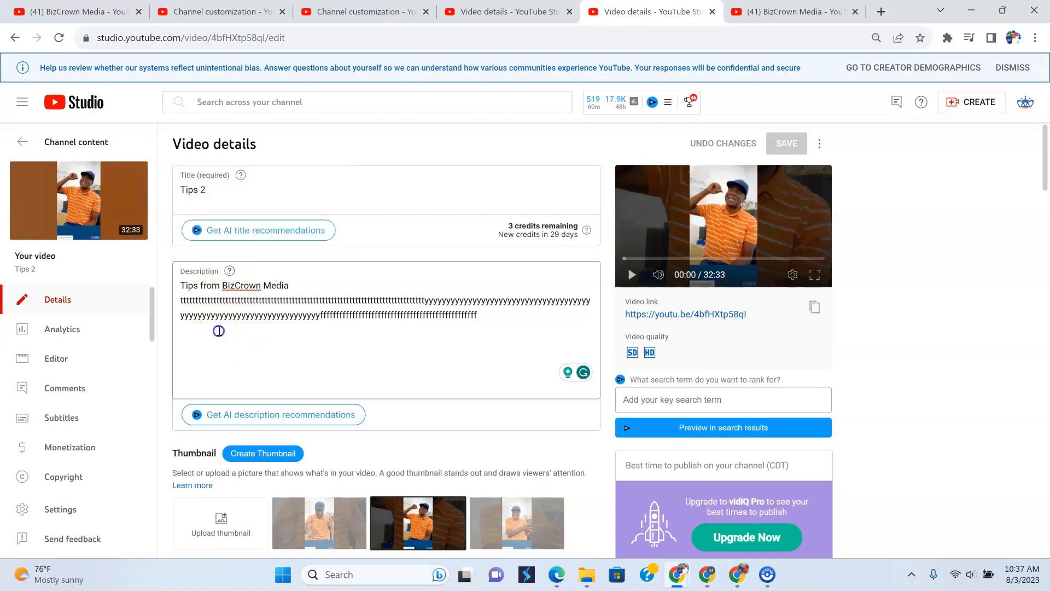
# Replace the placeholder description line with 'Tips from BizCrown Media - Lookout.'.
pyautogui.click(189, 299)
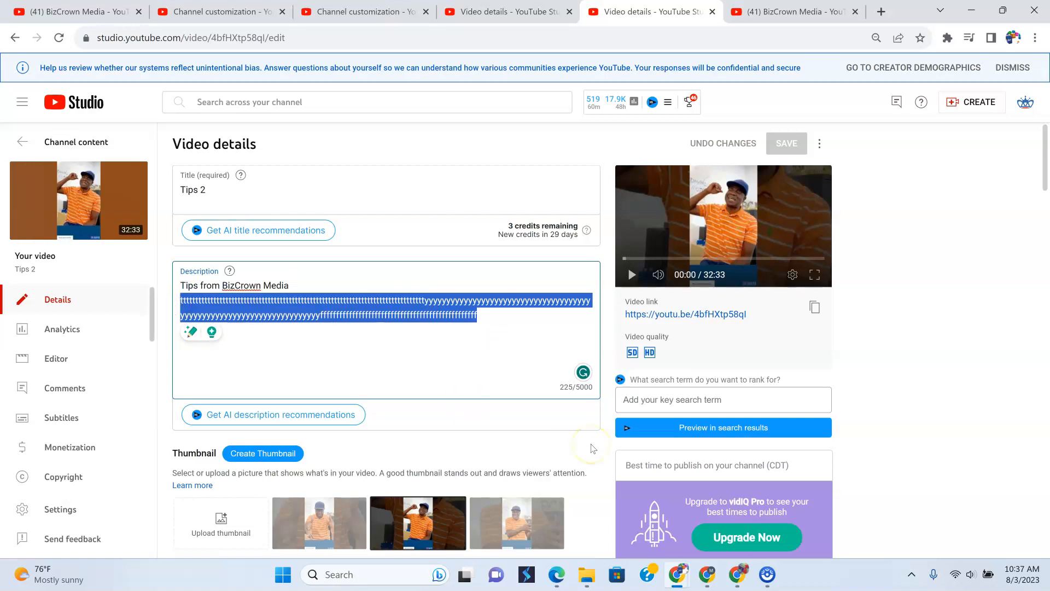
pyautogui.press('Delete')
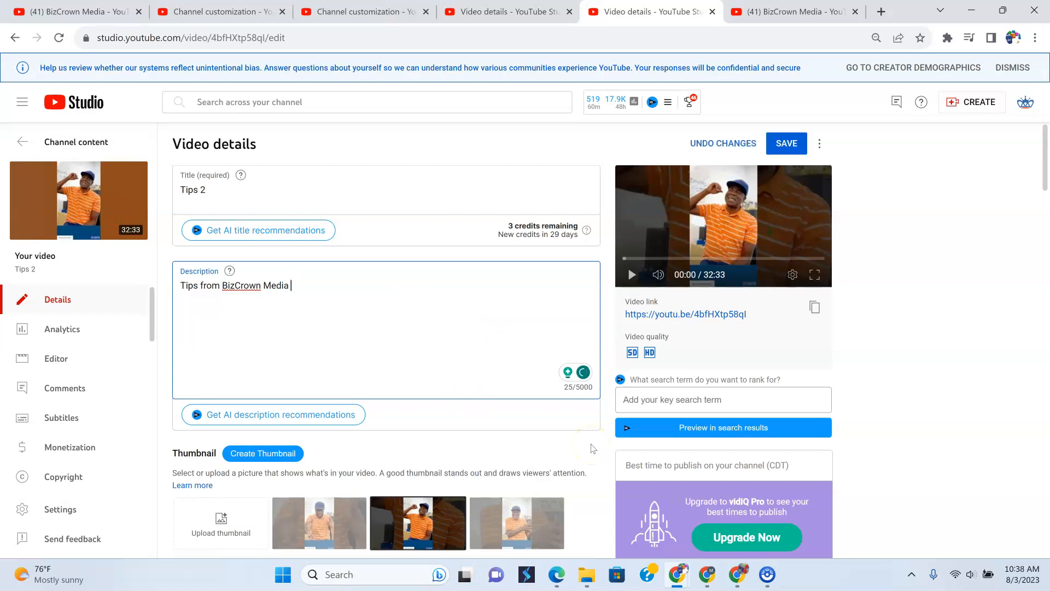
pyautogui.write('- Look')
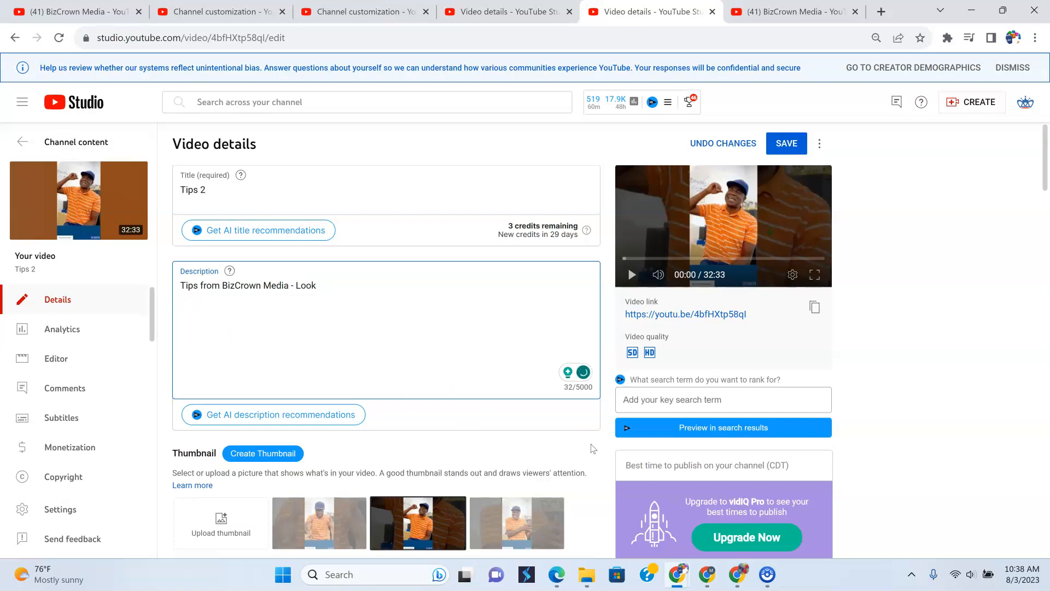
pyautogui.write('oou')
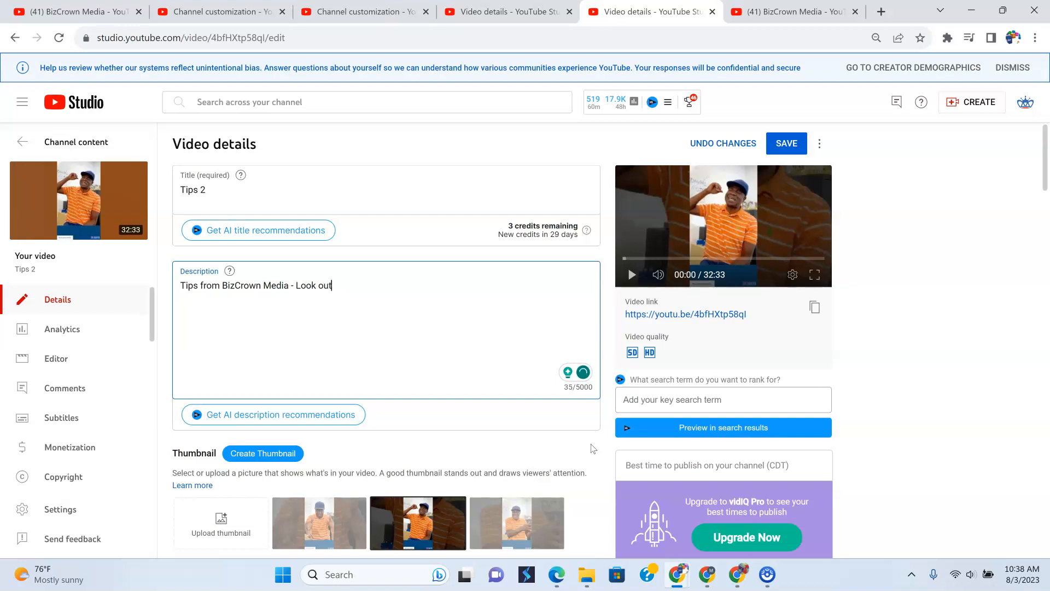
pyautogui.write('.')
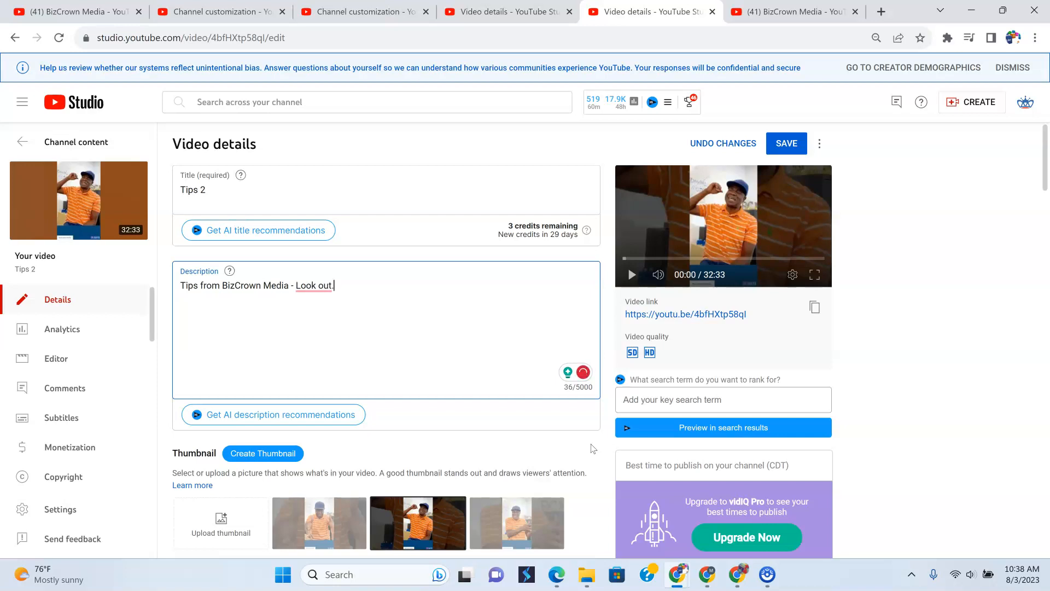
pyautogui.rightClick(315, 285)
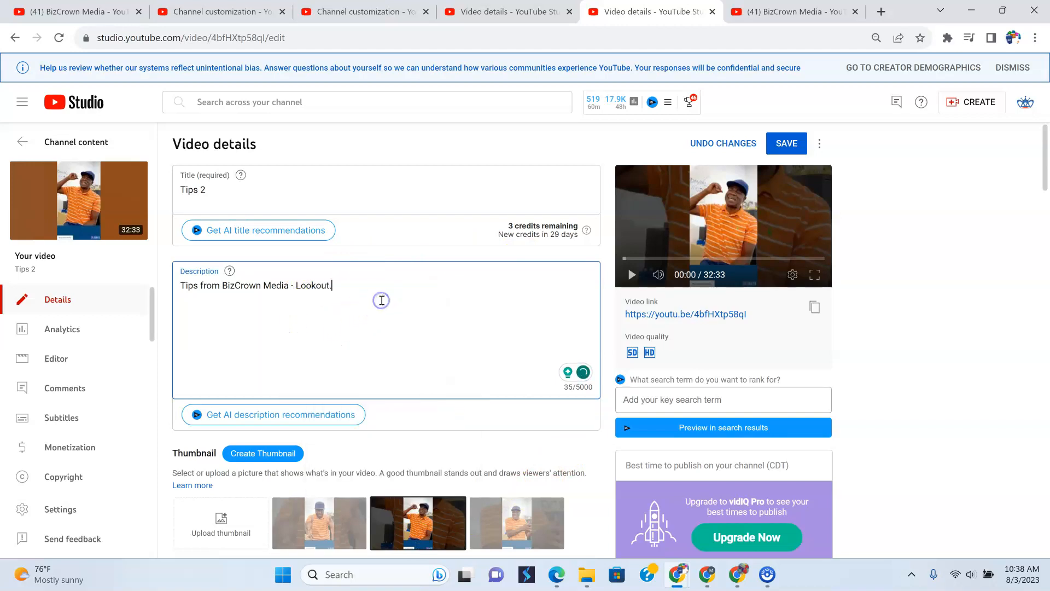
pyautogui.moveTo(225, 184)
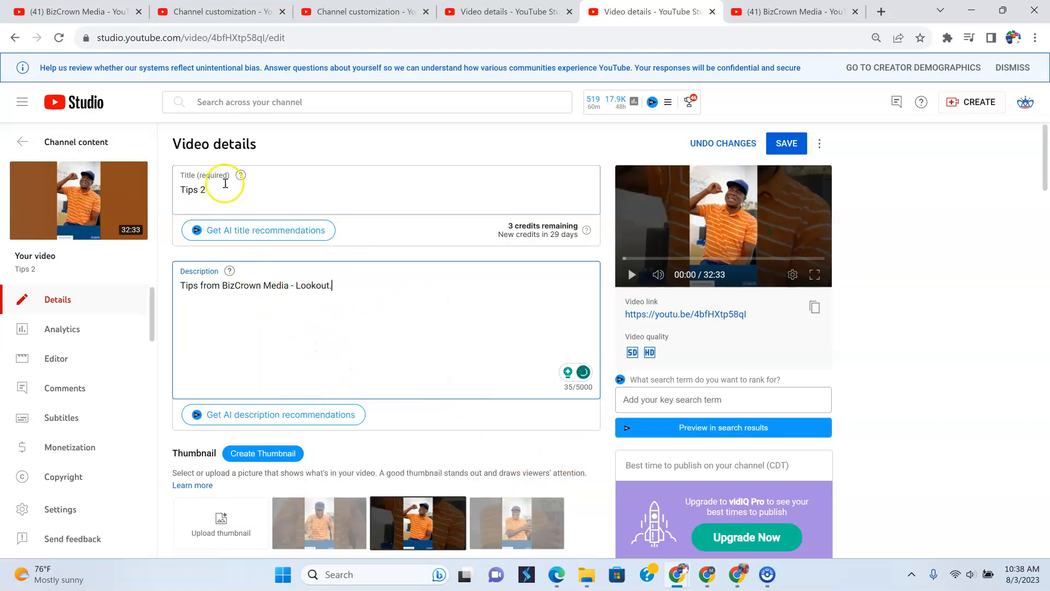
# Change the title's '2' to 'from Dr. Mayo'.
pyautogui.click(215, 190)
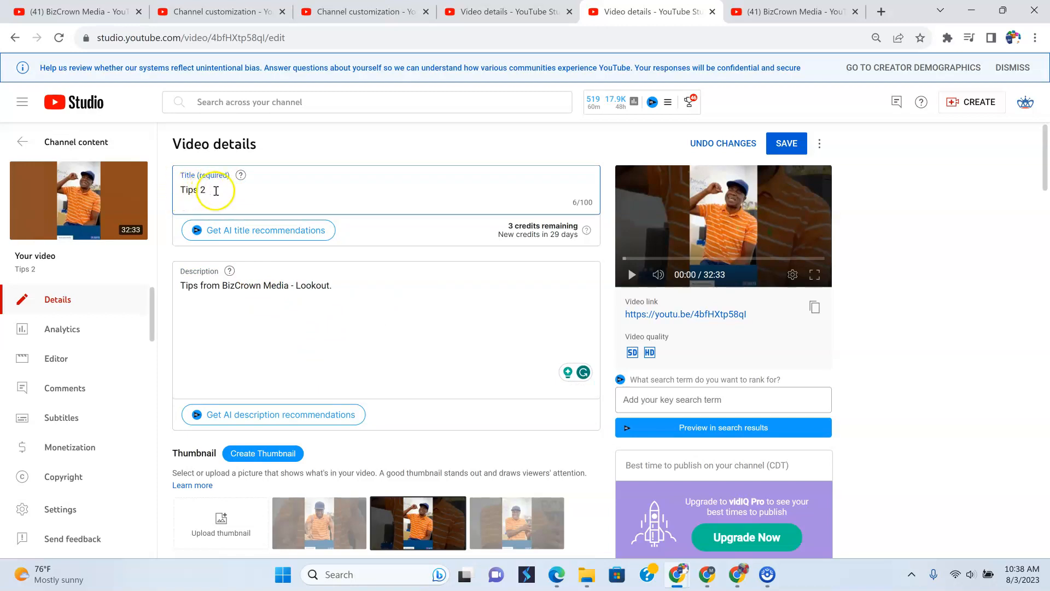
pyautogui.press('Backspace')
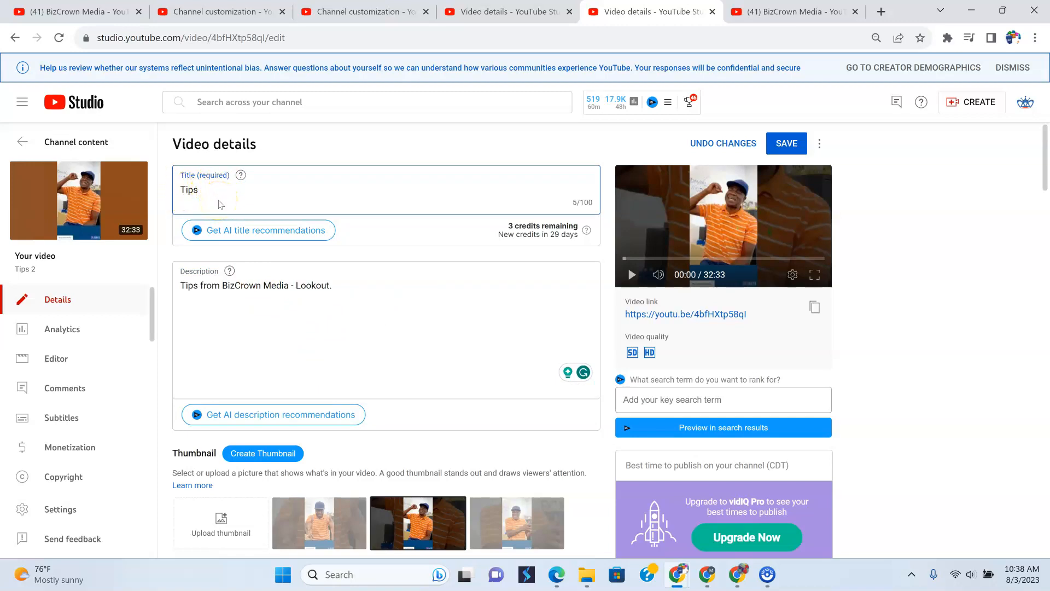
pyautogui.write('from Dr')
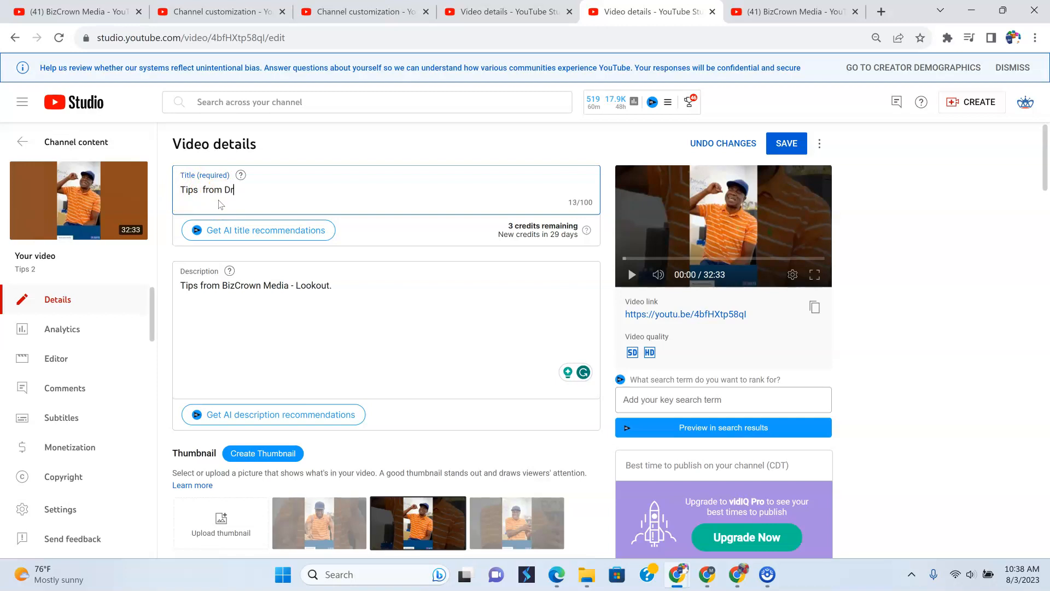
pyautogui.write('. Mayo')
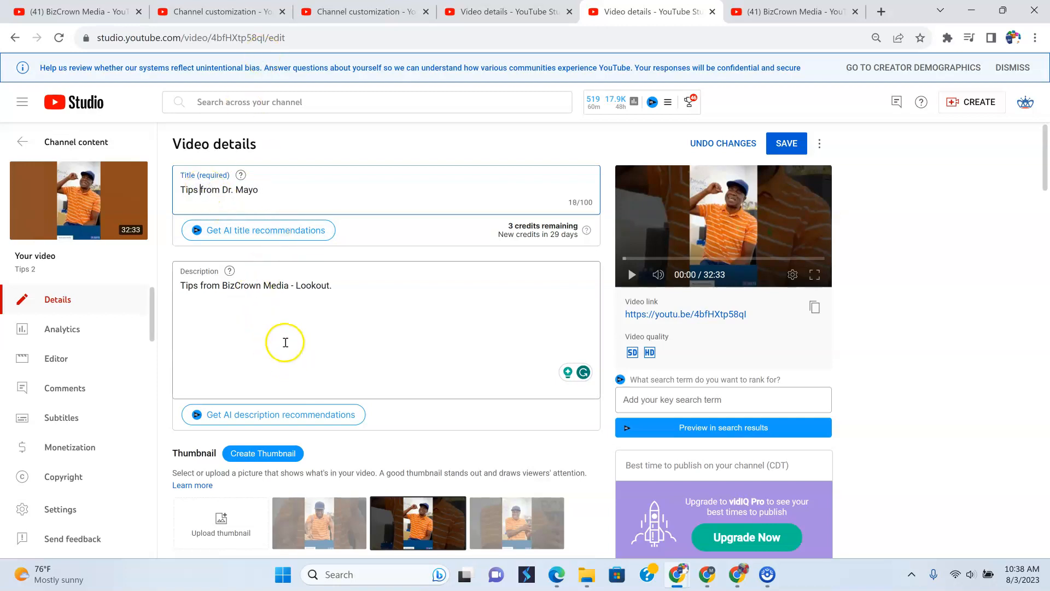
pyautogui.moveTo(334, 352)
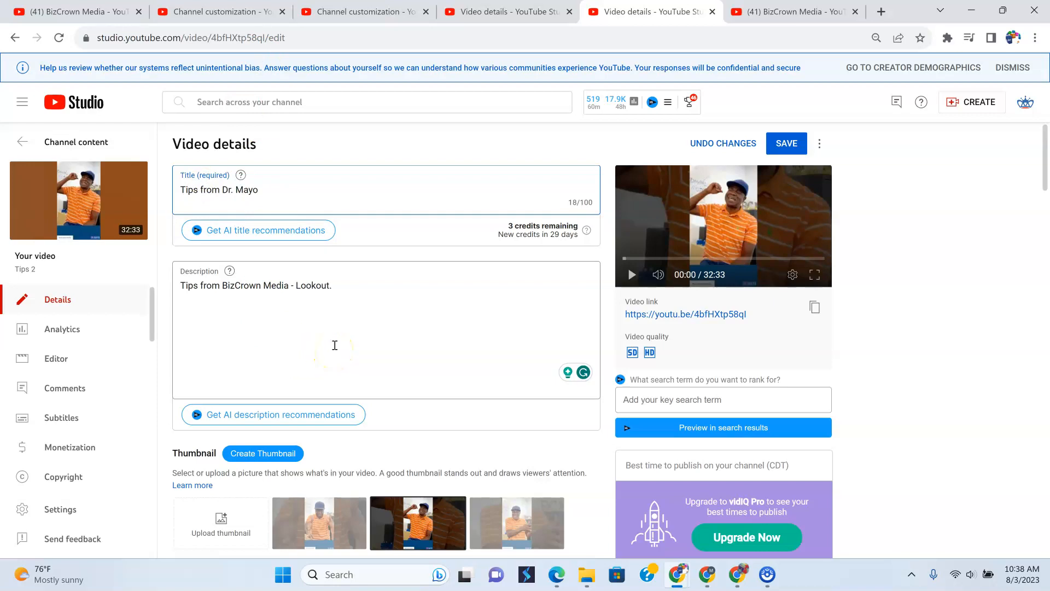
pyautogui.scroll(-3)
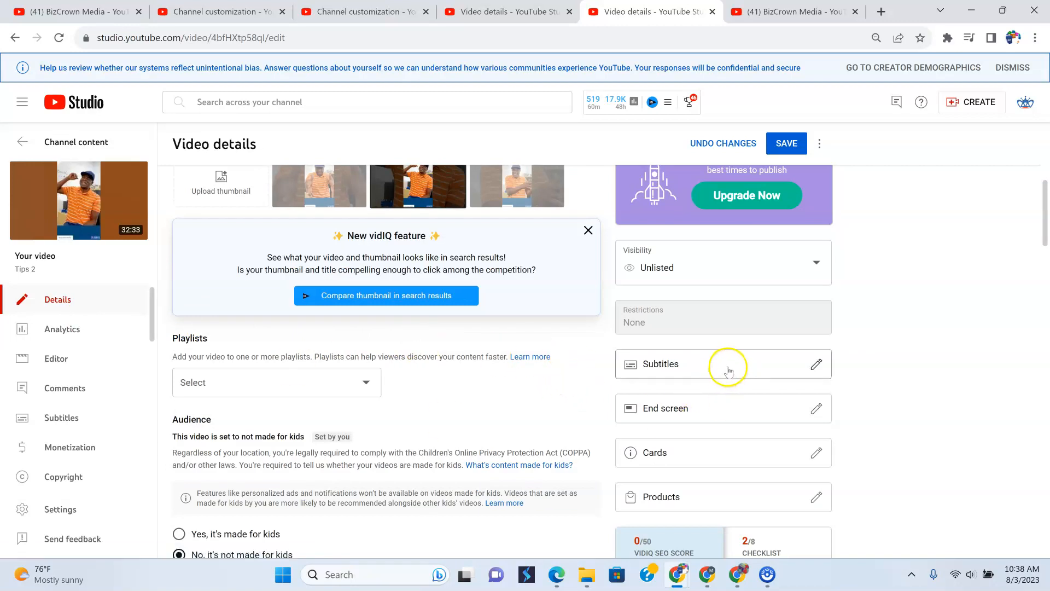
pyautogui.moveTo(132, 380)
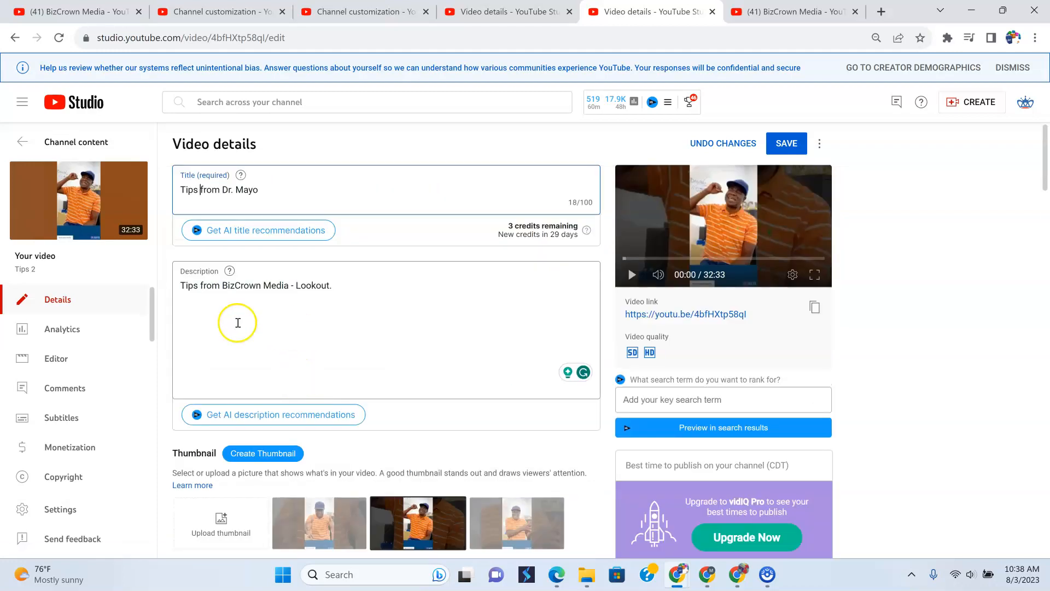
pyautogui.moveTo(304, 244)
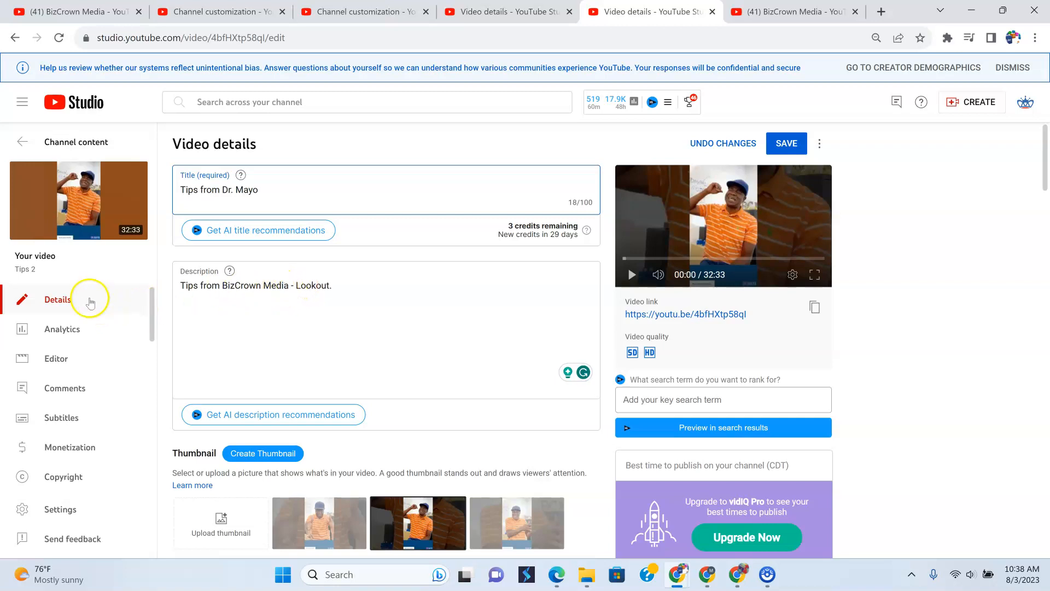
pyautogui.moveTo(87, 333)
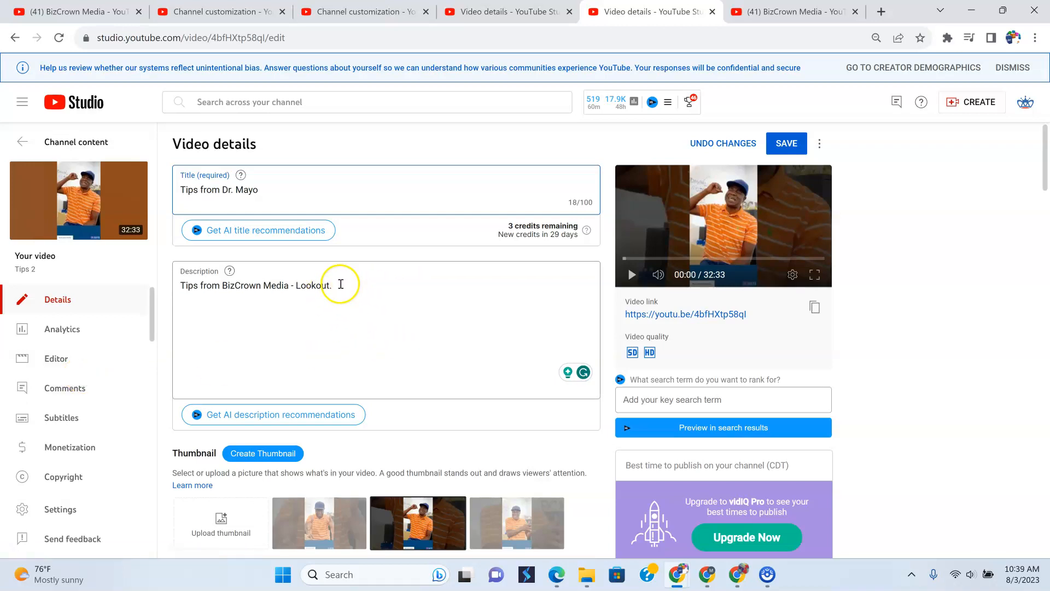
pyautogui.moveTo(401, 293)
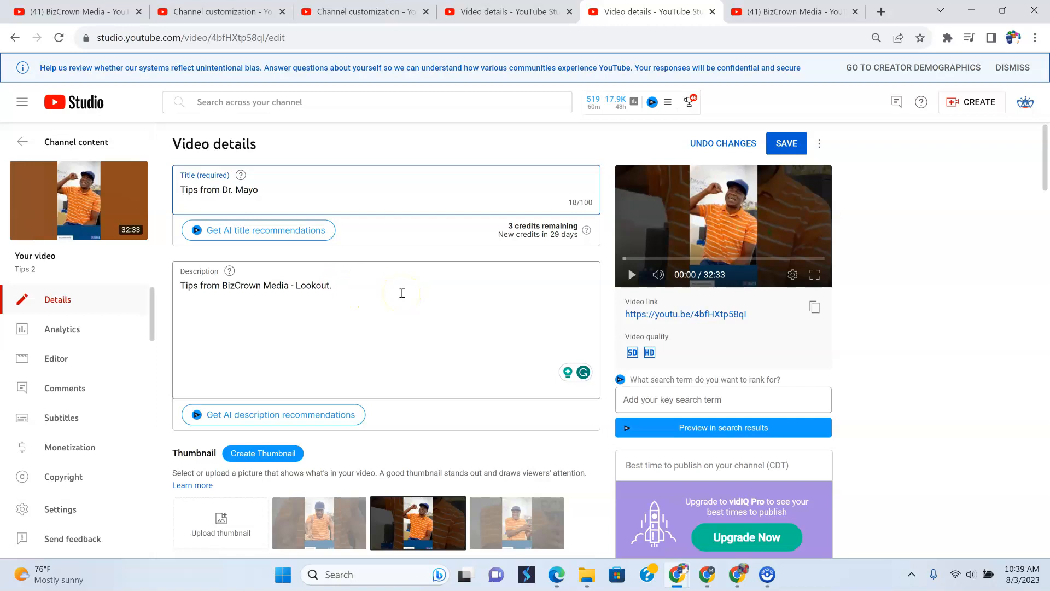
pyautogui.click(200, 190)
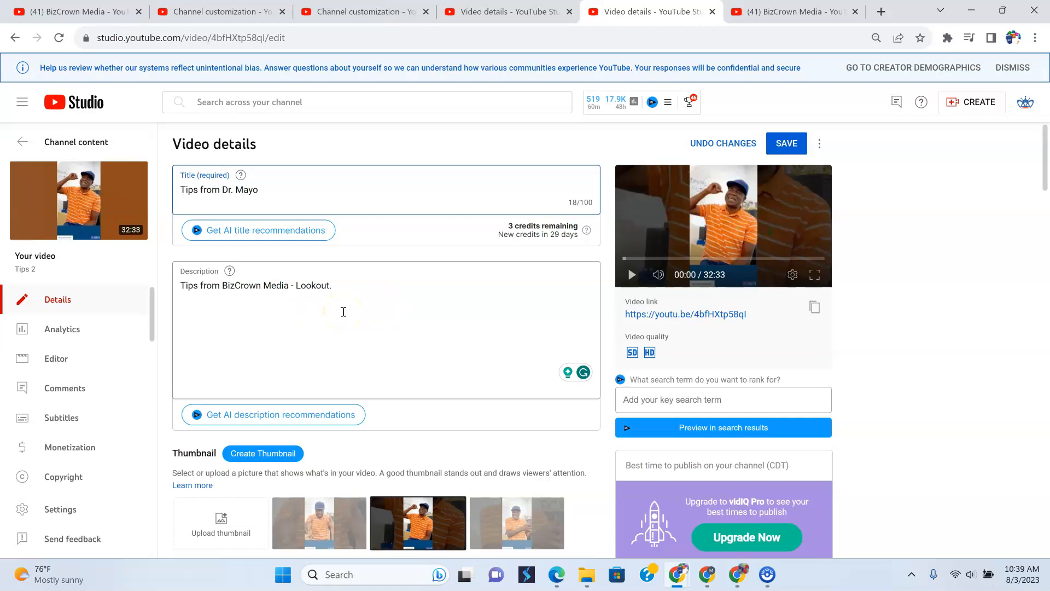
pyautogui.click(343, 311)
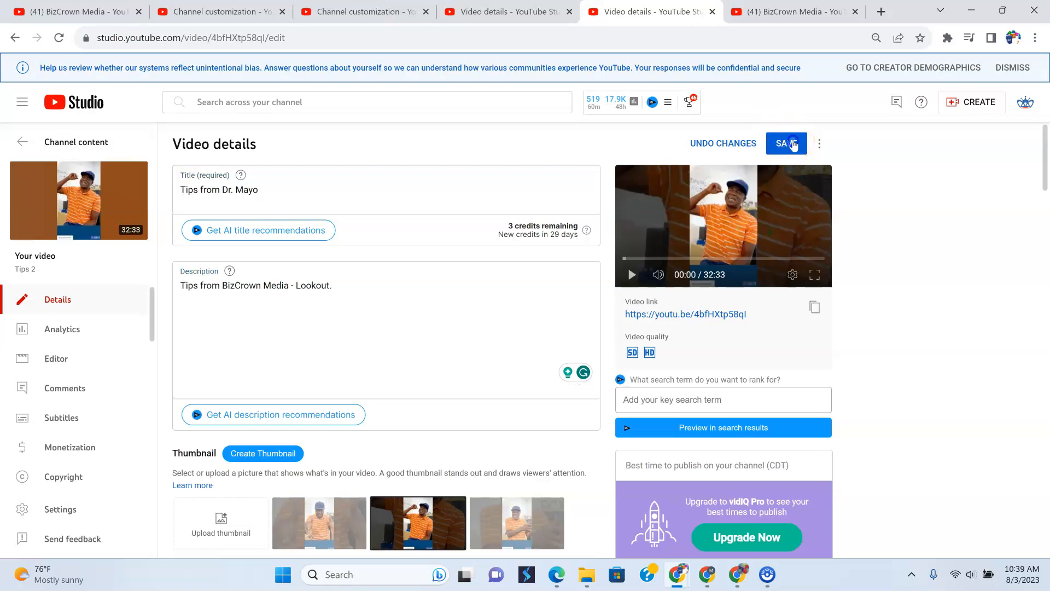
# Save the 'Tips from Dr. Mayo' title and new description.
pyautogui.click(787, 143)
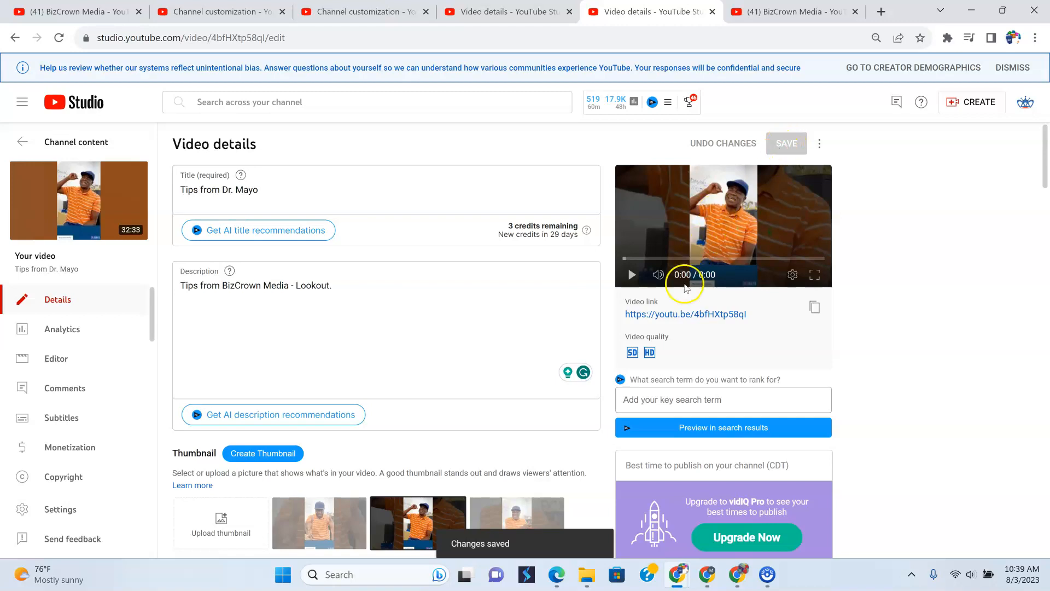
pyautogui.click(685, 314)
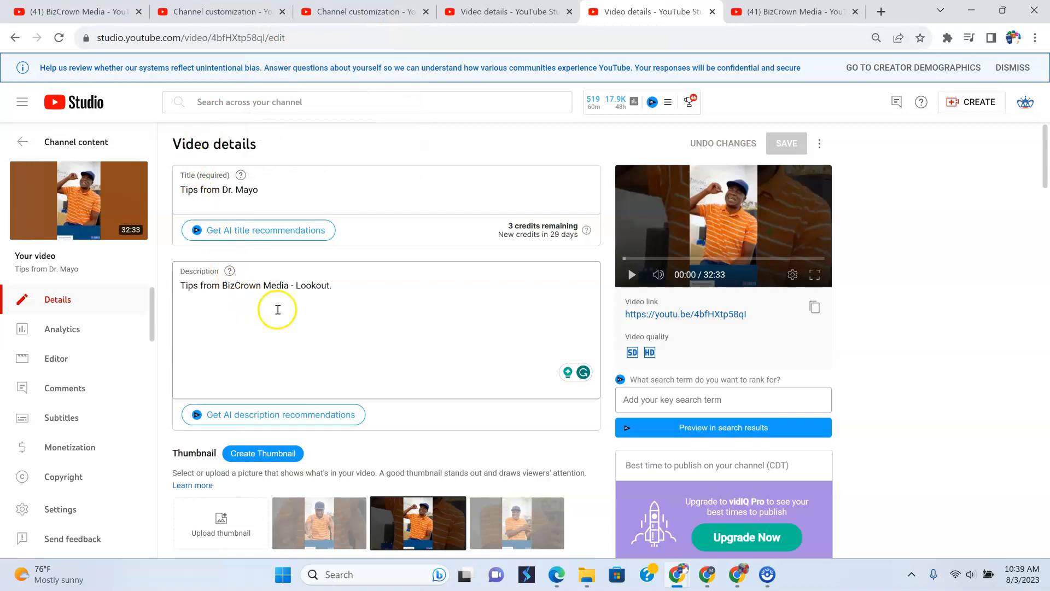
pyautogui.moveTo(320, 314)
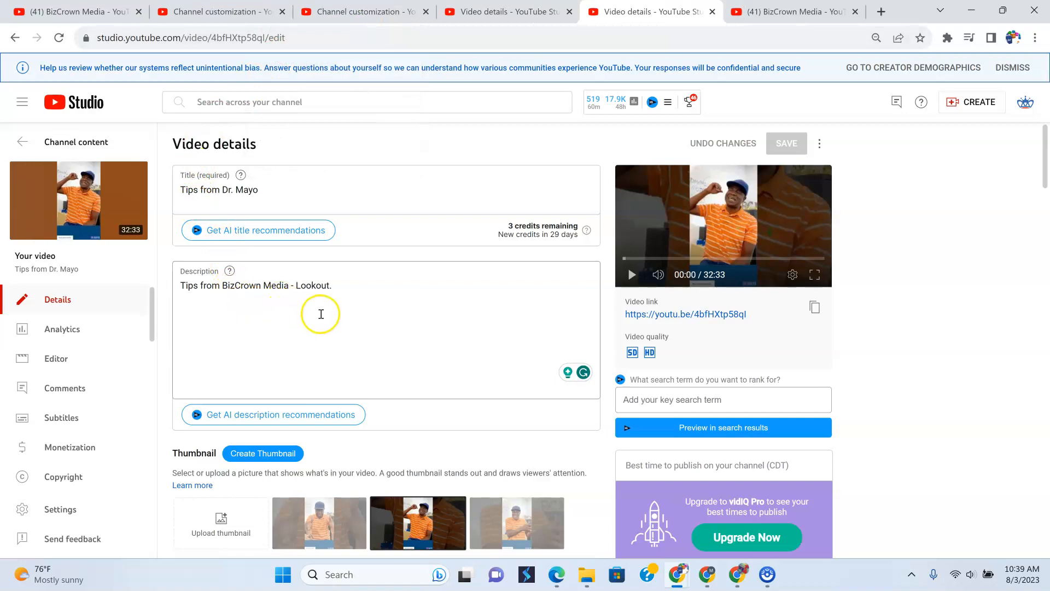
pyautogui.click(282, 285)
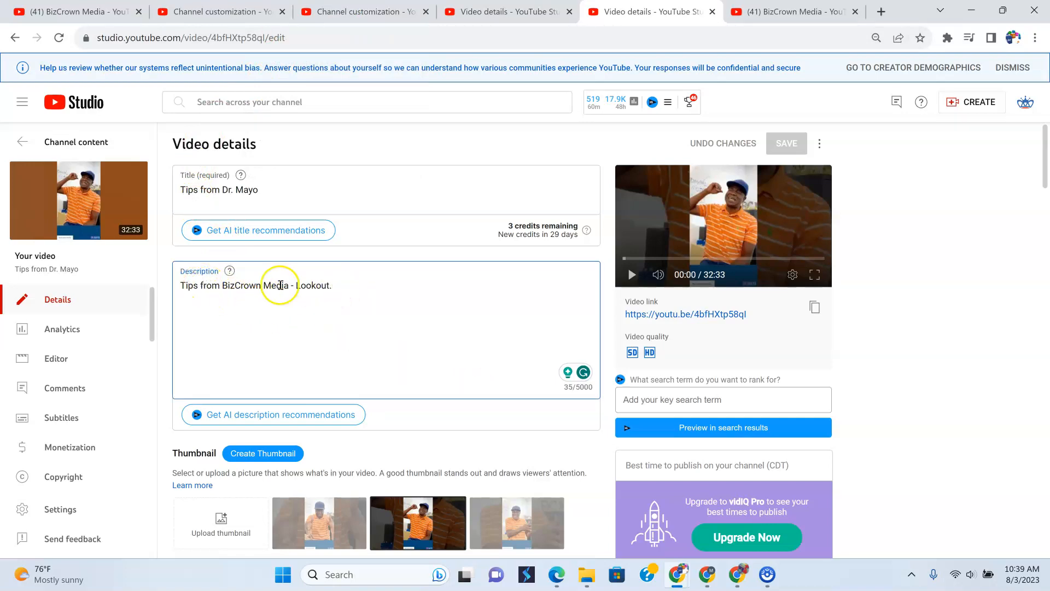
pyautogui.moveTo(410, 347)
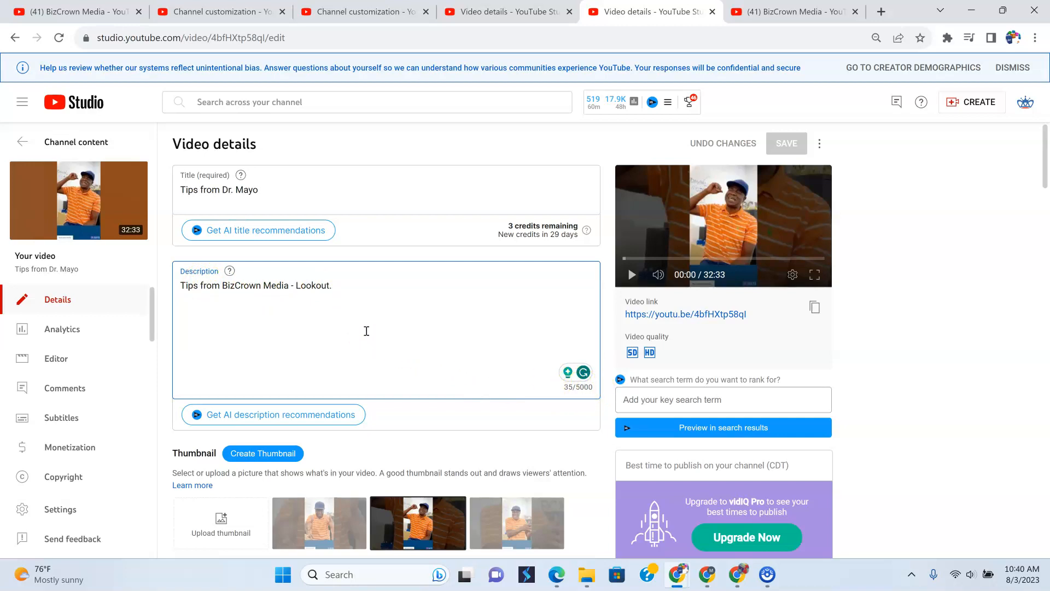
pyautogui.scroll(-3)
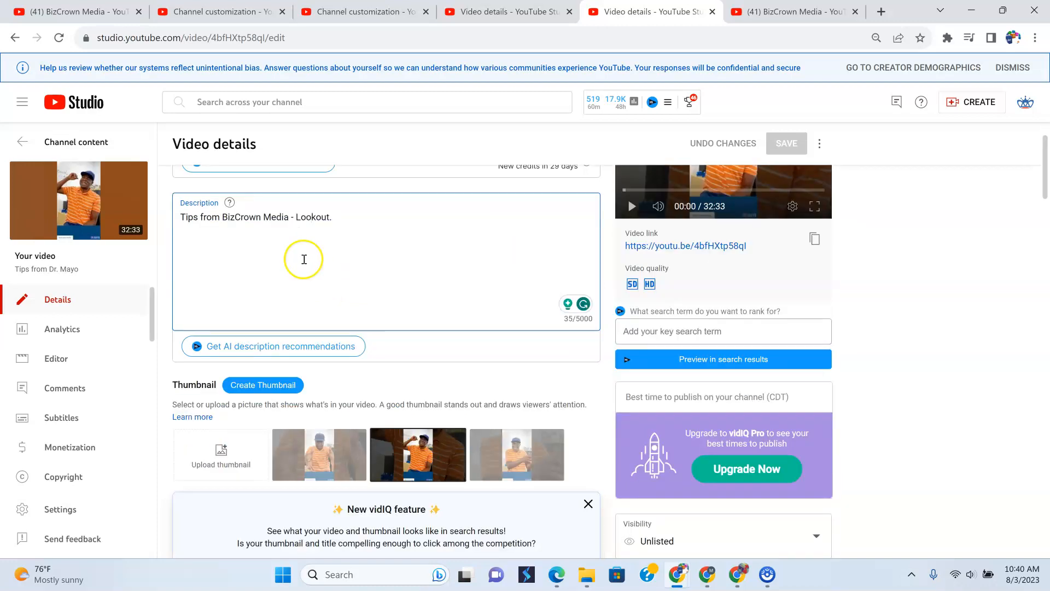
pyautogui.moveTo(171, 240)
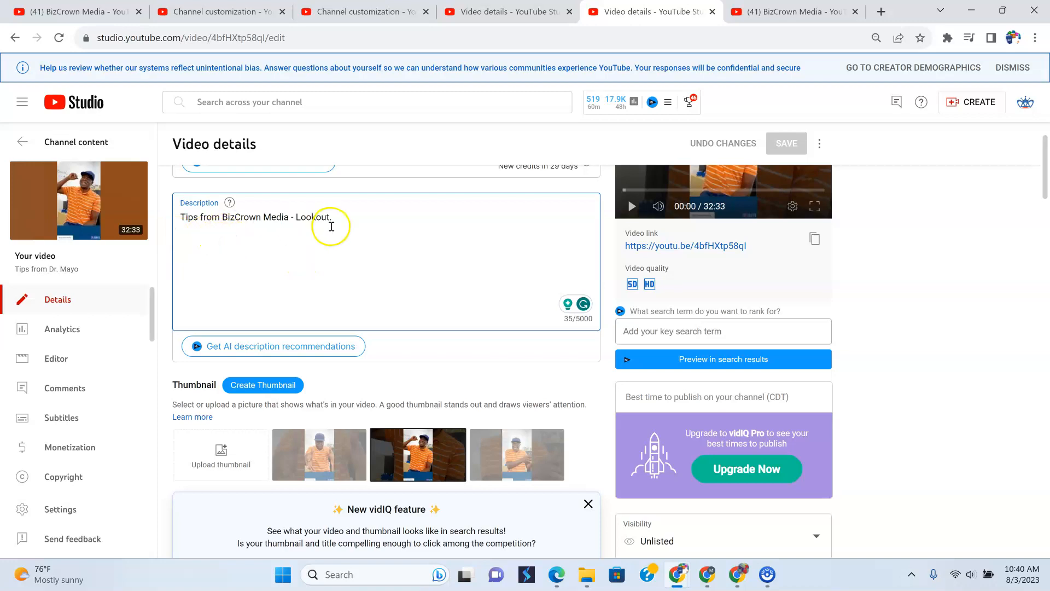
pyautogui.scroll(3)
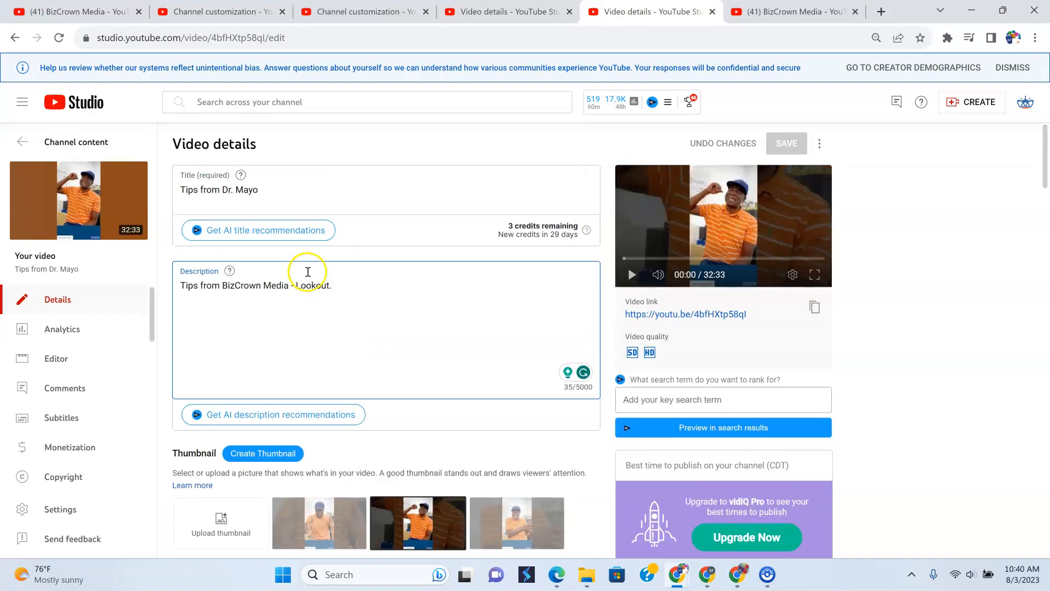
pyautogui.moveTo(301, 302)
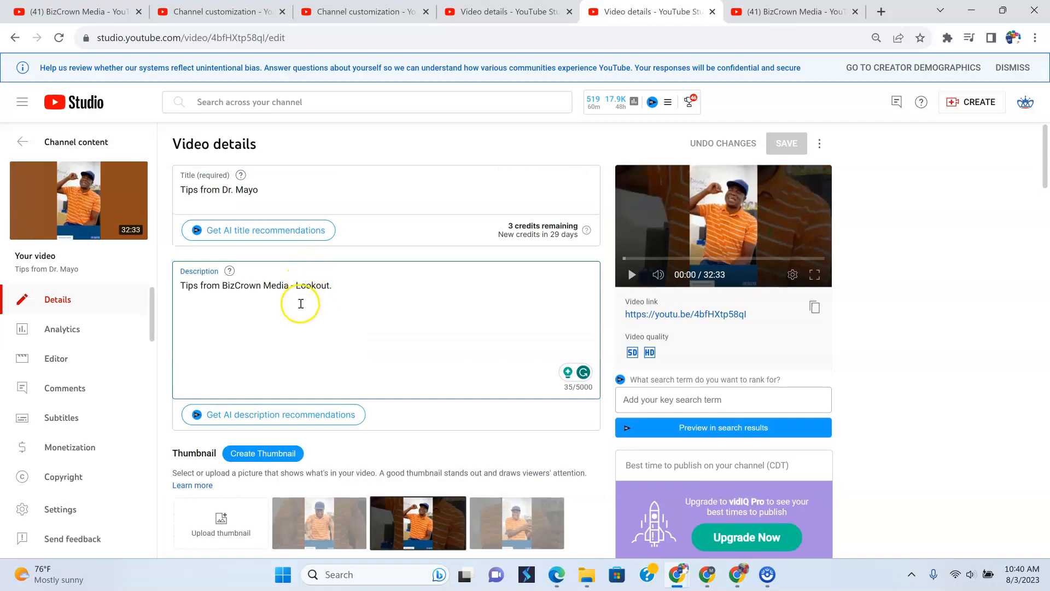
pyautogui.moveTo(429, 361)
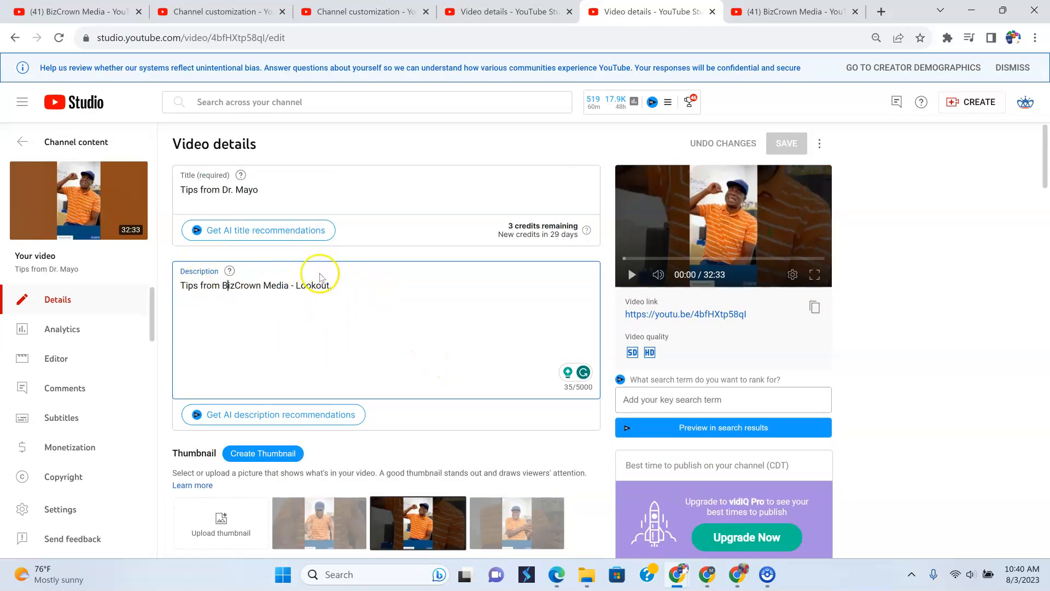
pyautogui.write('.')
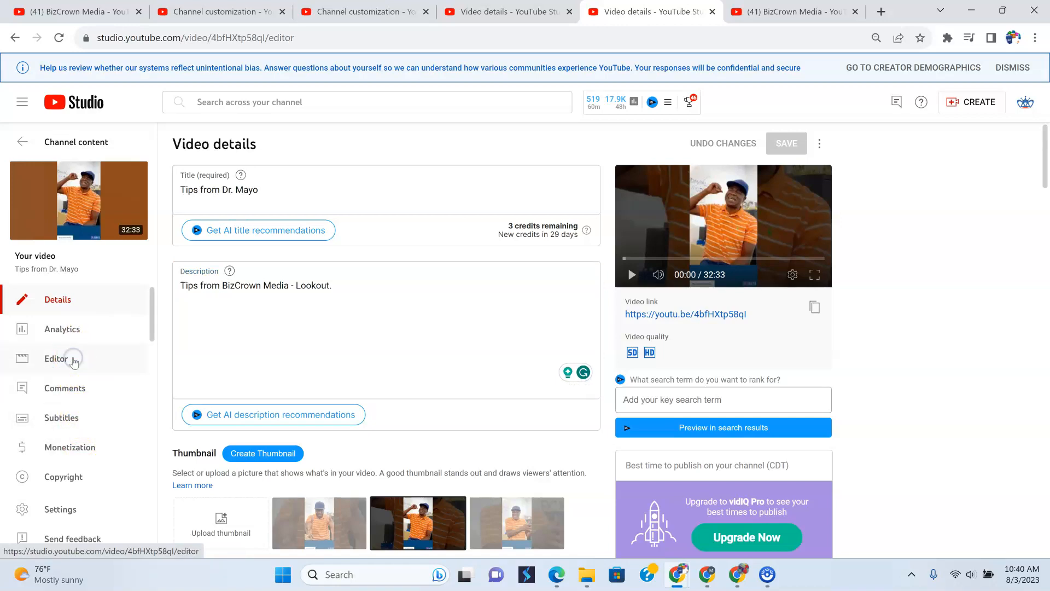
# Browse the video Editor and its Audio library, then return to Channel content.
pyautogui.click(57, 358)
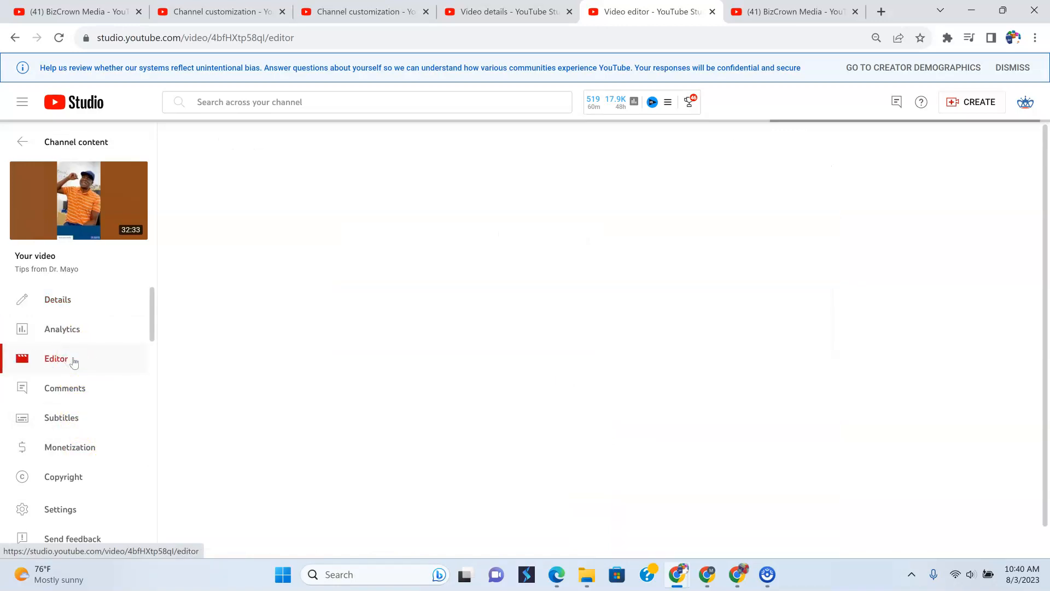
pyautogui.click(56, 358)
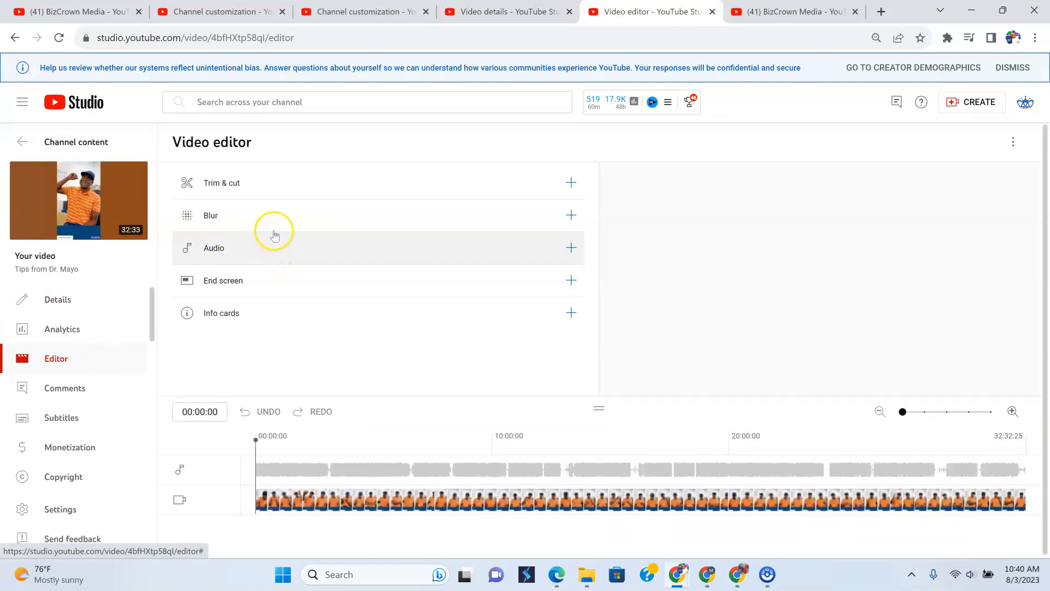
pyautogui.click(571, 247)
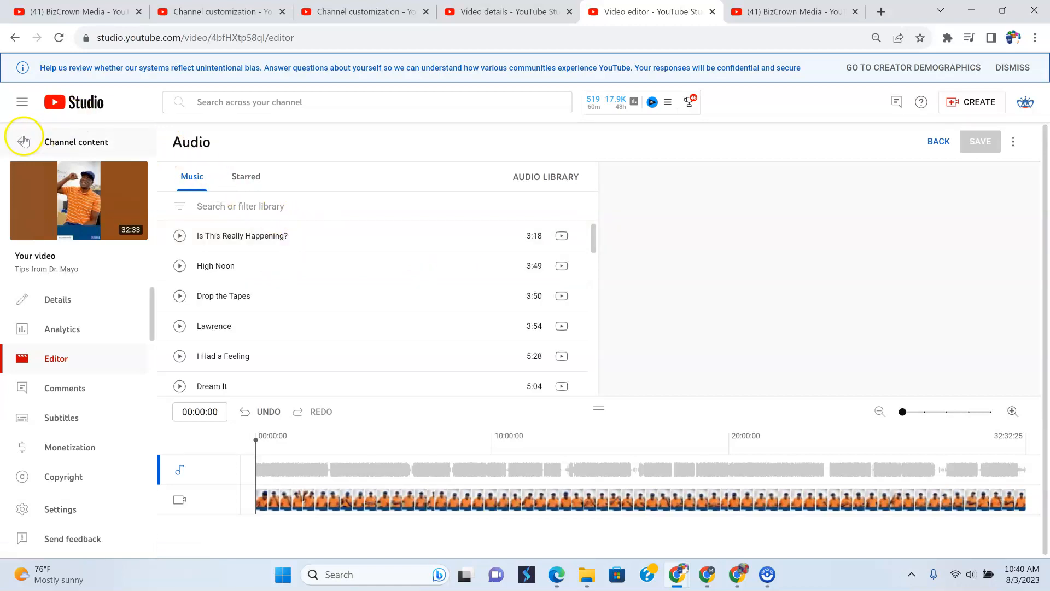
pyautogui.click(23, 141)
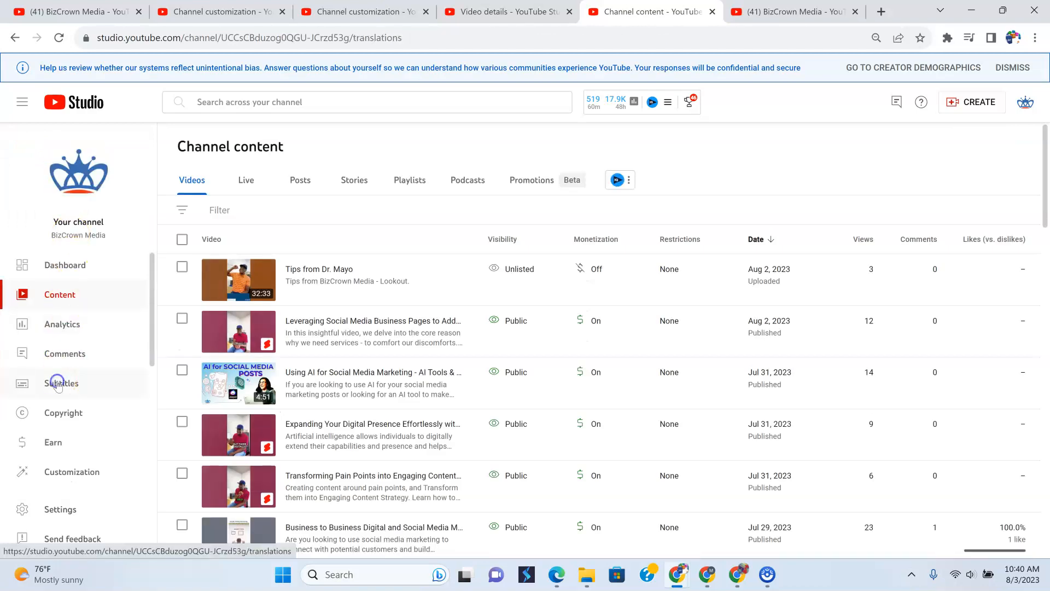
# Open the subtitles page for Tips from Dr. Mayo from the Subtitles list.
pyautogui.click(61, 383)
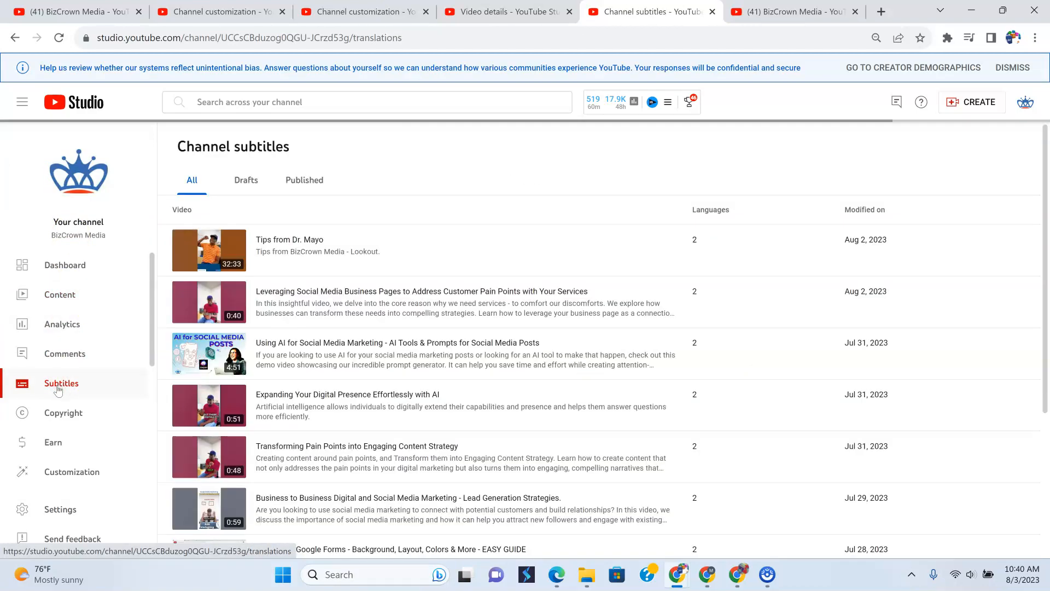
pyautogui.click(290, 239)
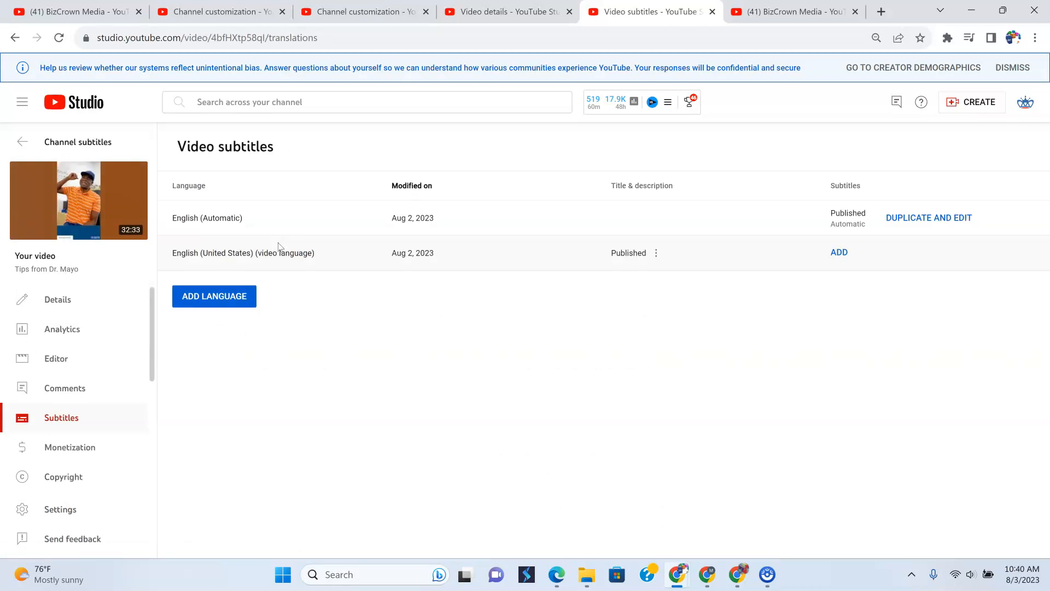
pyautogui.moveTo(529, 253)
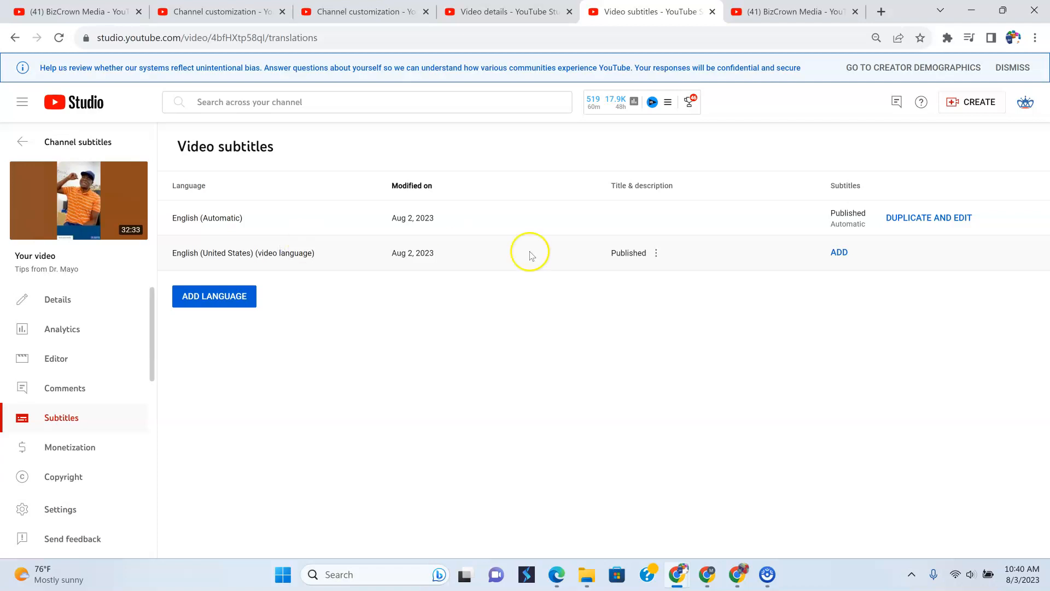
pyautogui.moveTo(839, 252)
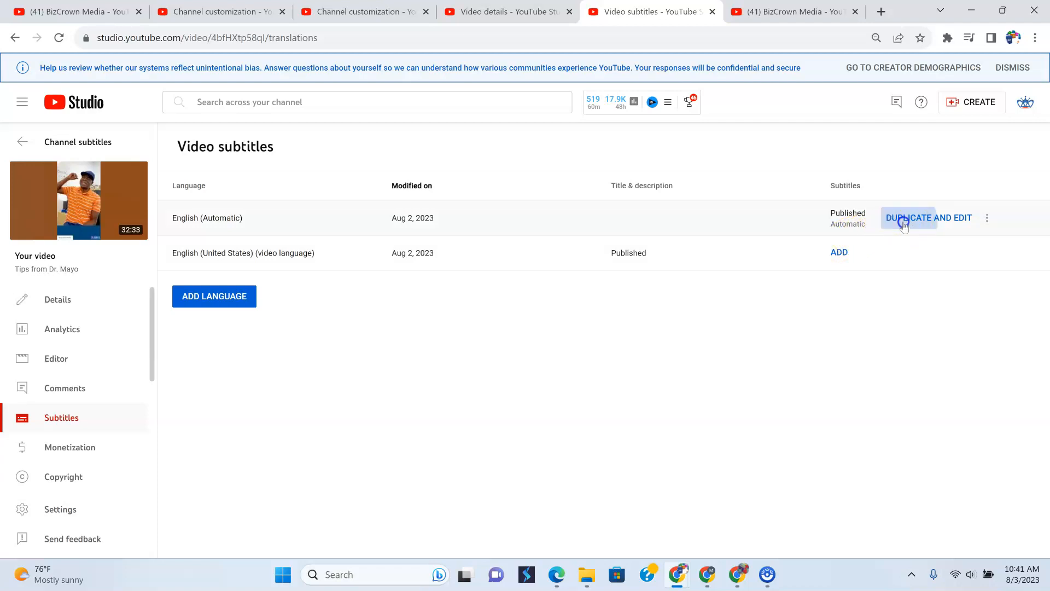
# Open the English (Automatic) transcript for editing and scroll to the Google advertising passage.
pyautogui.click(928, 217)
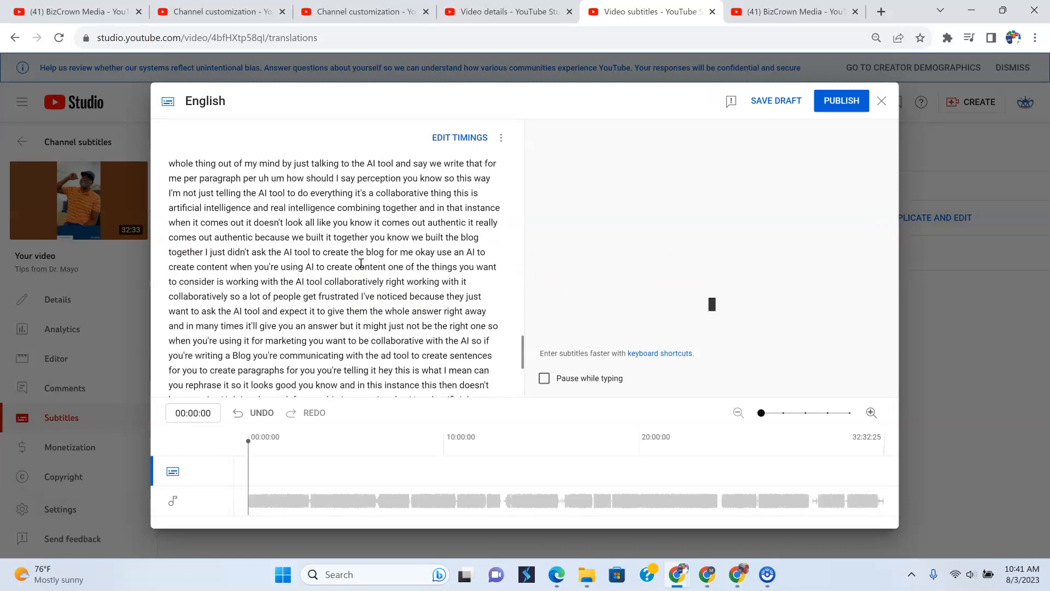
pyautogui.scroll(-3)
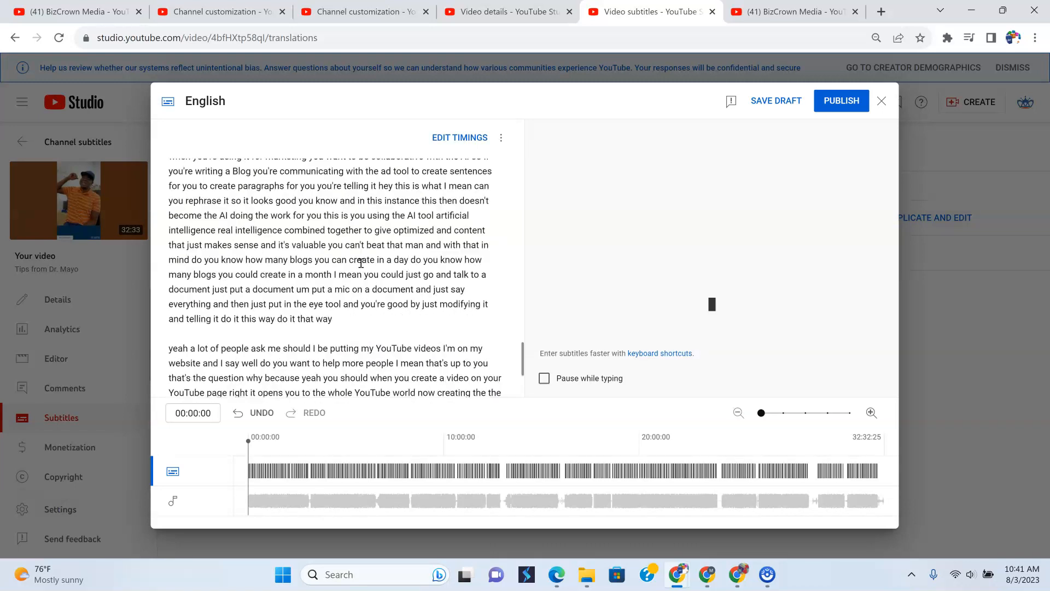
pyautogui.scroll(-3)
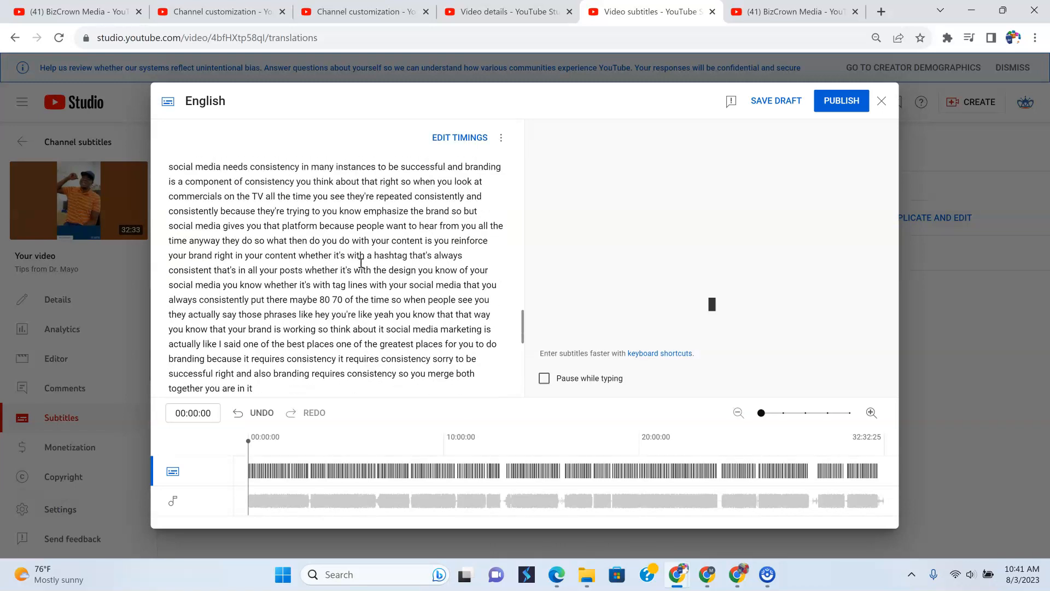
pyautogui.scroll(-3)
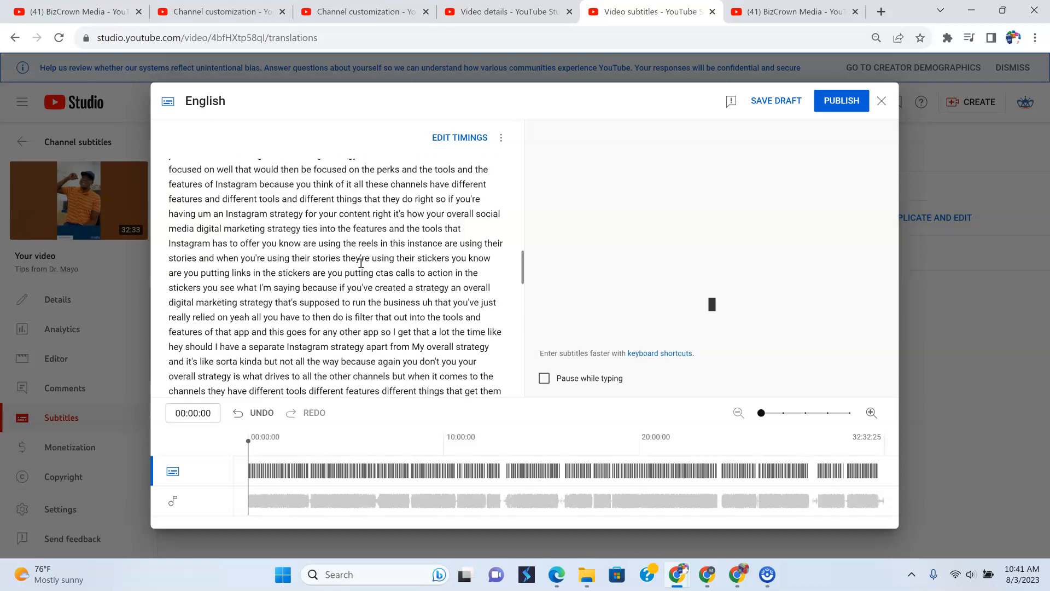
pyautogui.scroll(-3)
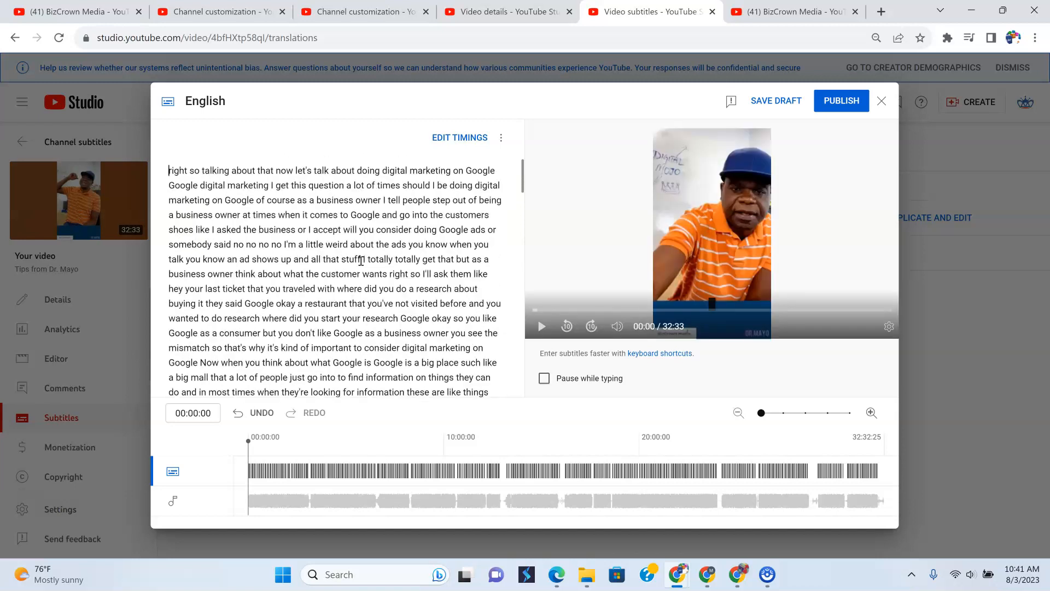
pyautogui.scroll(-3)
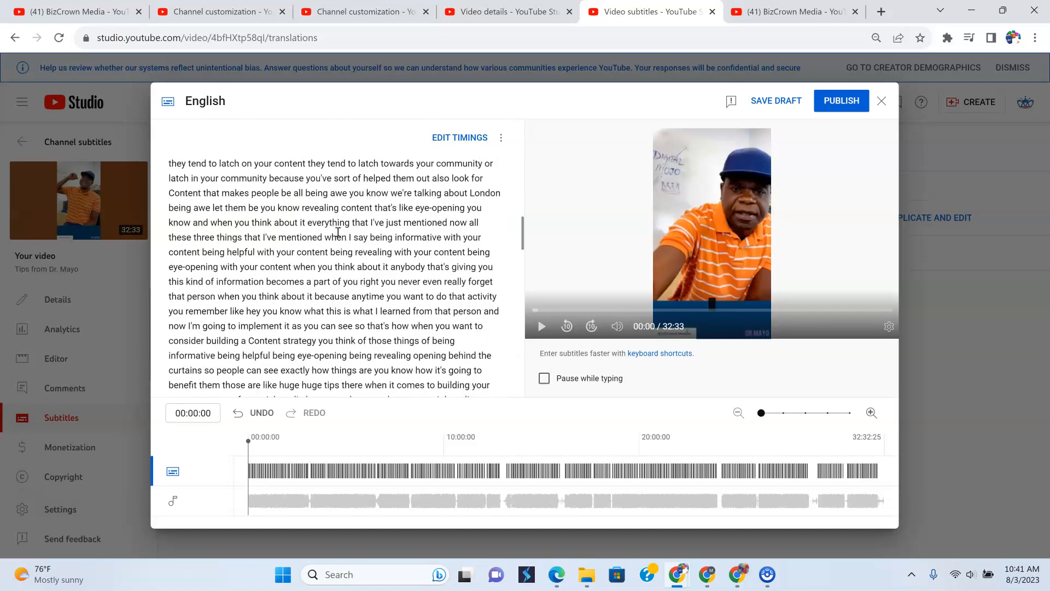
pyautogui.scroll(-3)
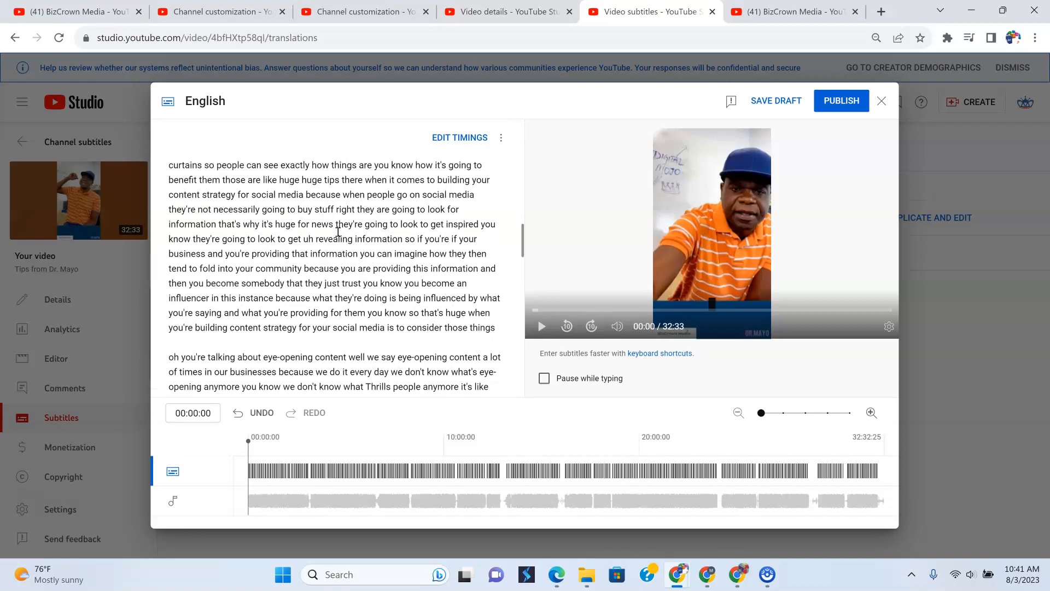
pyautogui.scroll(-3)
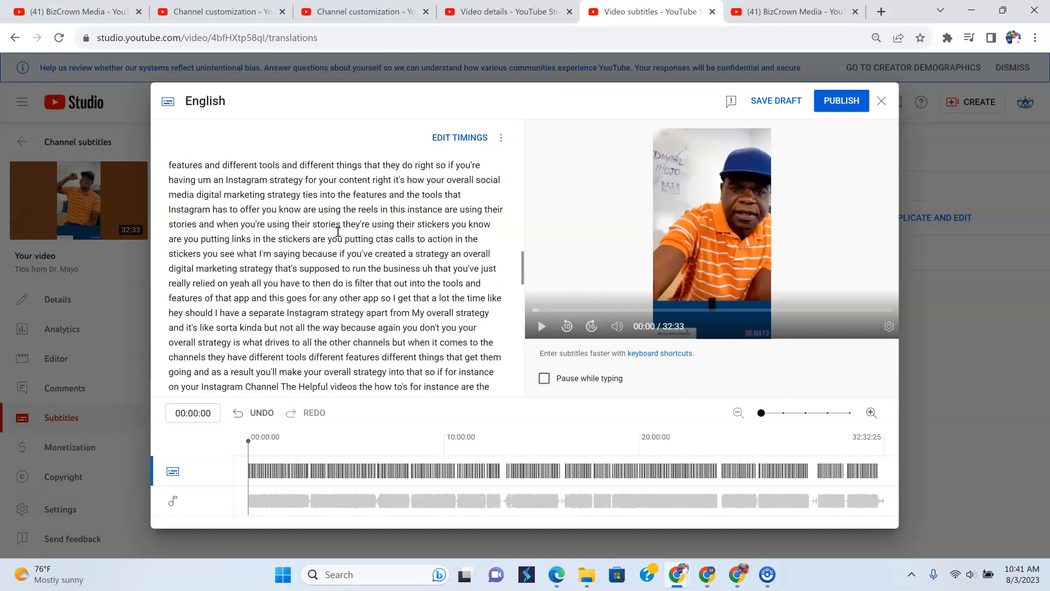
pyautogui.scroll(-3)
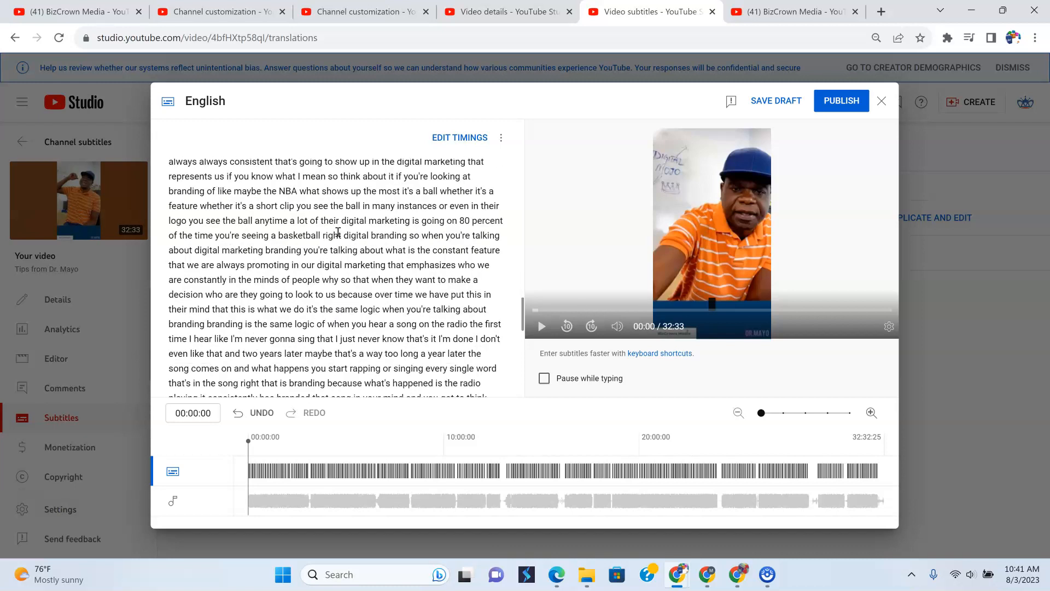
pyautogui.scroll(-3)
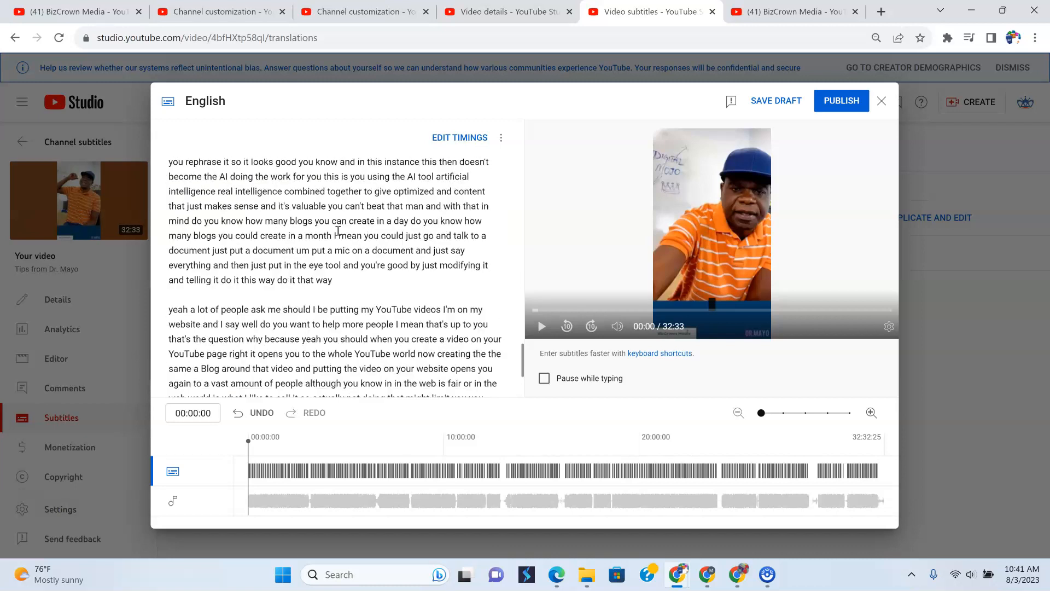
pyautogui.scroll(-3)
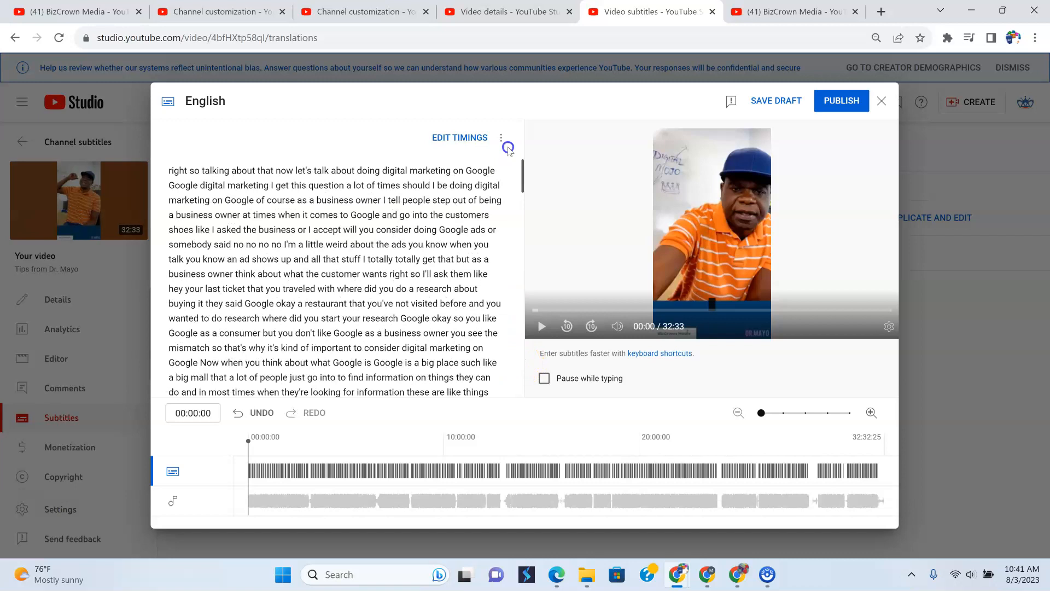
pyautogui.scroll(-3)
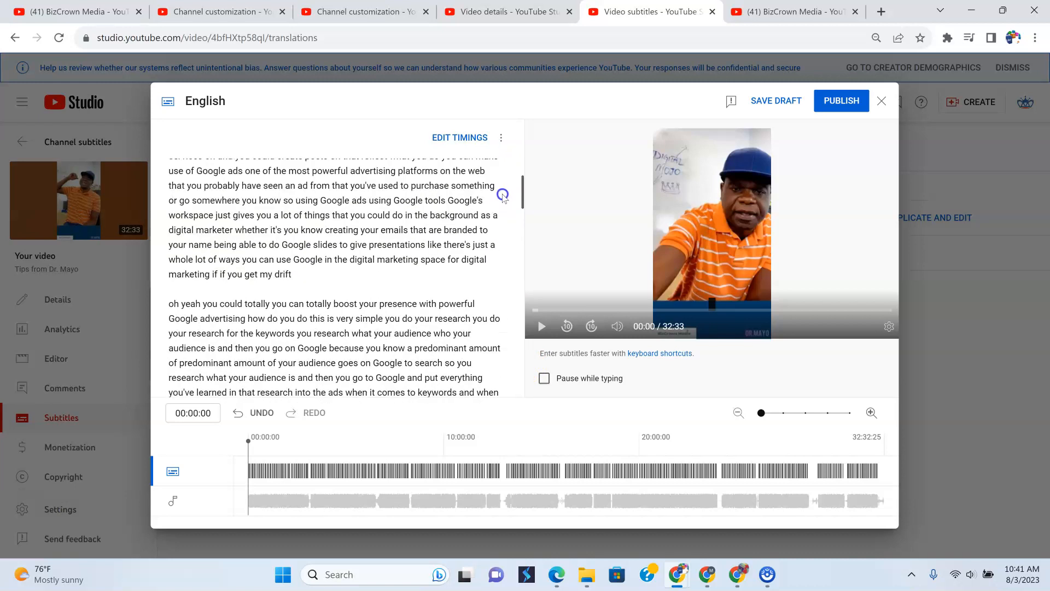
pyautogui.scroll(-3)
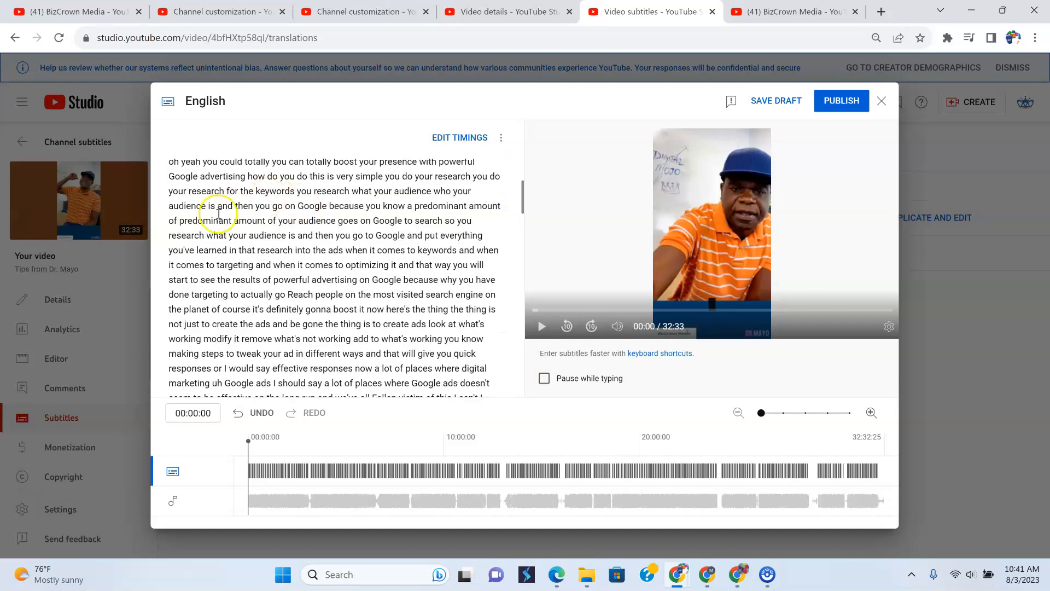
pyautogui.scroll(3)
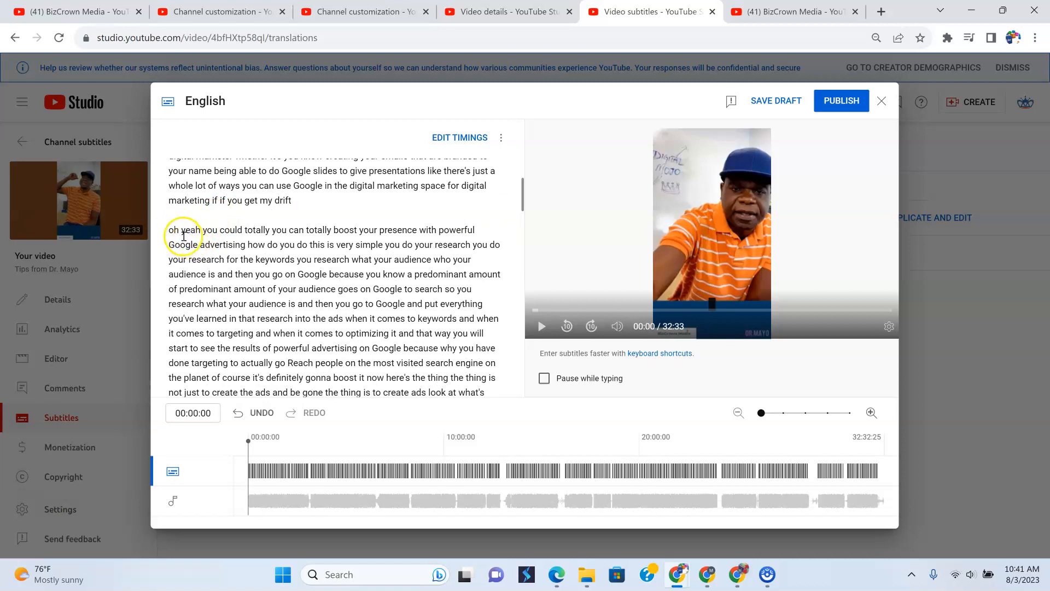
pyautogui.scroll(-3)
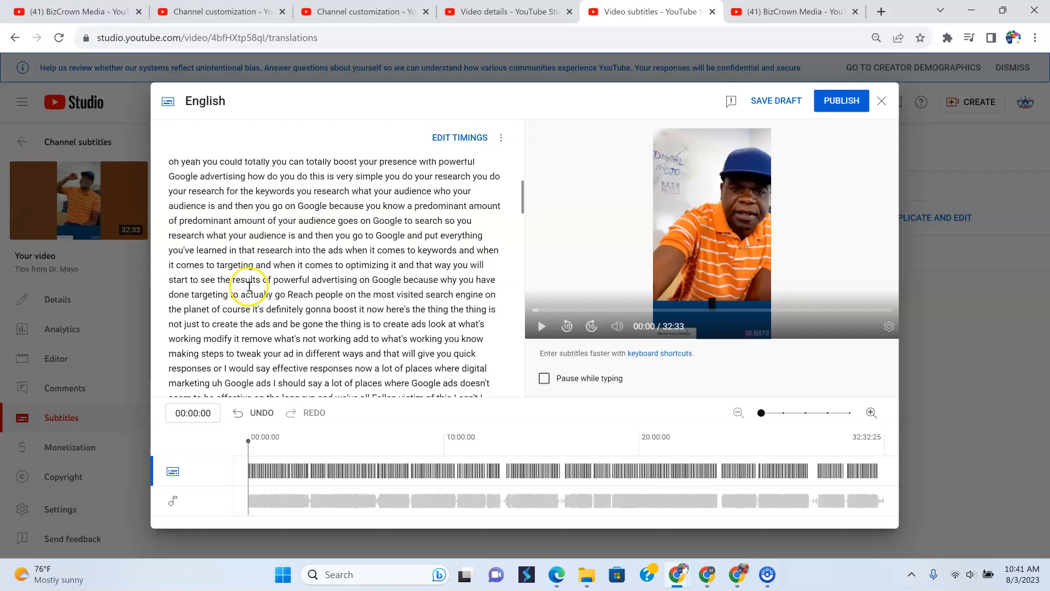
pyautogui.scroll(3)
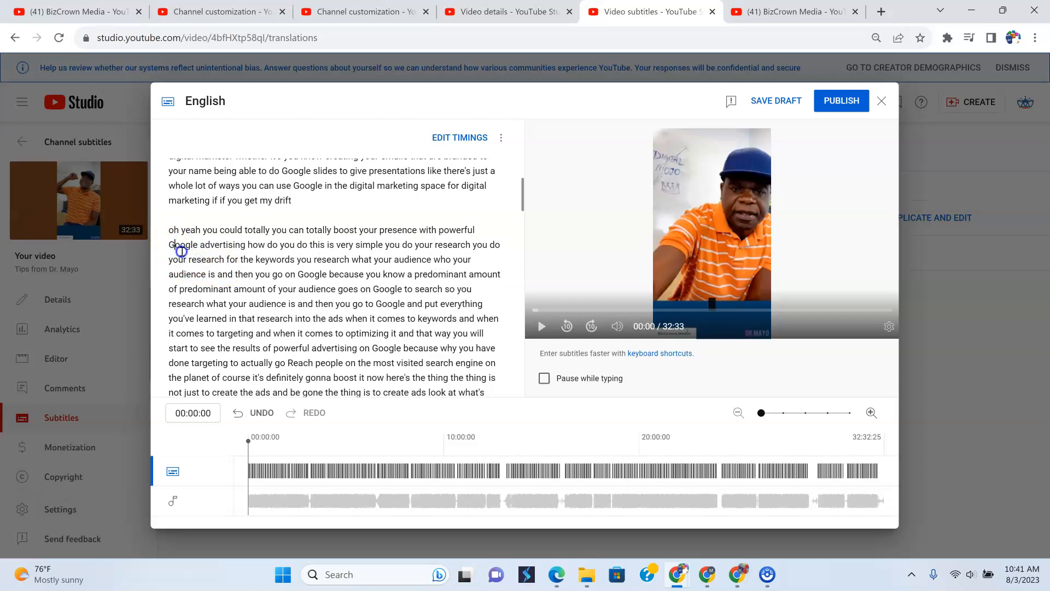
pyautogui.moveTo(176, 252)
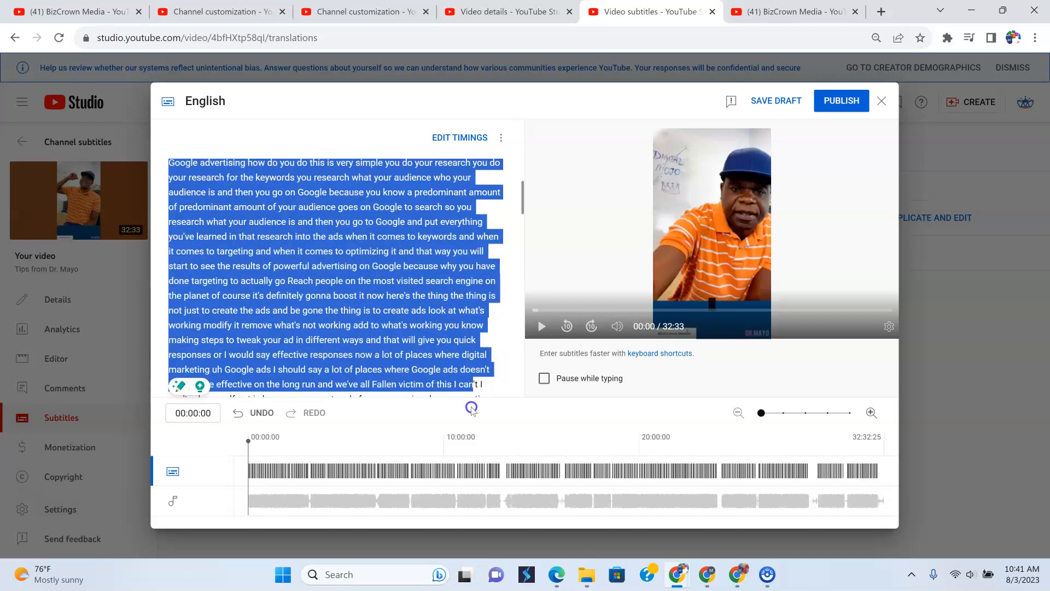
pyautogui.scroll(-3)
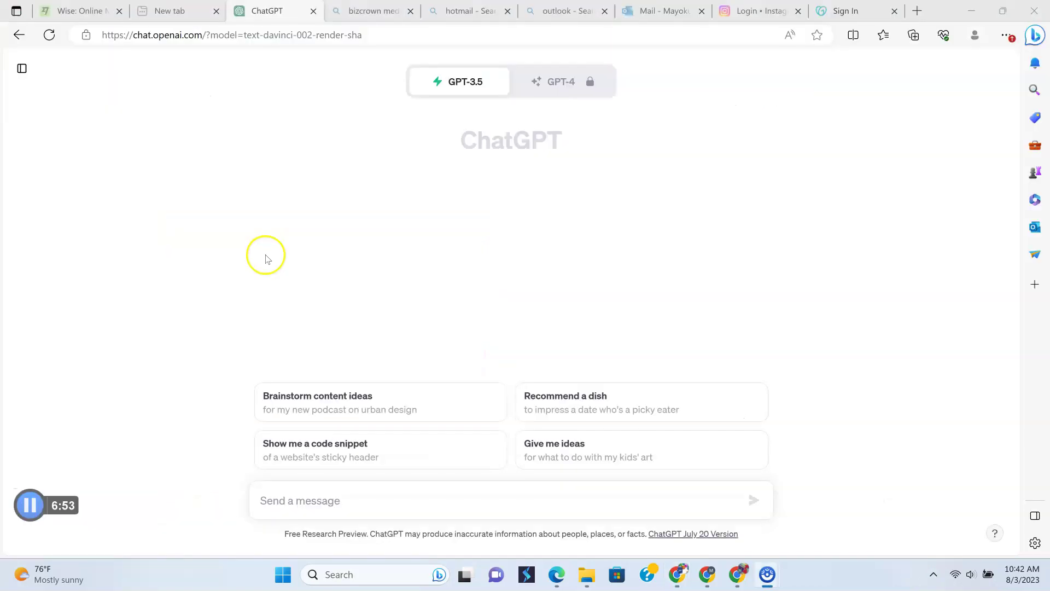
pyautogui.moveTo(265, 260)
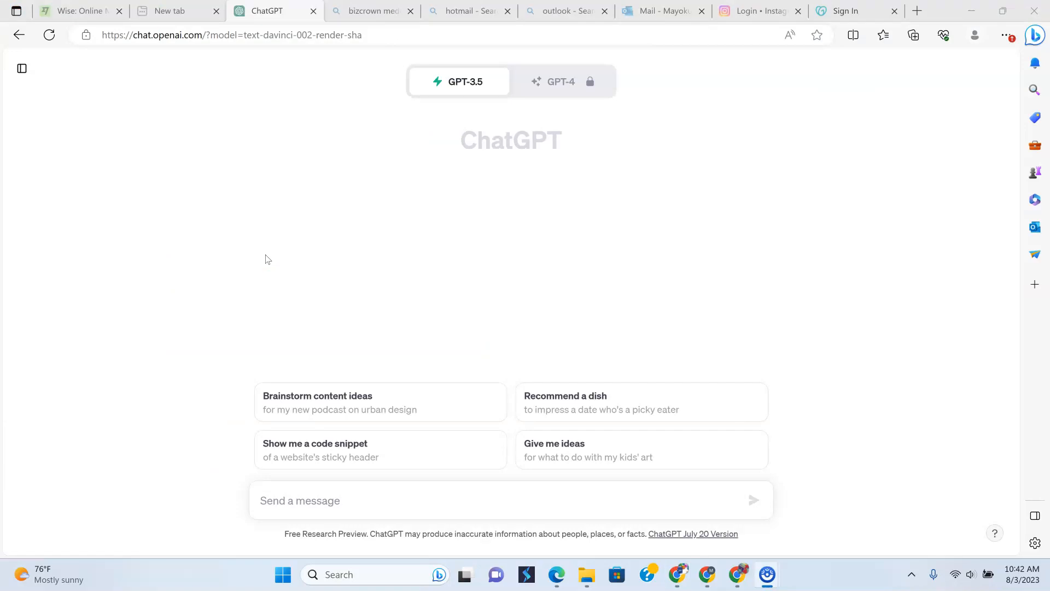
pyautogui.moveTo(221, 481)
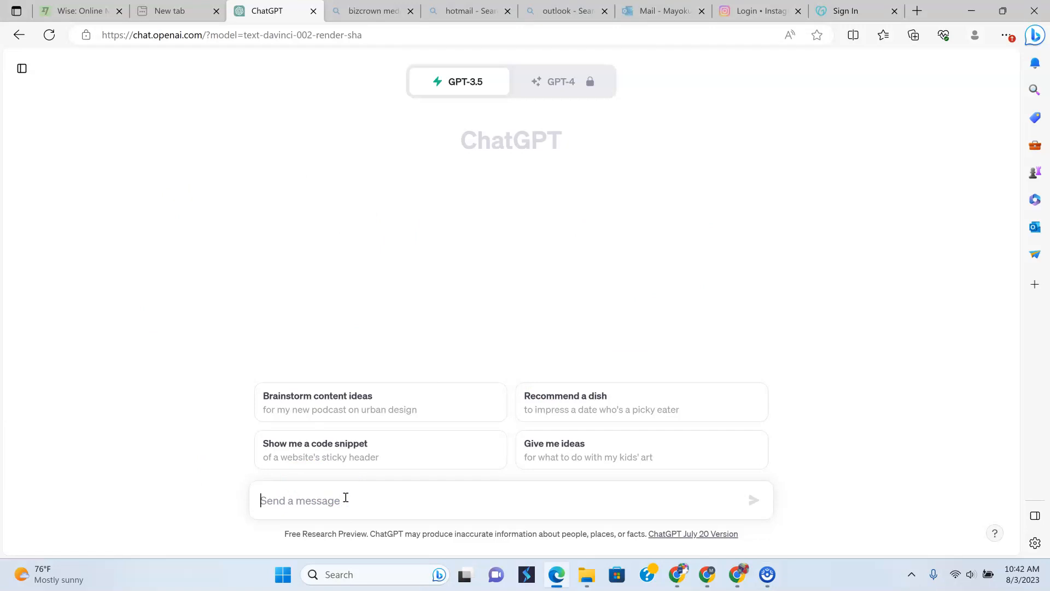
# Start the ChatGPT prompt: 'This is a script to a video on youtube, can you give me a… and description'.
pyautogui.write('This is')
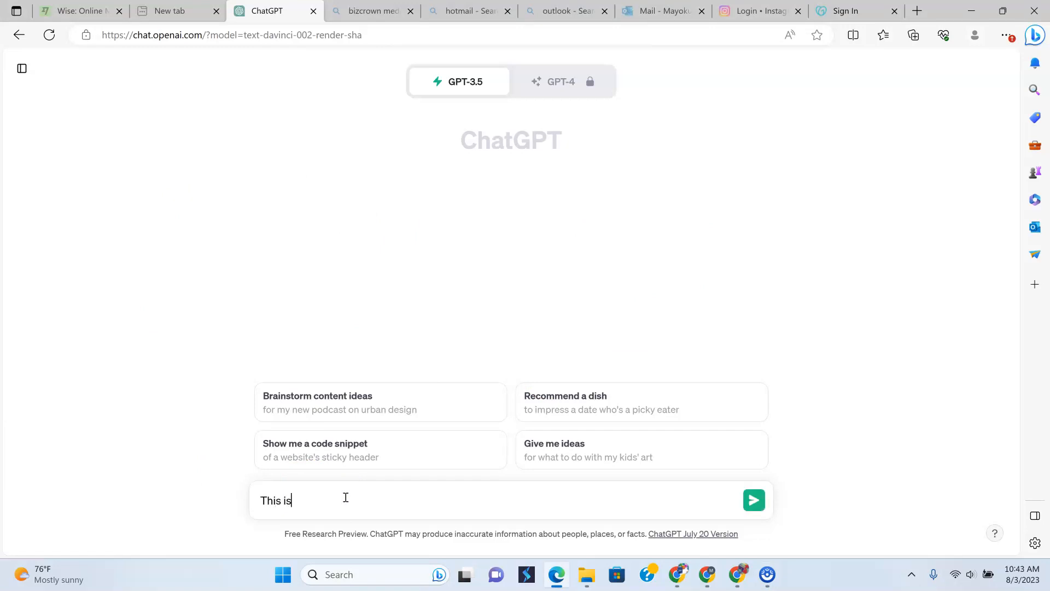
pyautogui.write('a script to')
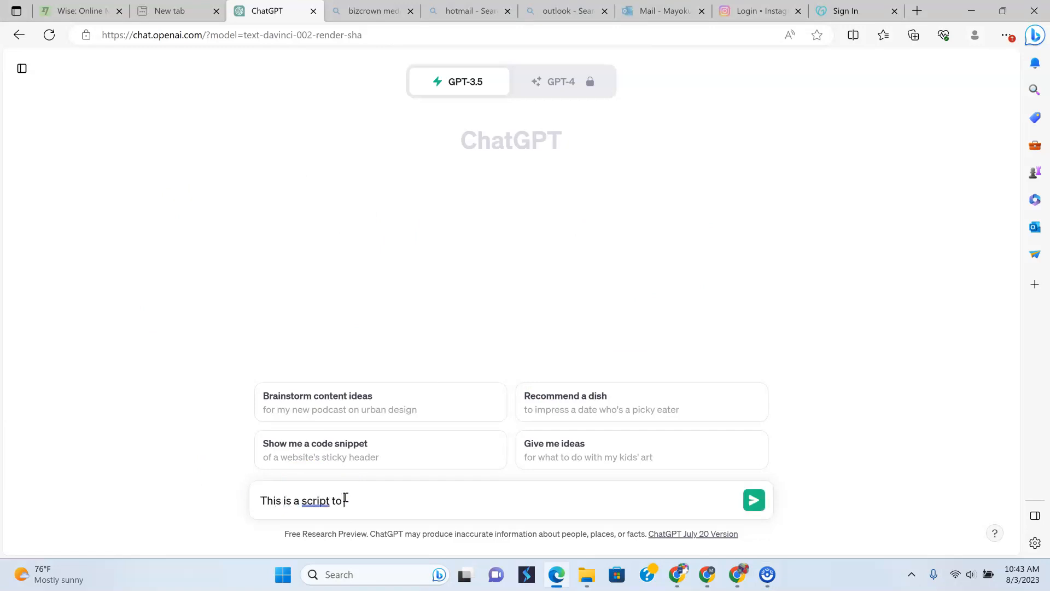
pyautogui.write('a video p')
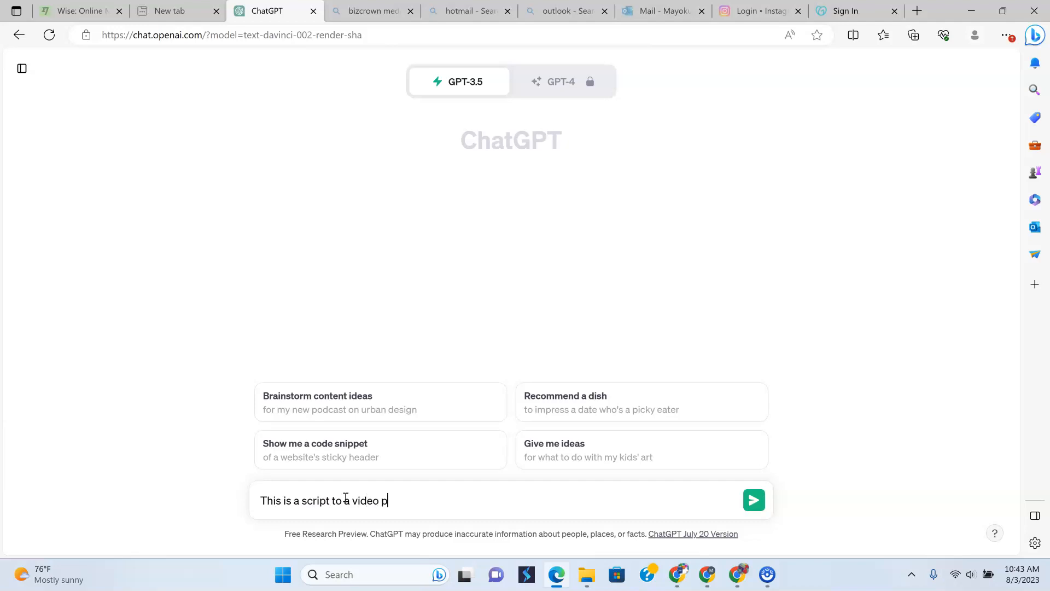
pyautogui.write('on yot')
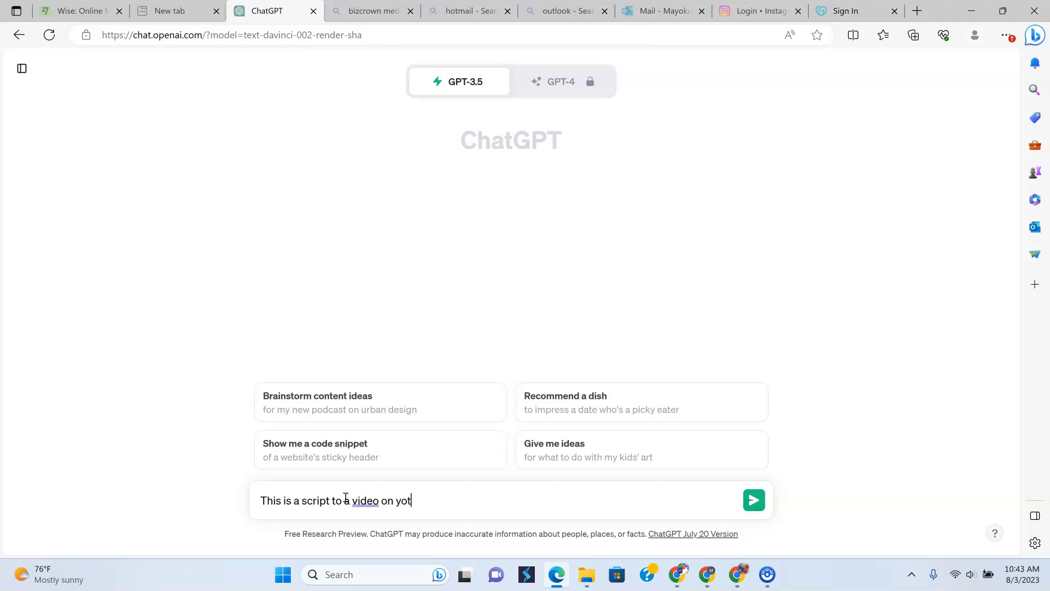
pyautogui.write('u')
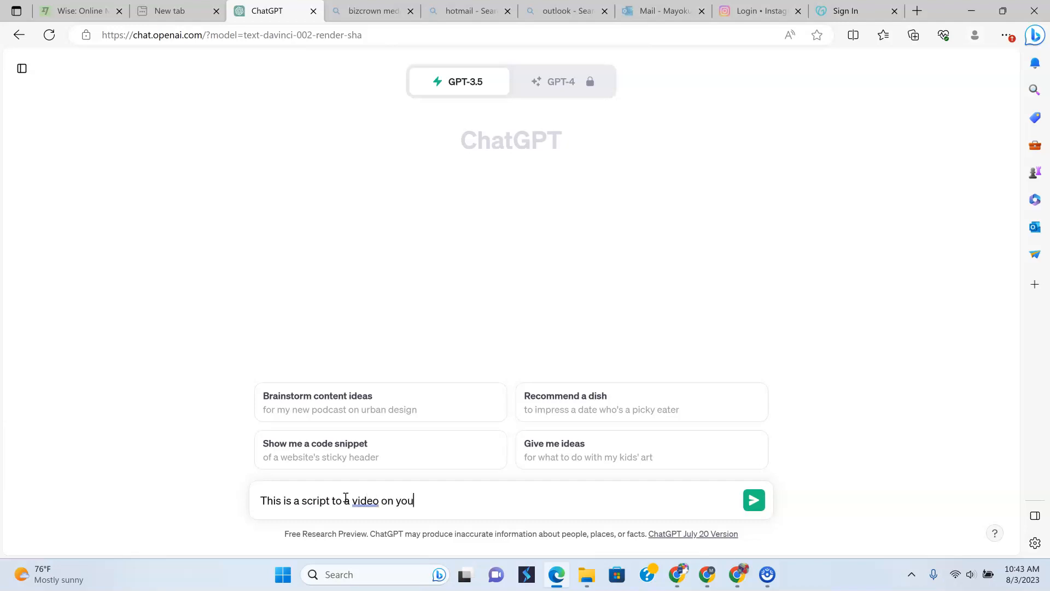
pyautogui.write('tube, can y')
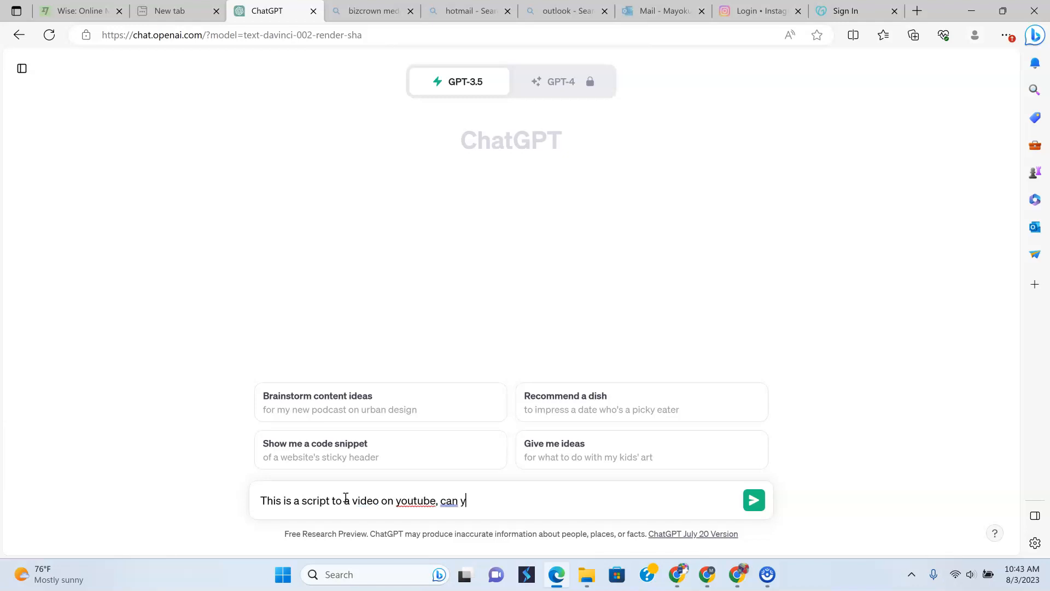
pyautogui.write('ou gi')
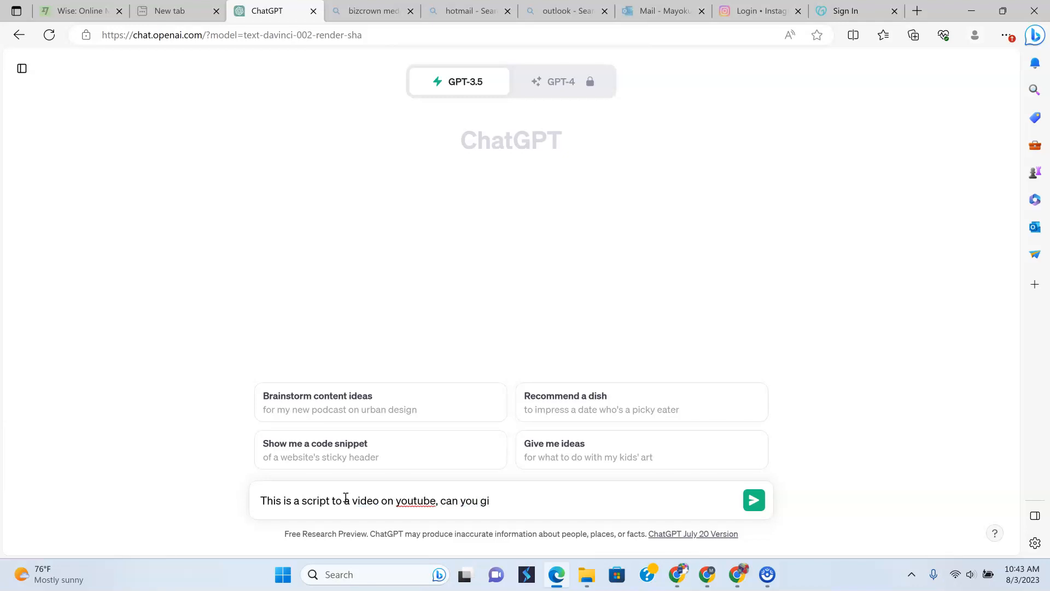
pyautogui.write('ve me a catchy desc')
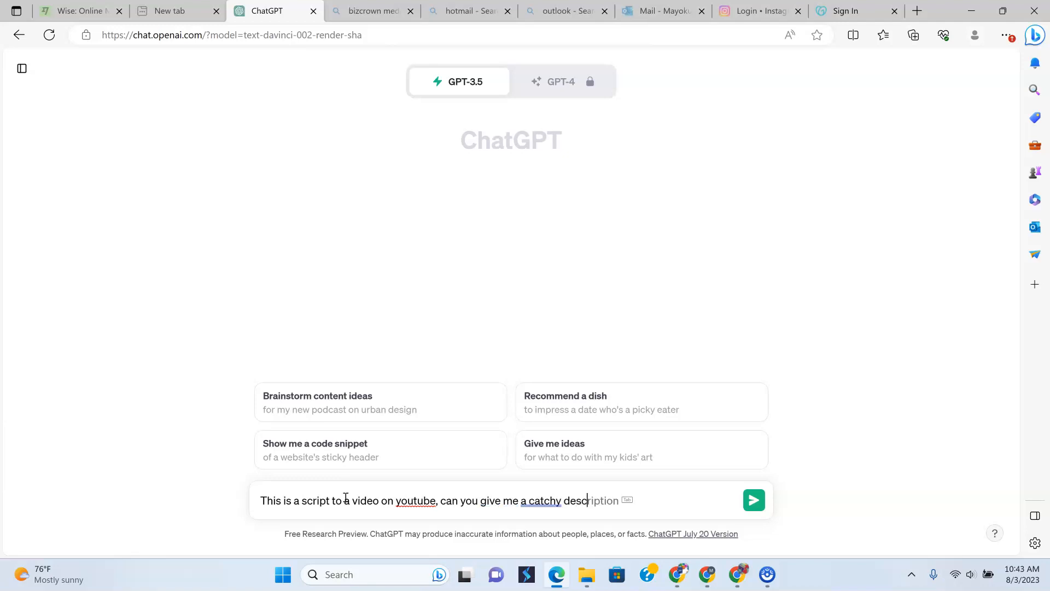
pyautogui.press('Backspace')
pyautogui.write('titl')
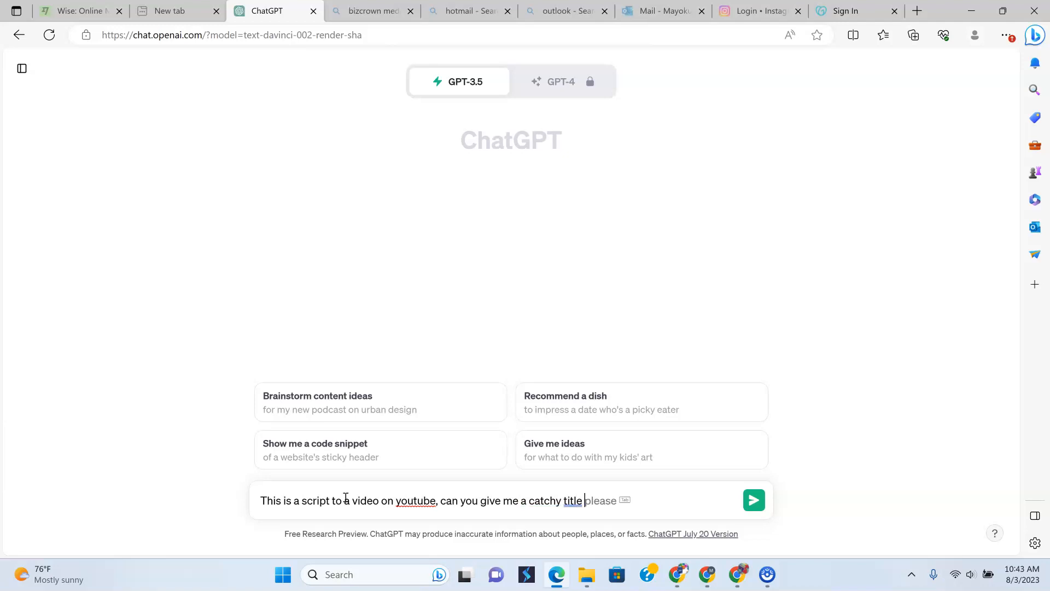
pyautogui.write('and description')
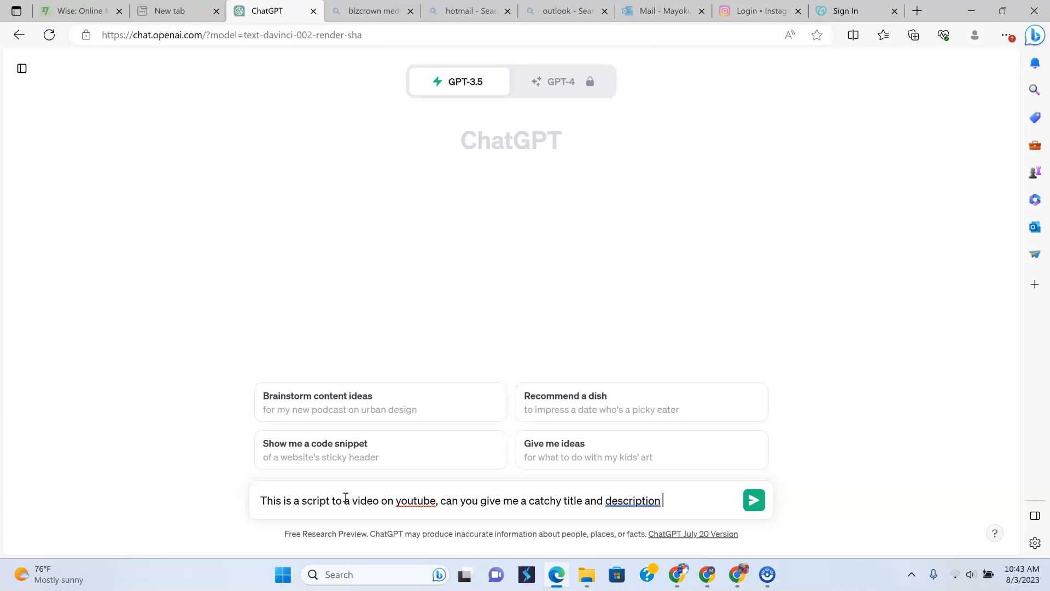
# Add 'captivating' before 'description' and finish with 'for the video please'.
pyautogui.doubleClick(632, 501)
pyautogui.write('a ')
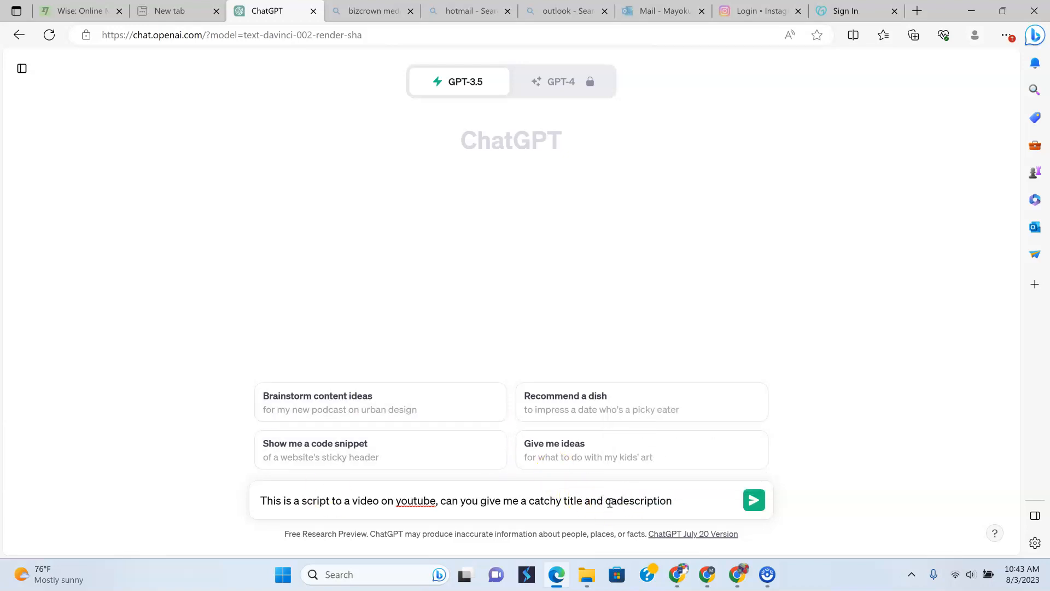
pyautogui.write('captivat')
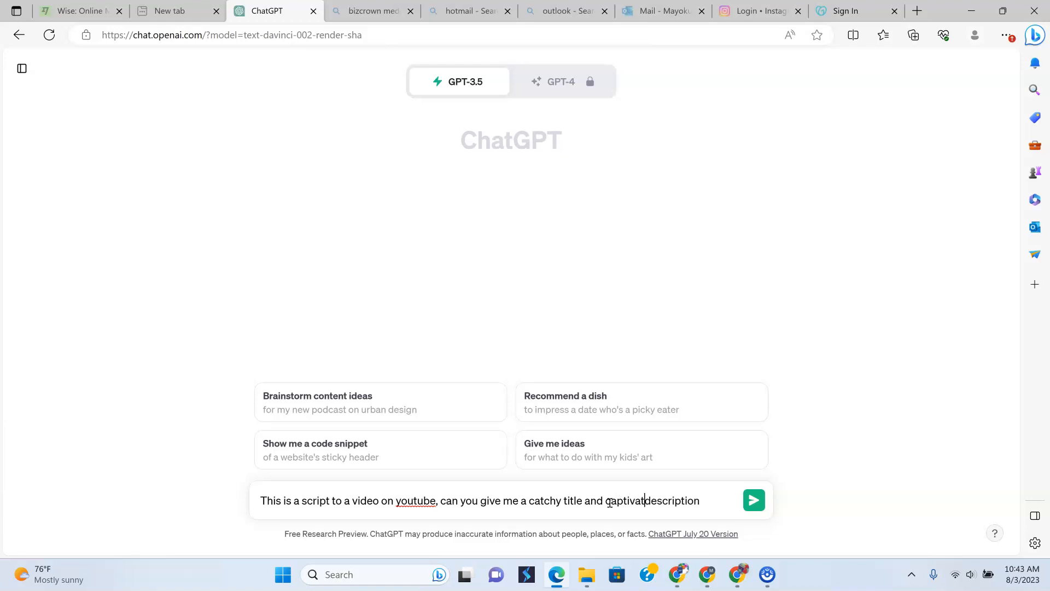
pyautogui.write('ing')
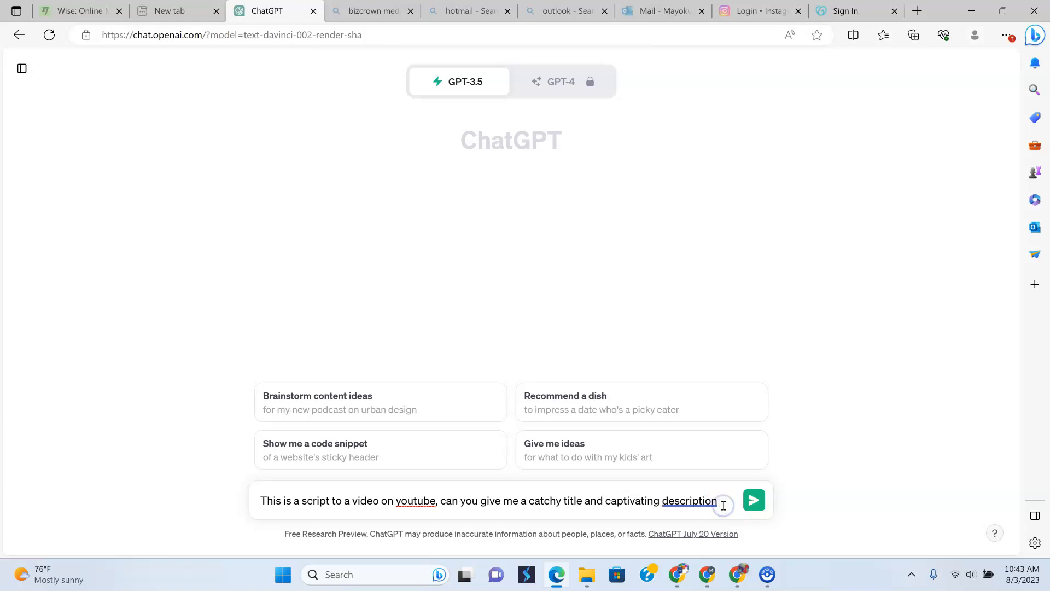
pyautogui.write('for the')
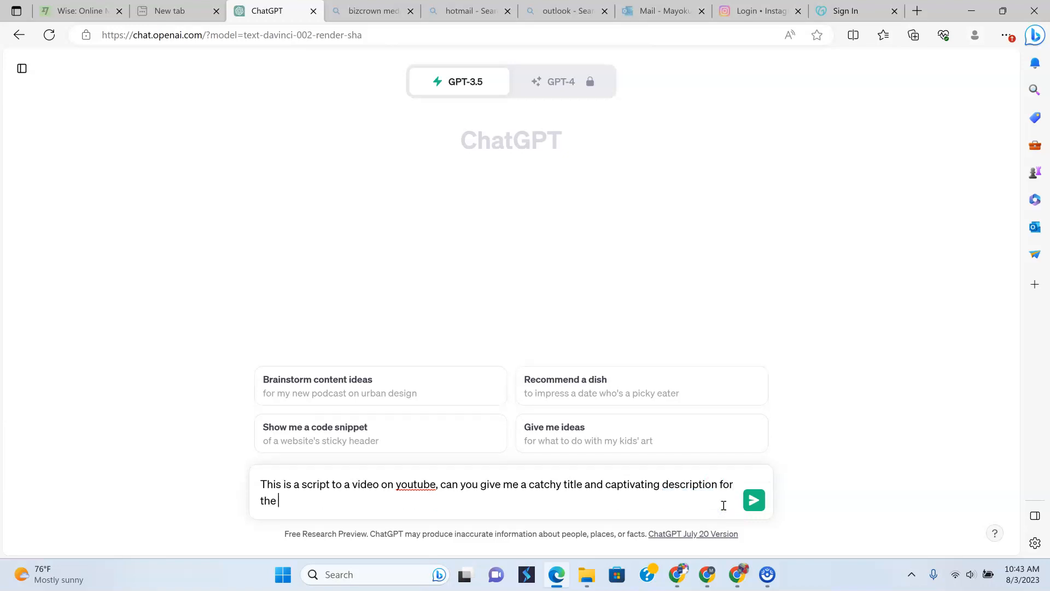
pyautogui.write('vid')
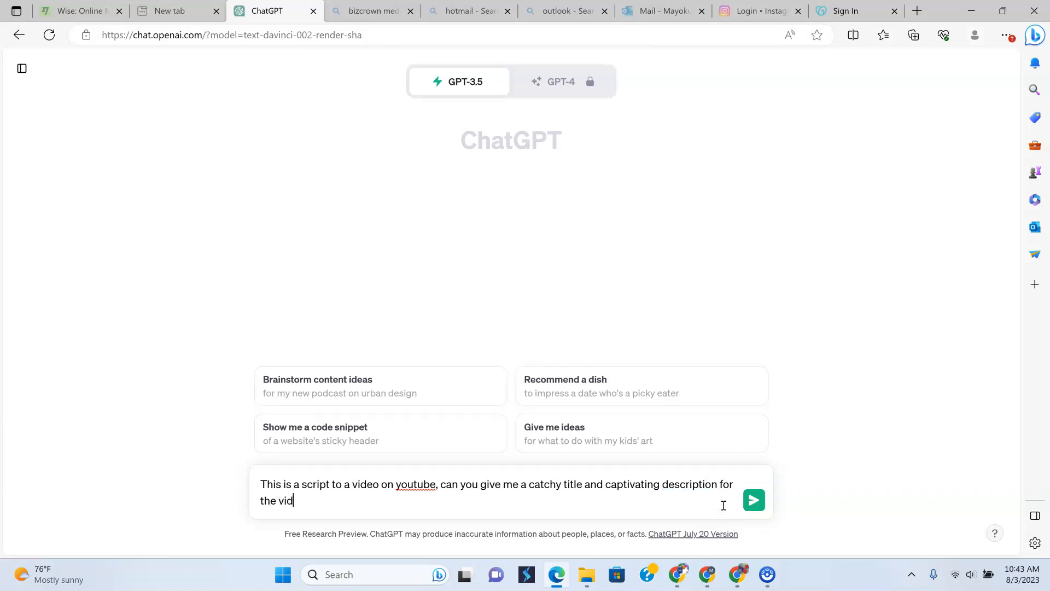
pyautogui.write('eo please')
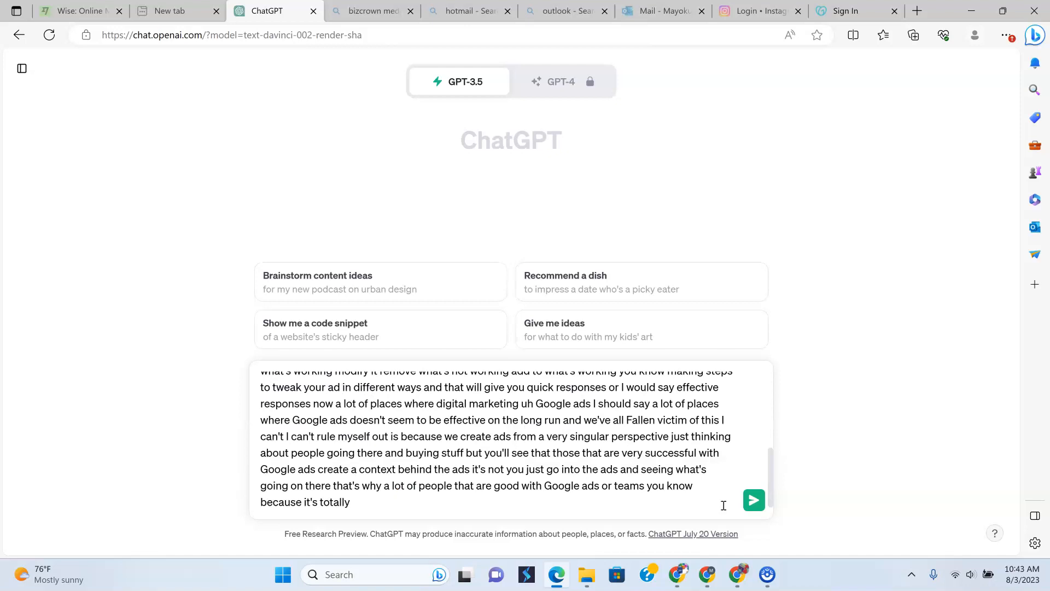
# Send the script request and let ChatGPT generate a Google Advertising title and description.
pyautogui.write('"')
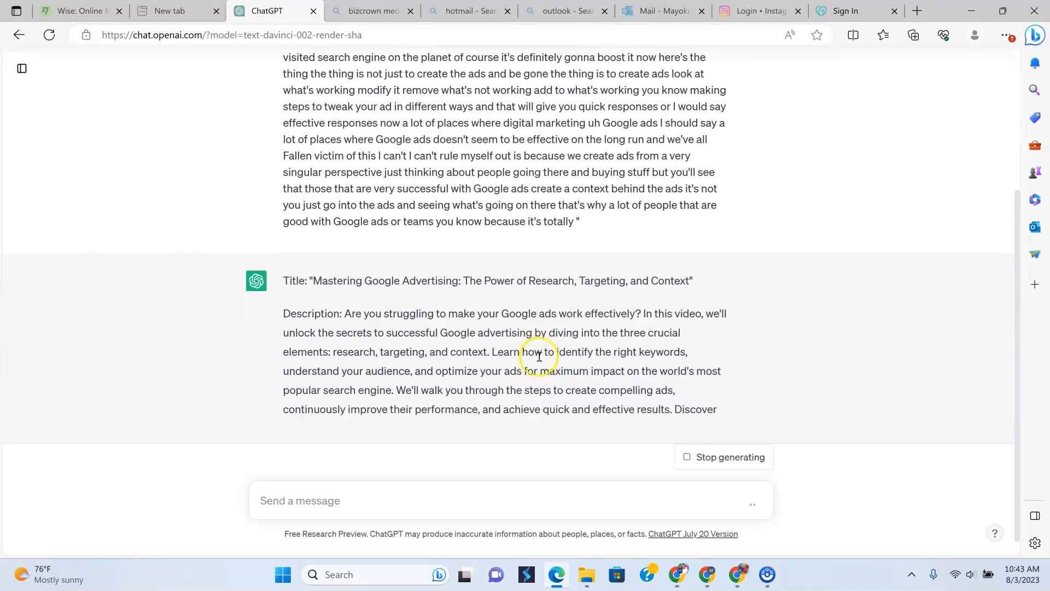
pyautogui.scroll(-3)
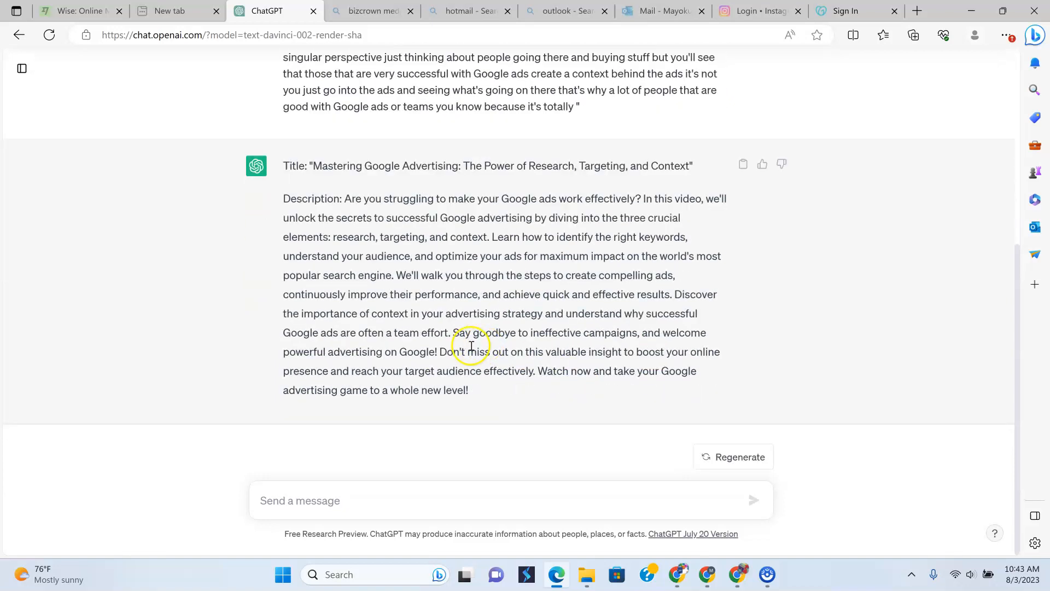
pyautogui.moveTo(289, 198)
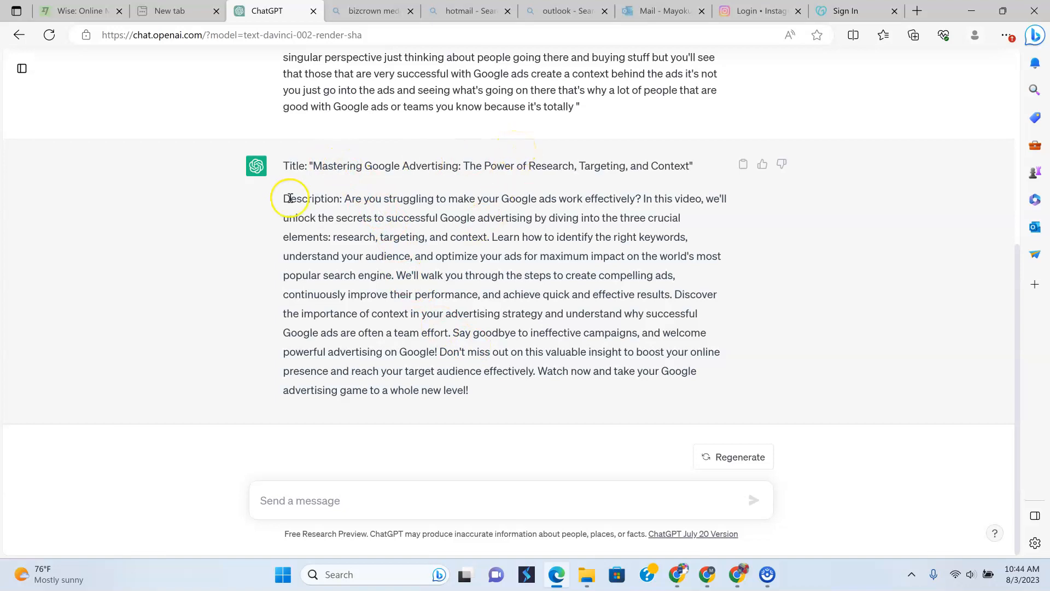
pyautogui.moveTo(522, 200)
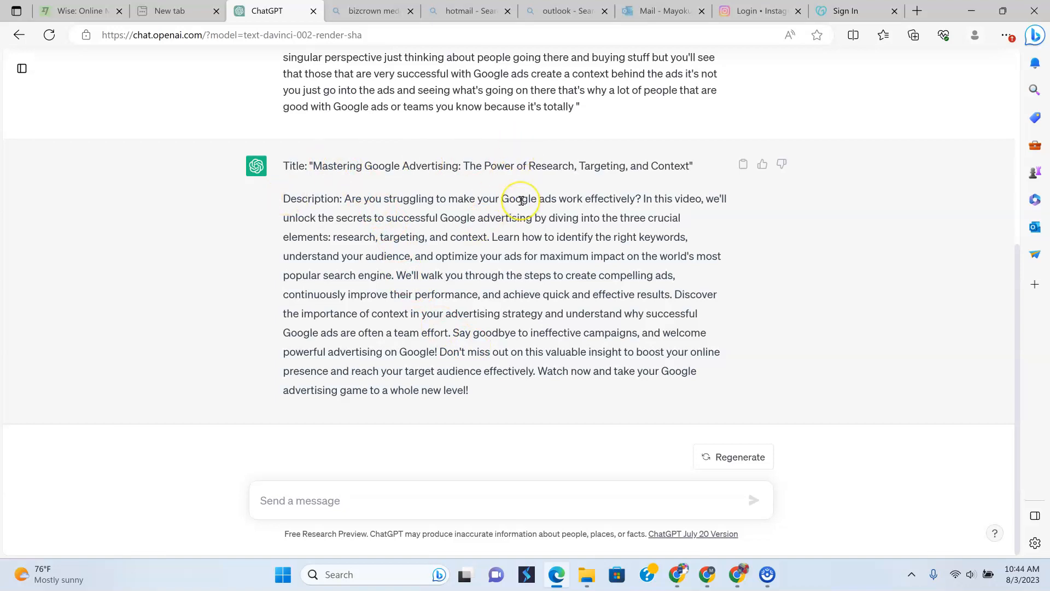
pyautogui.moveTo(315, 168)
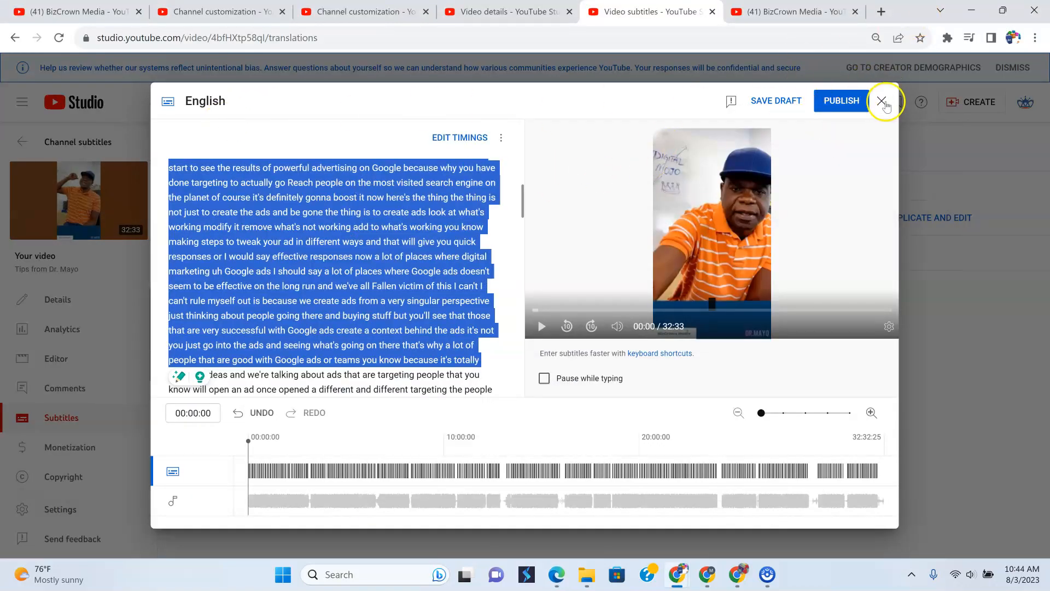
# Close the subtitles editor, discarding changes, and go to the video's Details page.
pyautogui.click(883, 101)
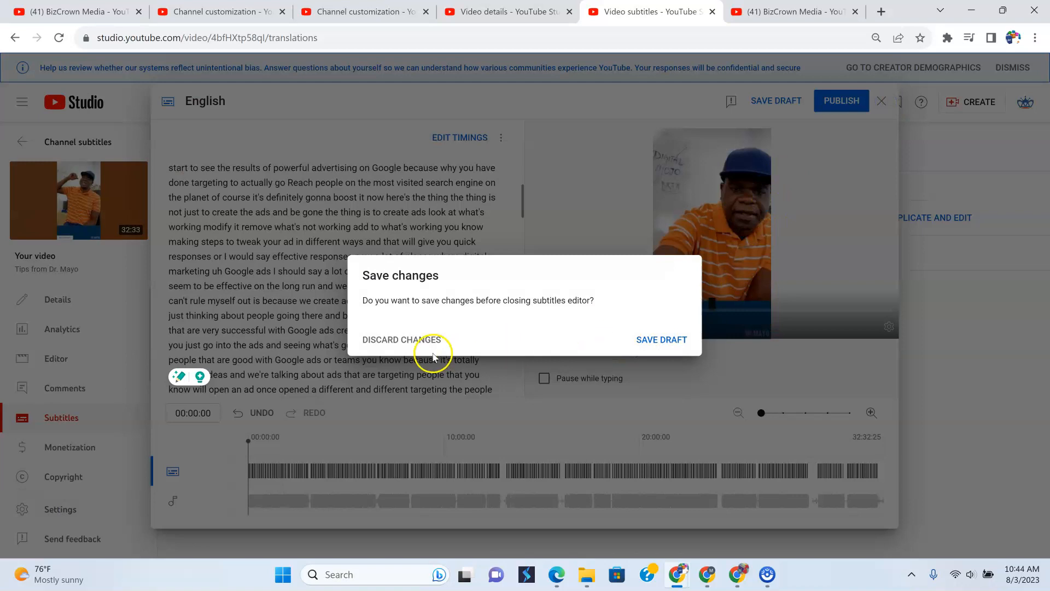
pyautogui.click(401, 340)
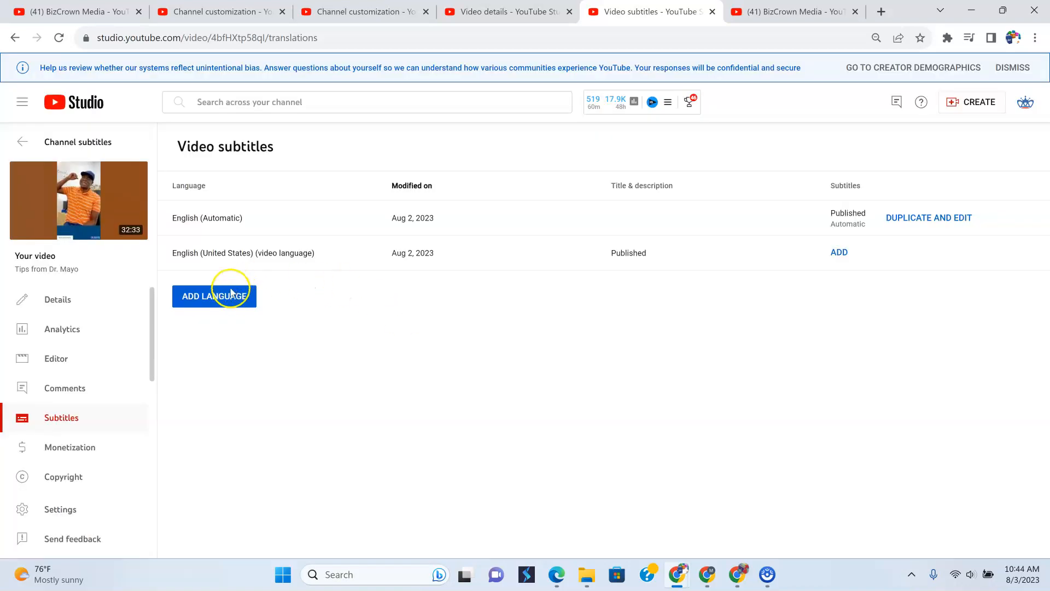
pyautogui.click(57, 299)
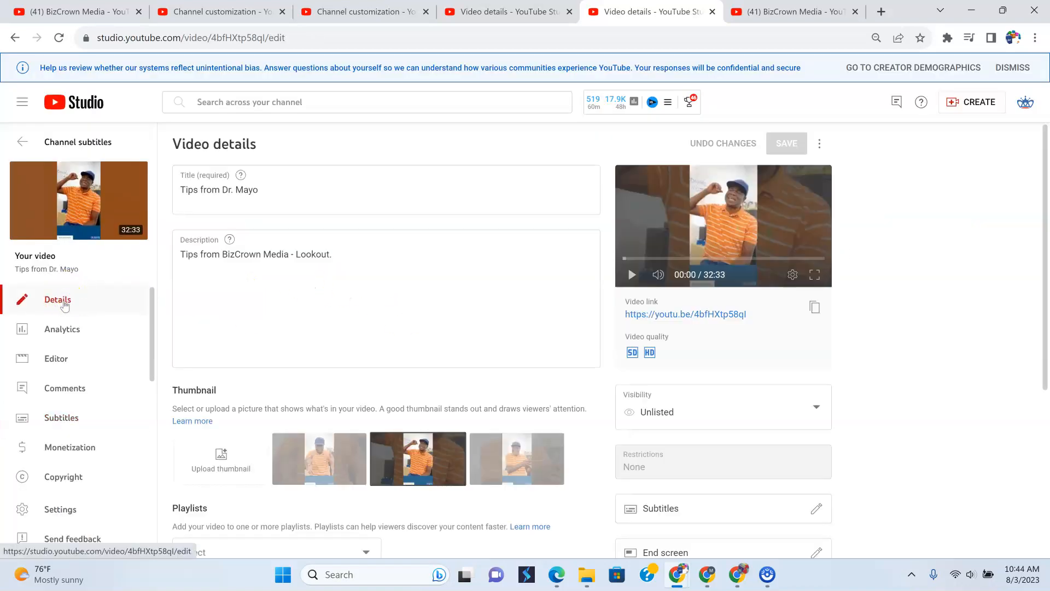
# Retitle the video 'Mastering Google Advertising: The Power of Research, Targeting, and Context' and replace the description.
pyautogui.tripleClick(219, 189)
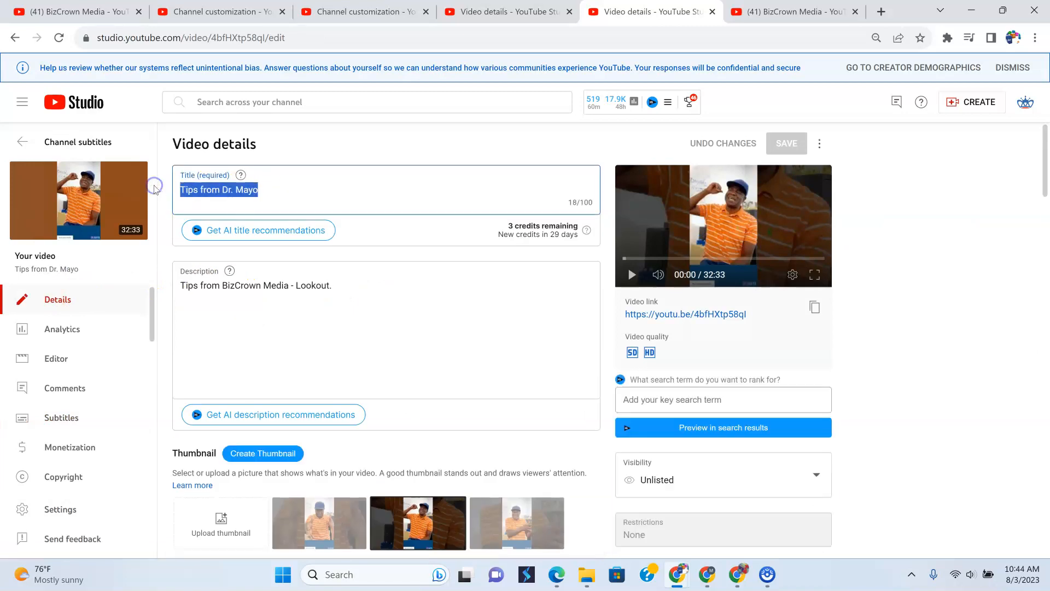
pyautogui.write('Mastering Google Advertising: The Power of Research, Targeting, and Context')
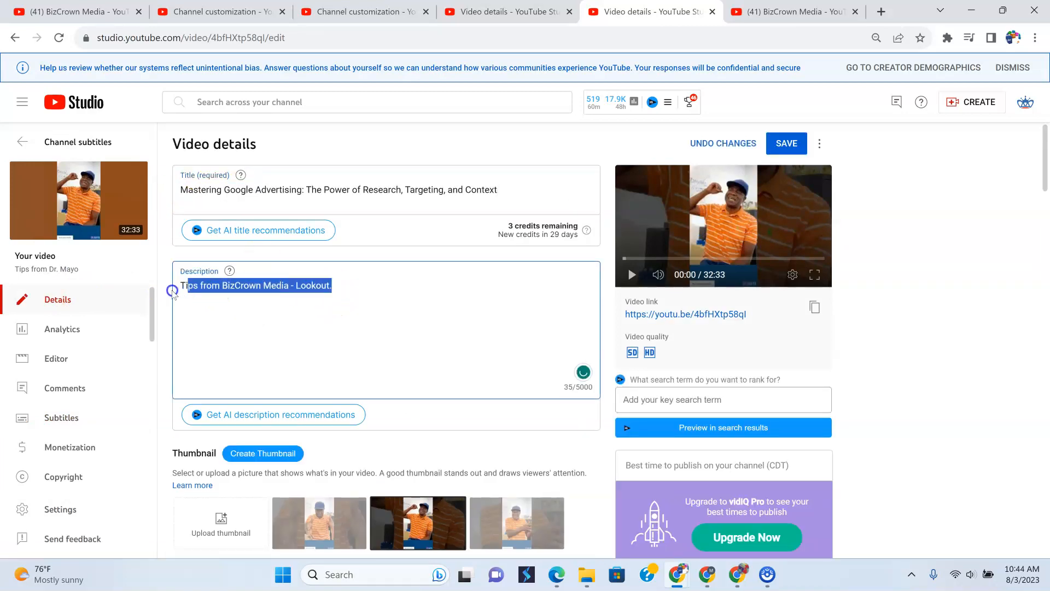
pyautogui.press('Delete')
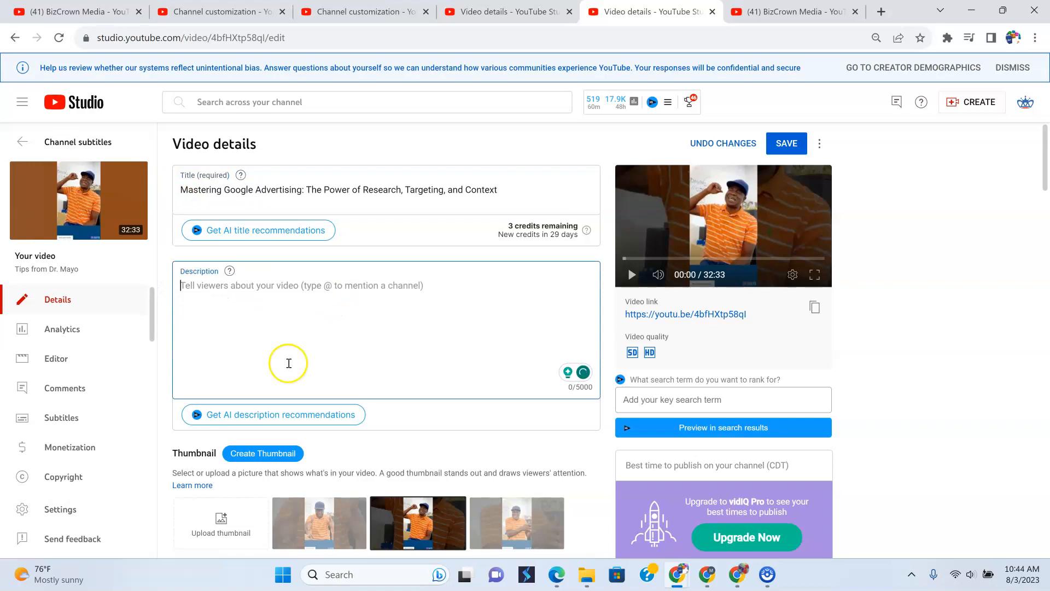
pyautogui.click(556, 575)
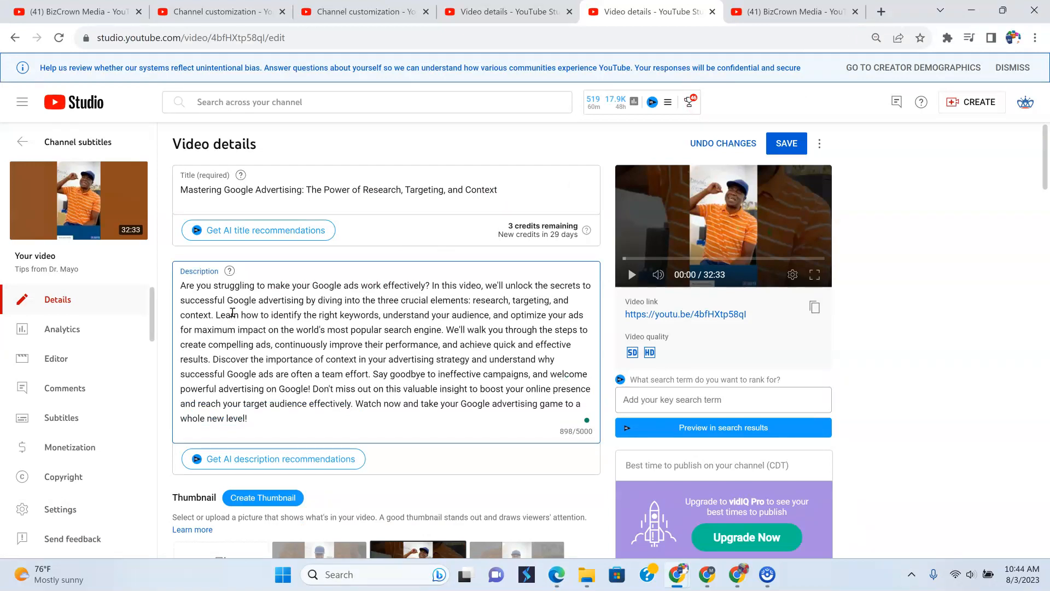
pyautogui.click(248, 418)
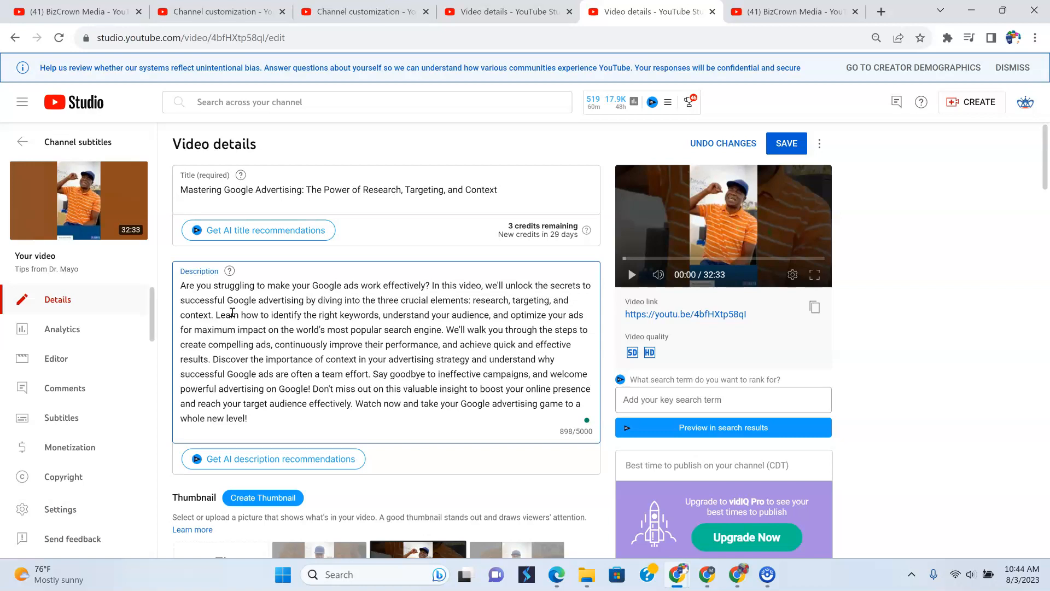
pyautogui.moveTo(341, 316)
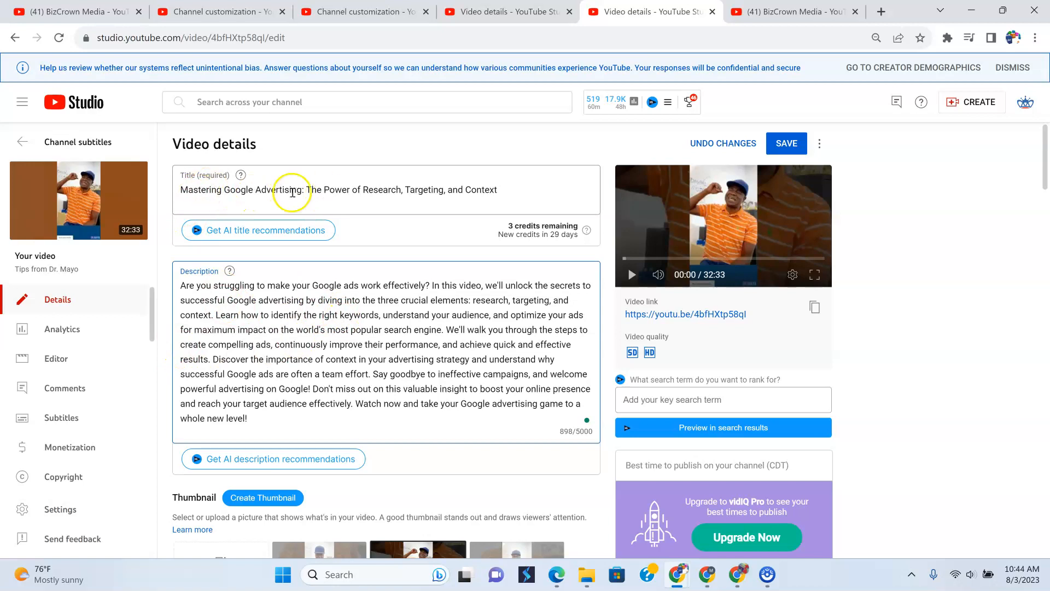
pyautogui.moveTo(342, 328)
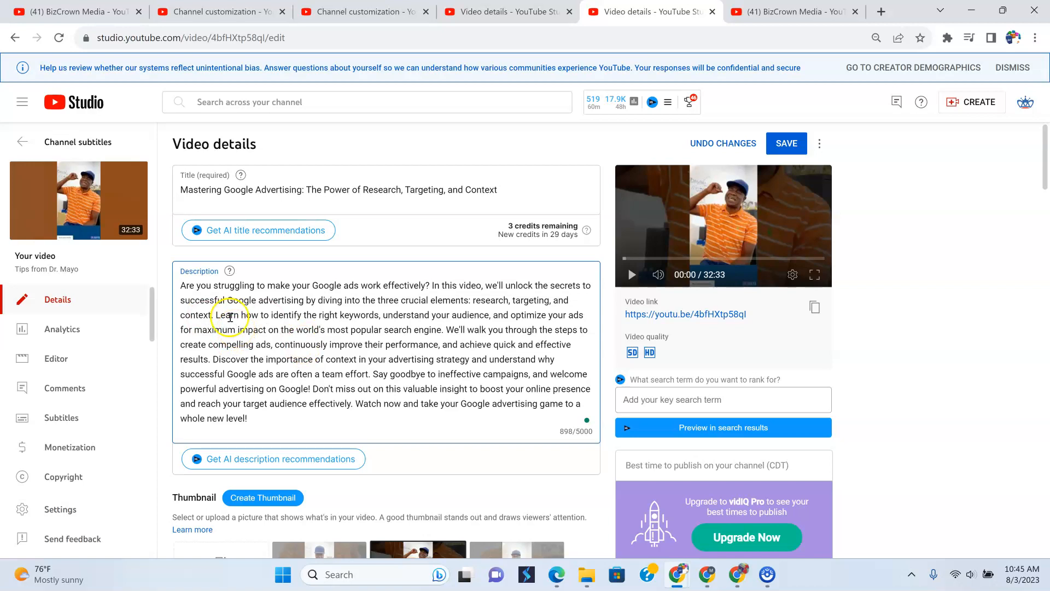
pyautogui.moveTo(350, 344)
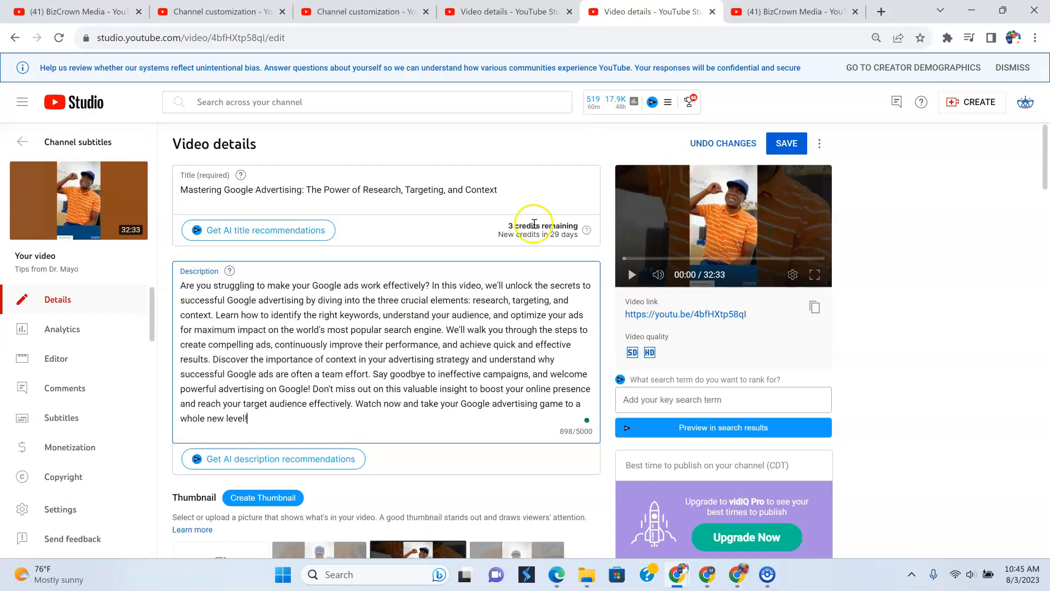
pyautogui.moveTo(277, 256)
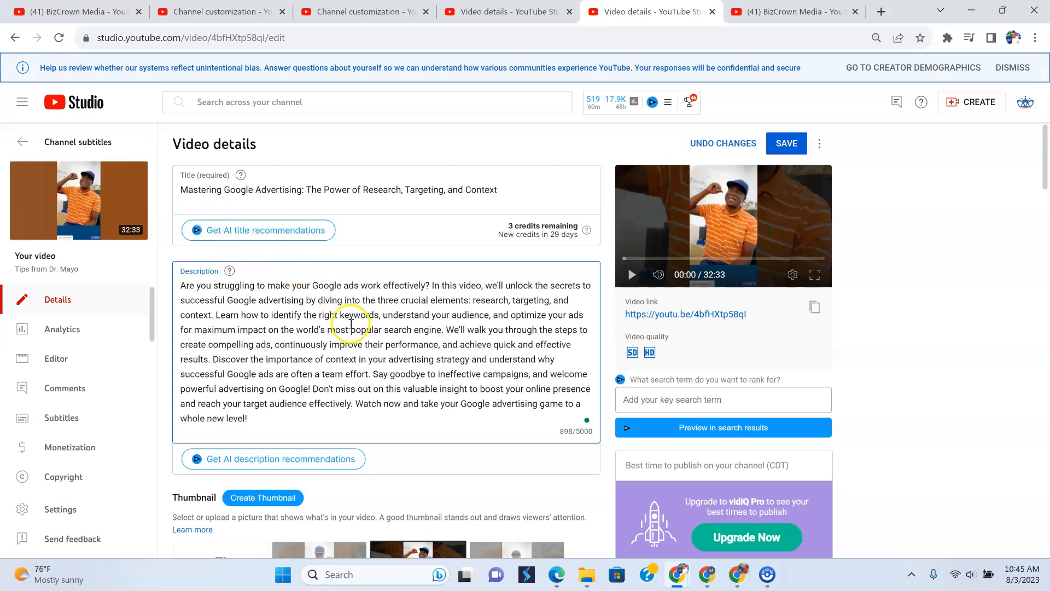
pyautogui.moveTo(349, 311)
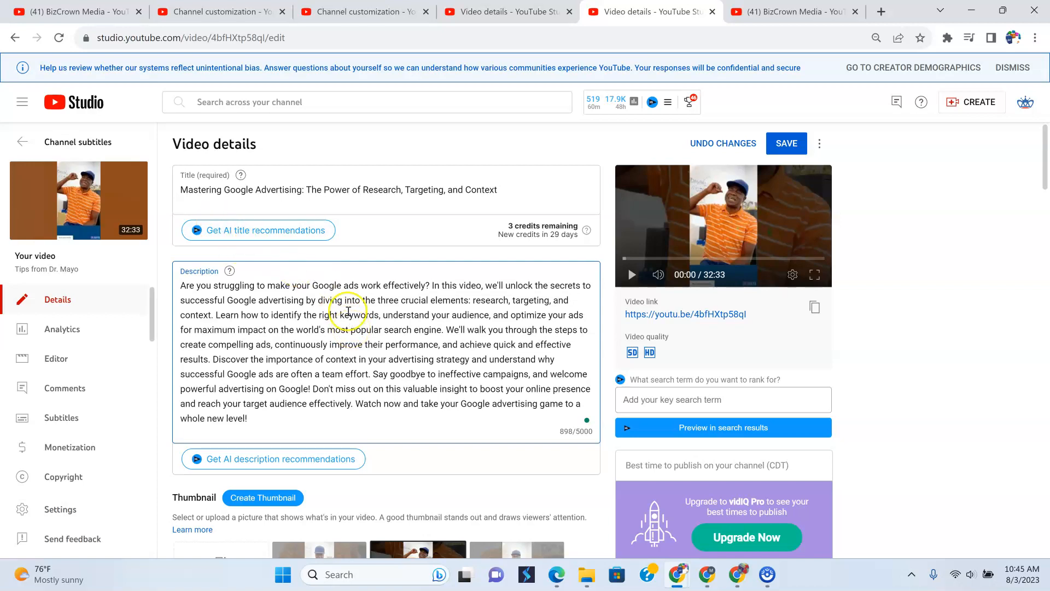
pyautogui.moveTo(69, 386)
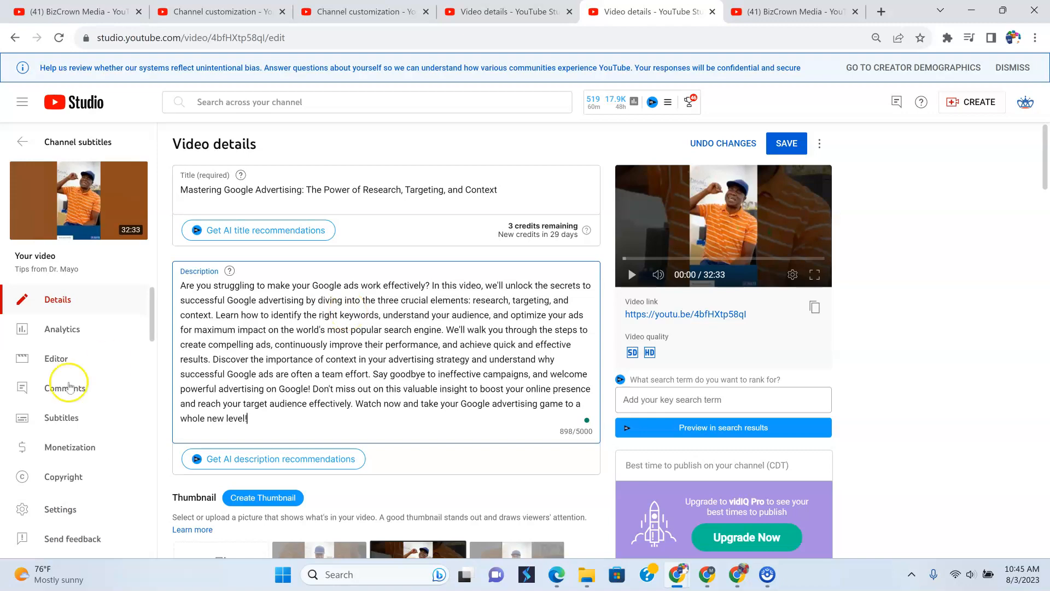